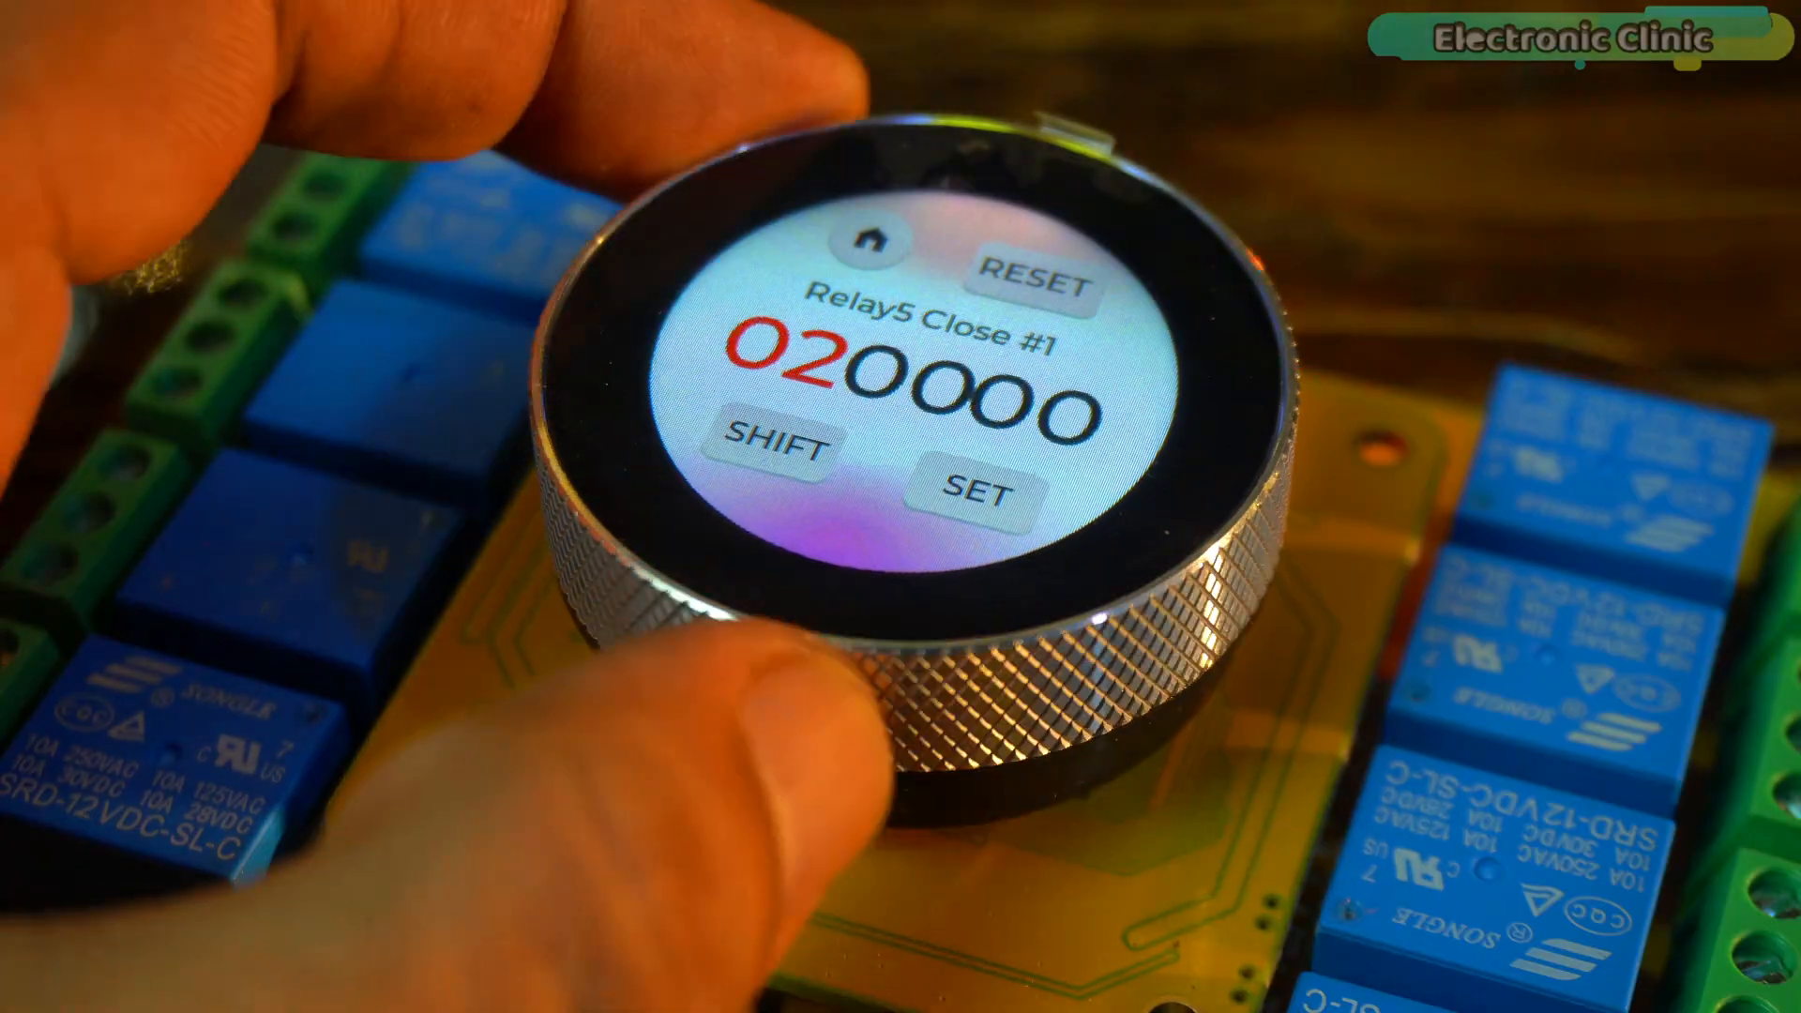
- Browse into Relay's hardware folder showing the DevKit_Relay V1.2 .brd and .sch files
click(977, 481)
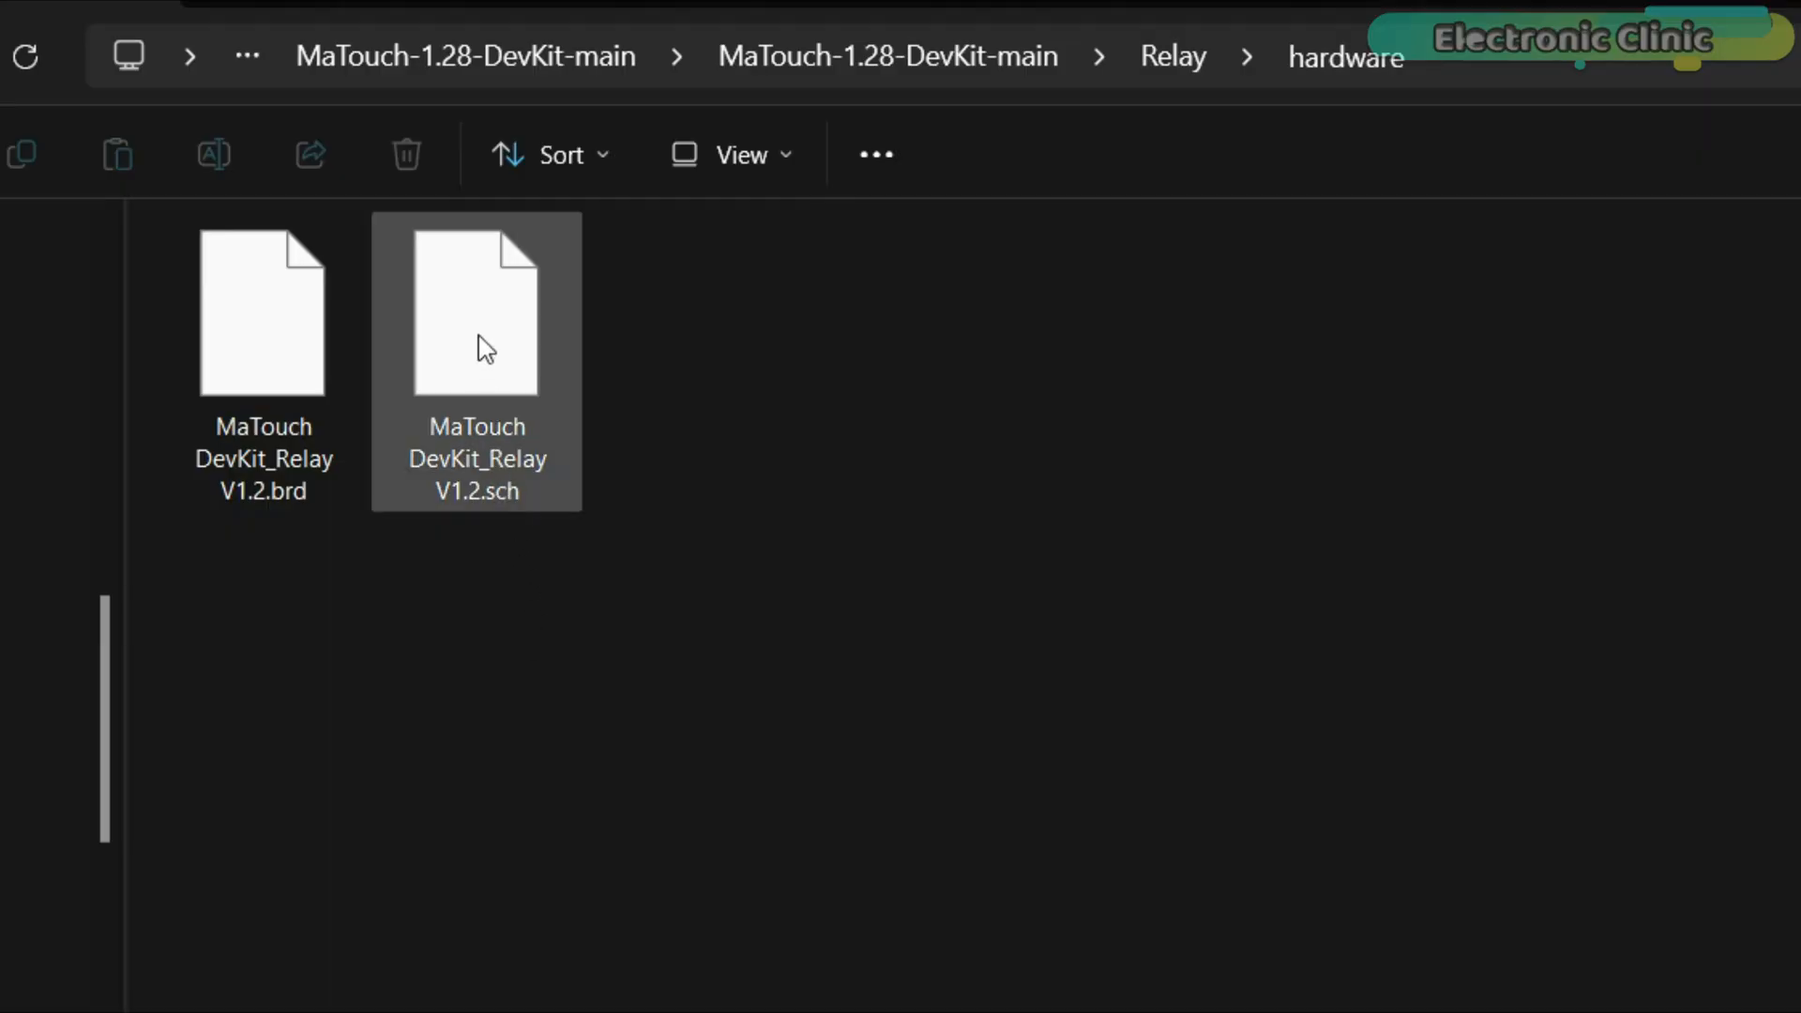
click(262, 312)
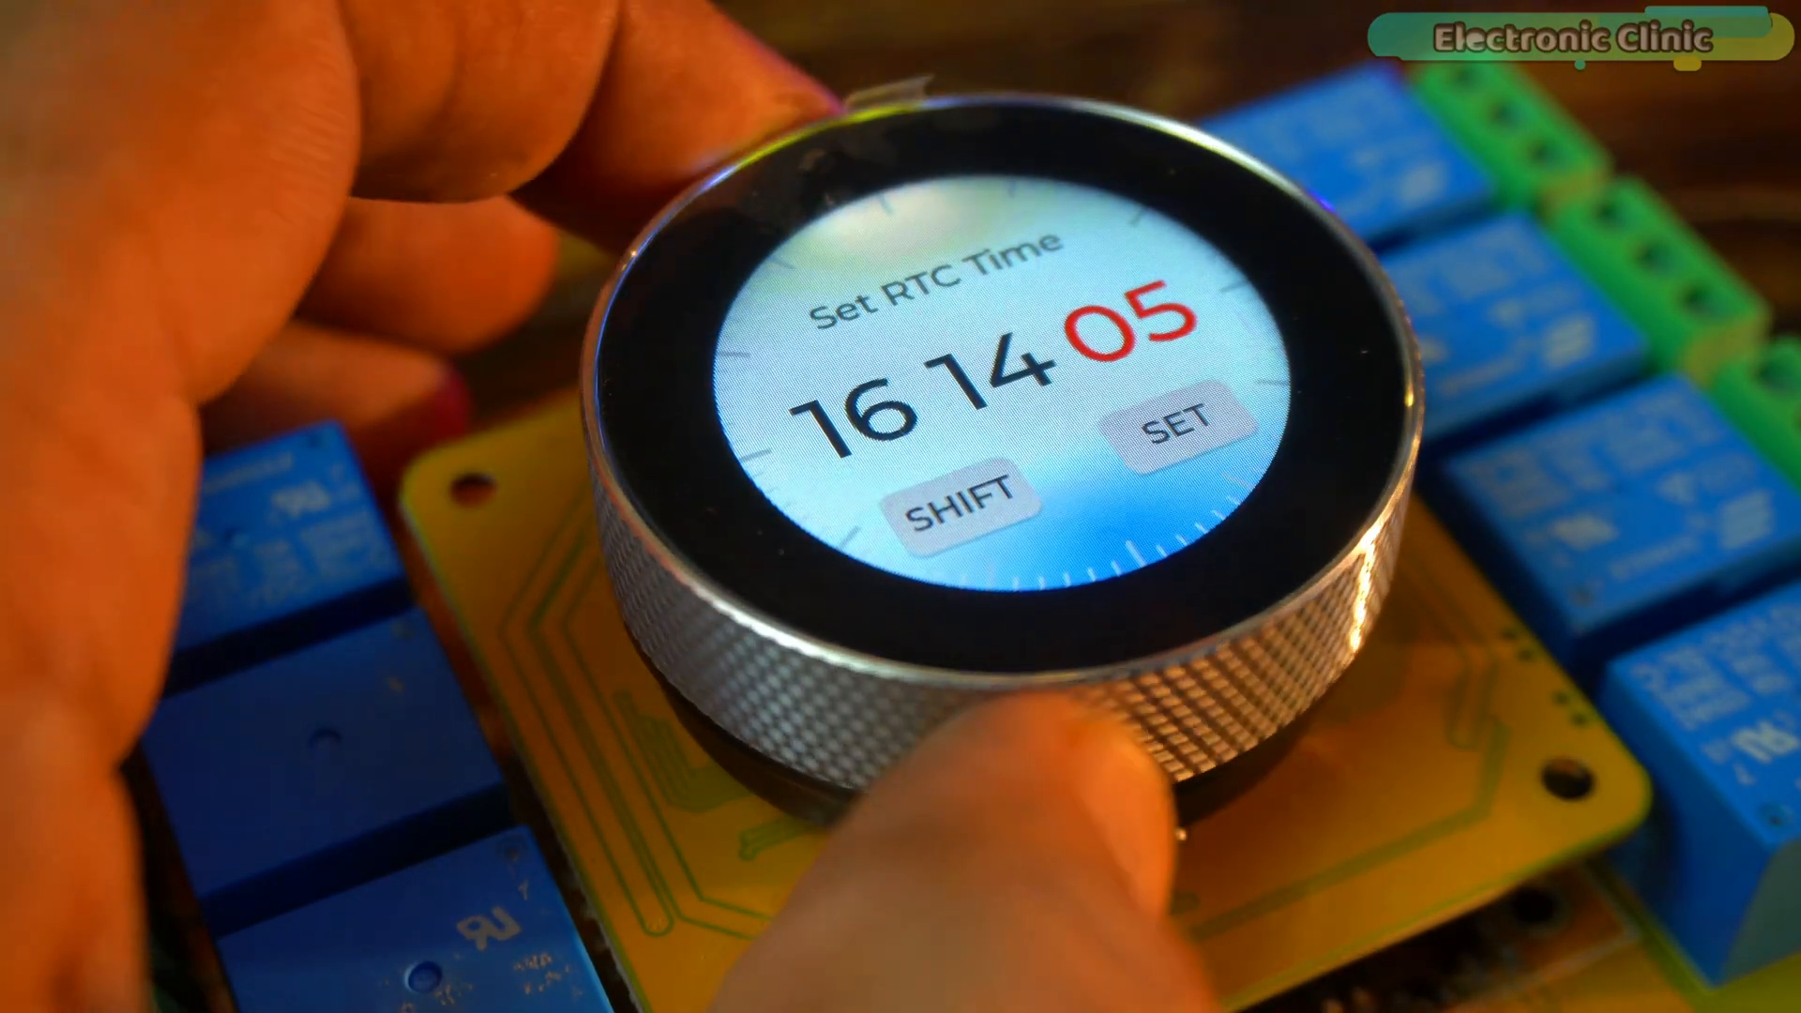
click(1172, 436)
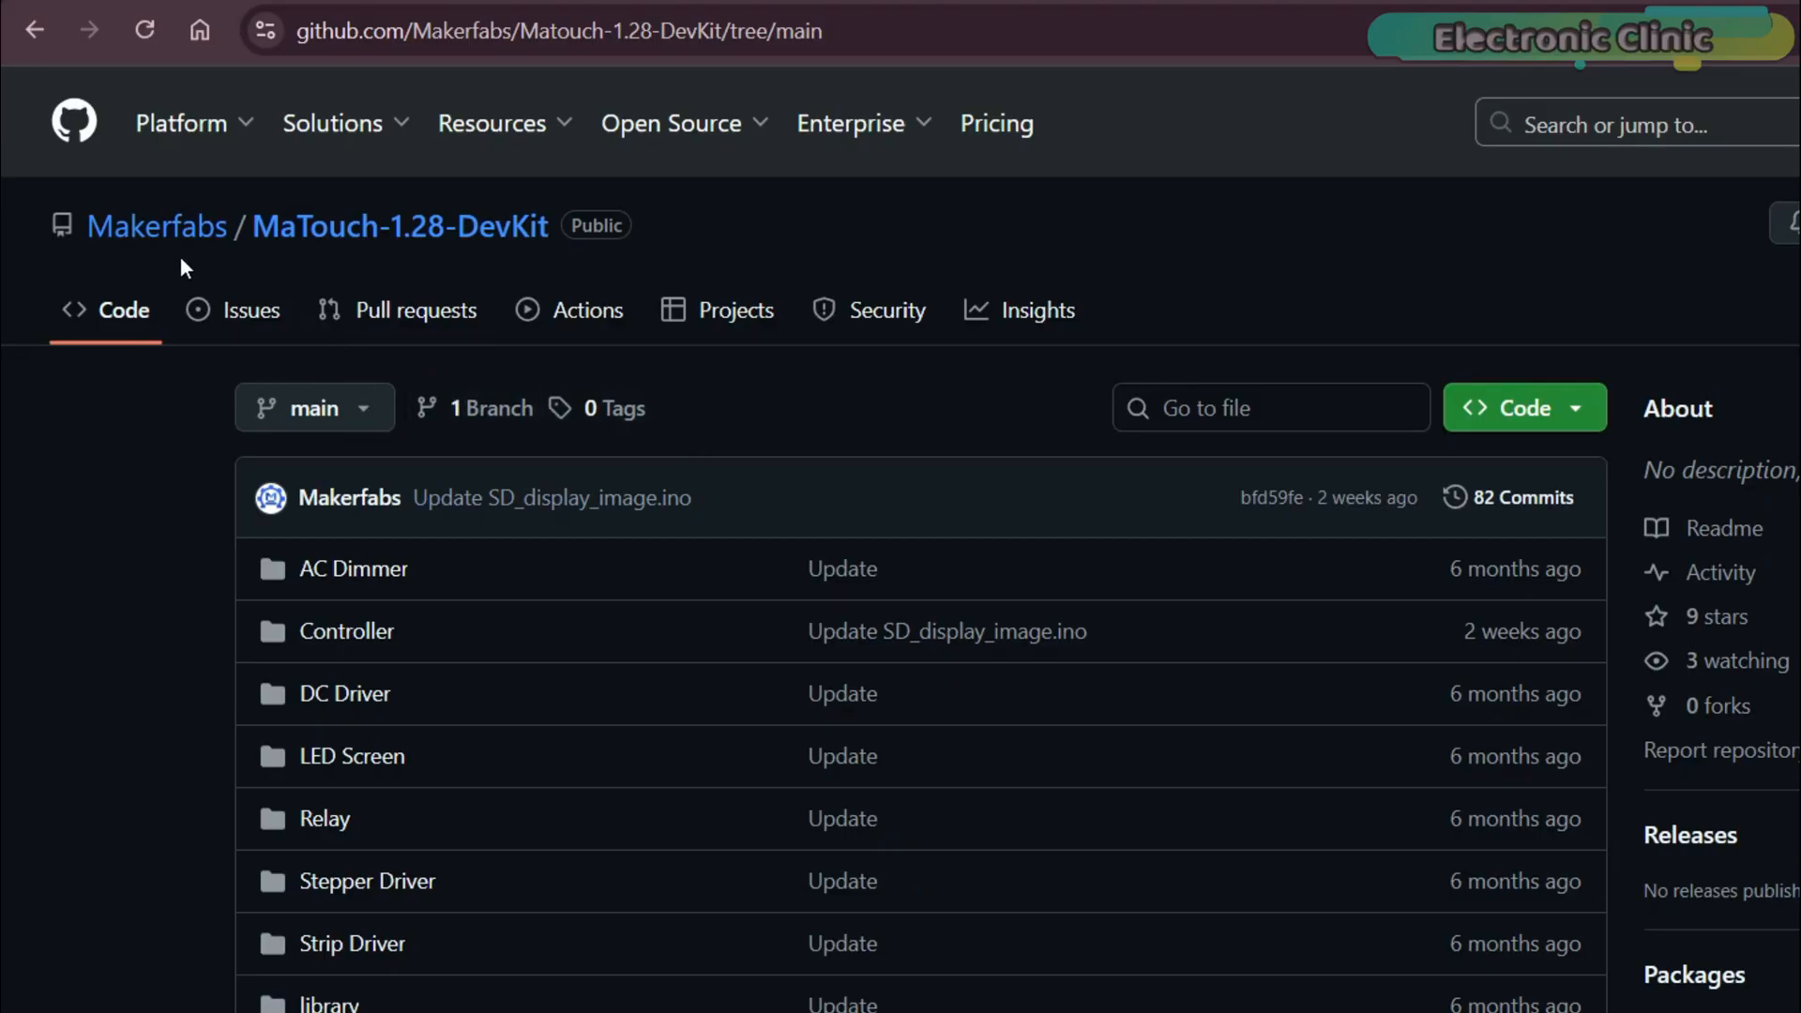
mouse_move(577, 285)
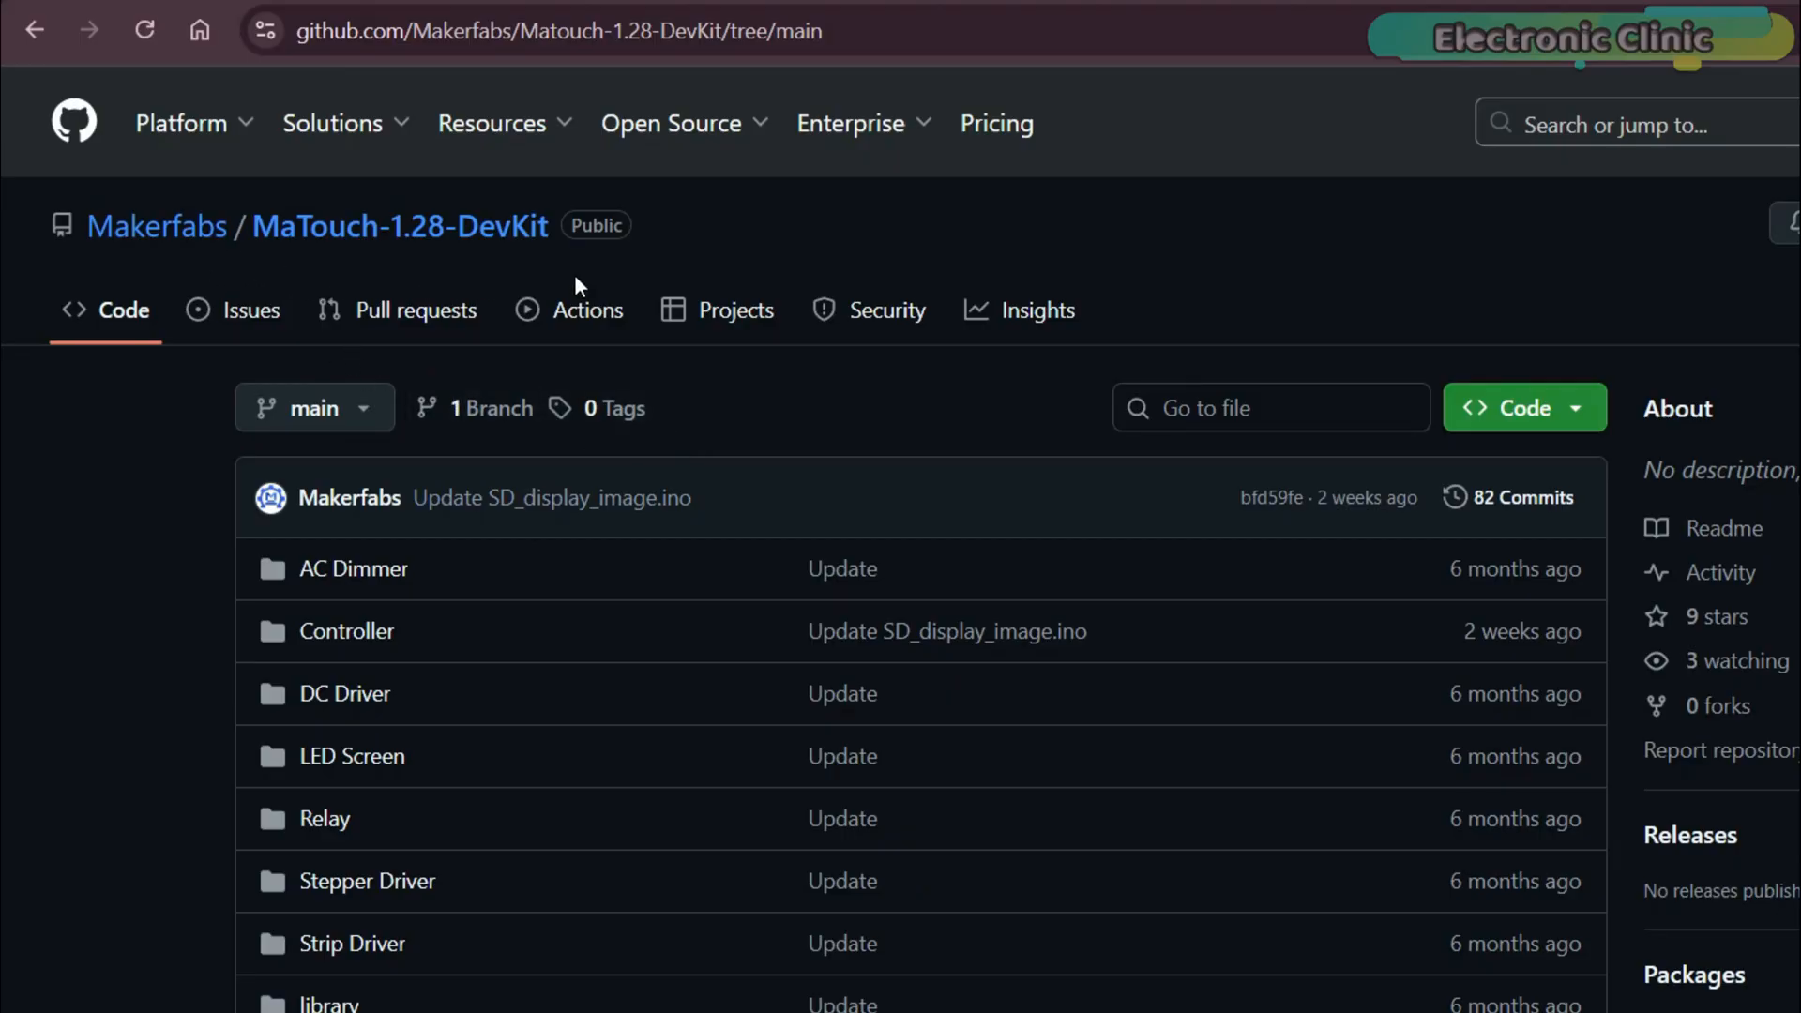
- View the Makerfabs MaTouch-1.28-DevKit repository's project folders on the main branch
click(1520, 406)
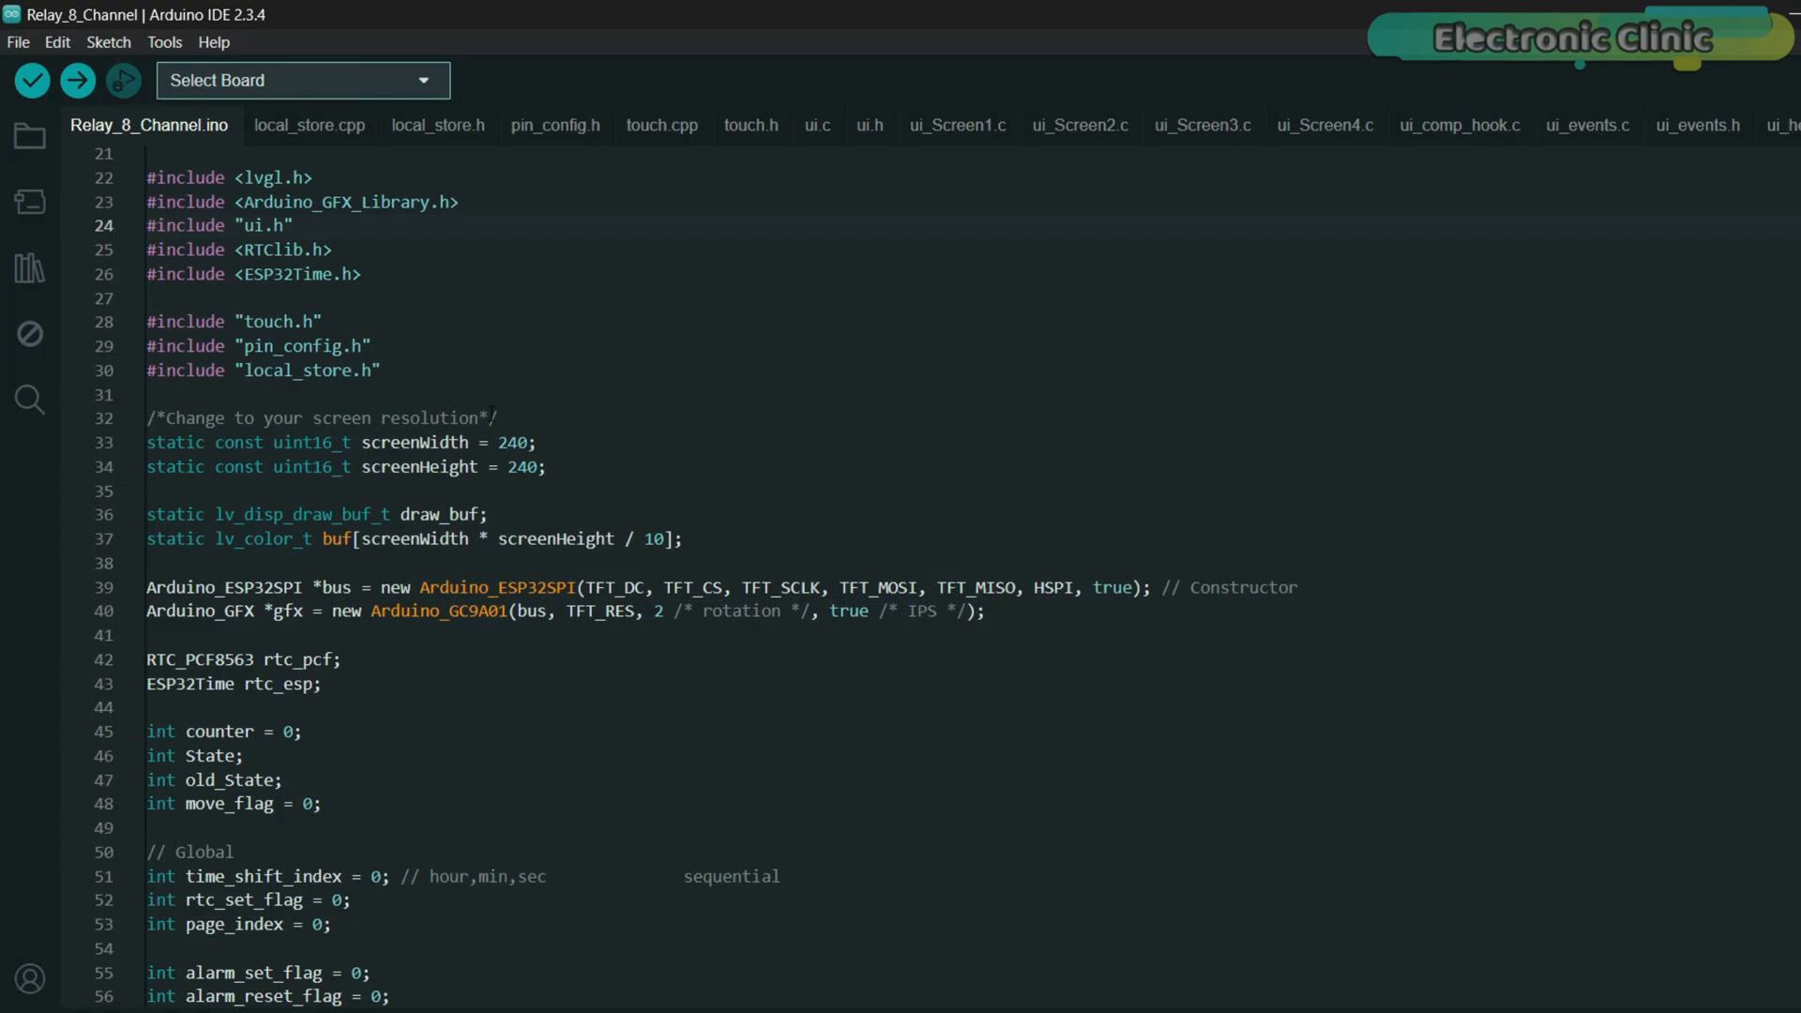
- Scroll through the Relay_8_Channel sketch's library includes and screen setup code
scroll(down, 3)
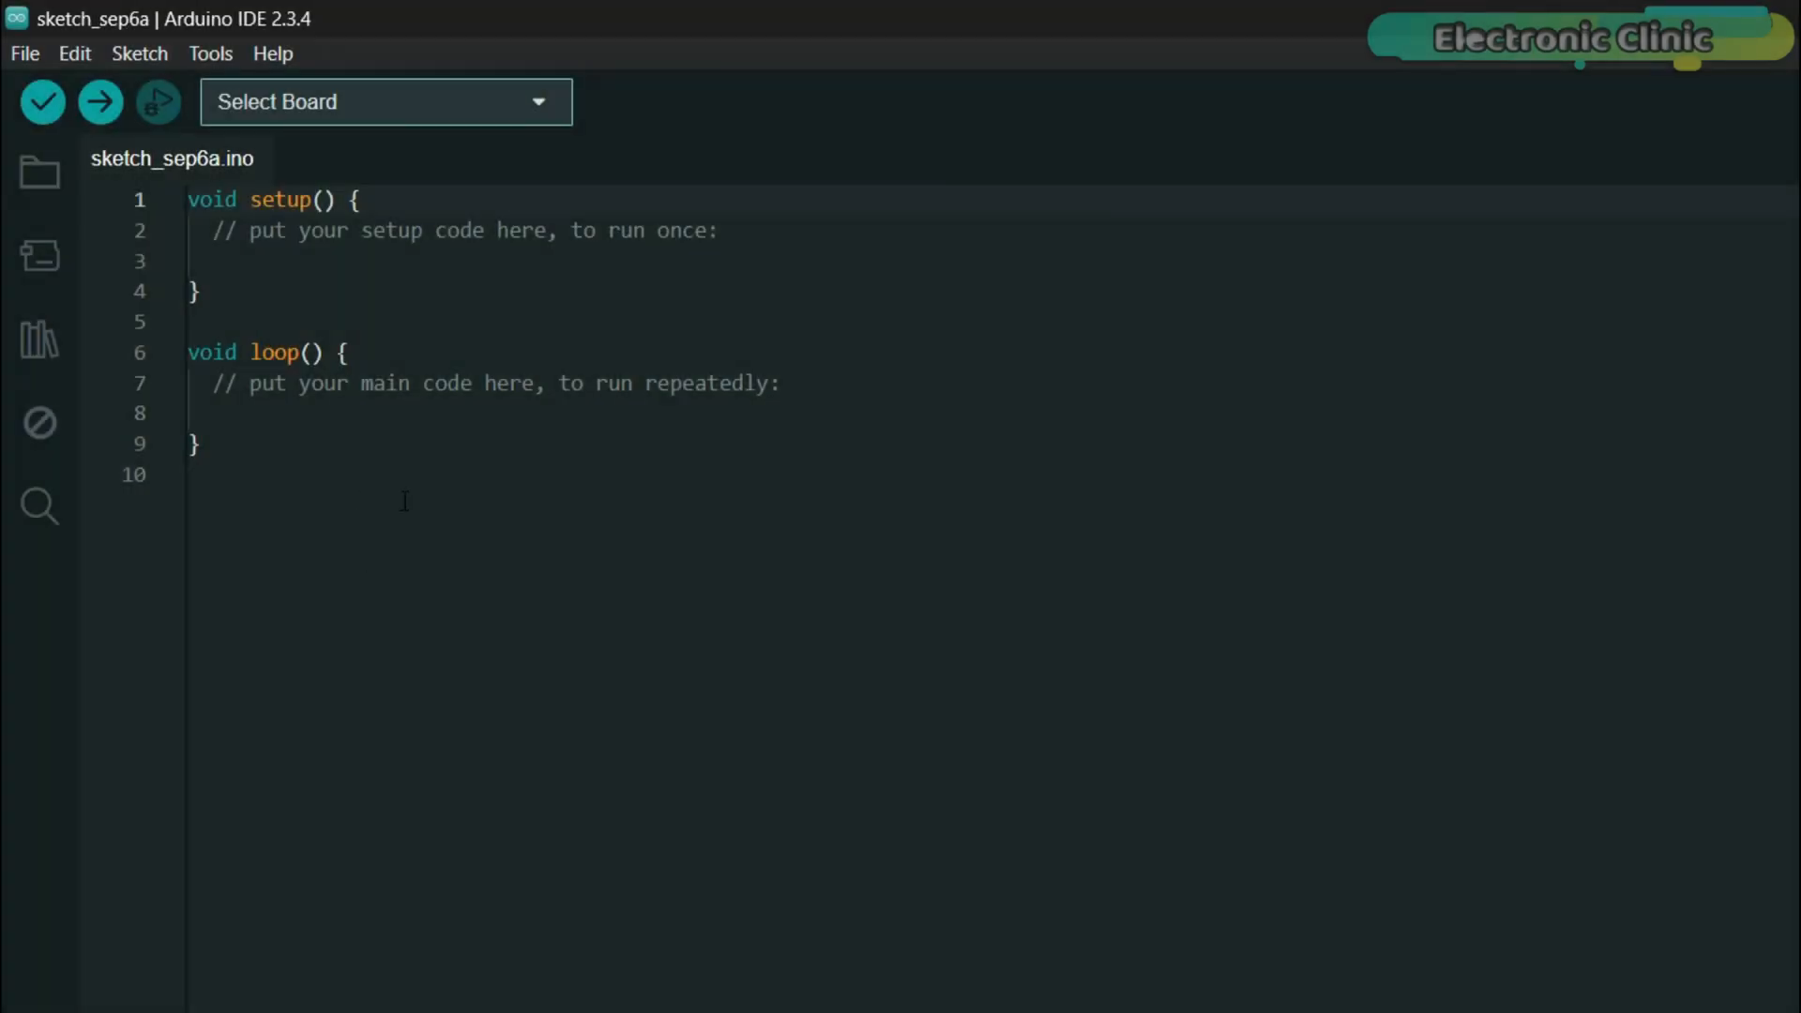
mouse_move(299, 429)
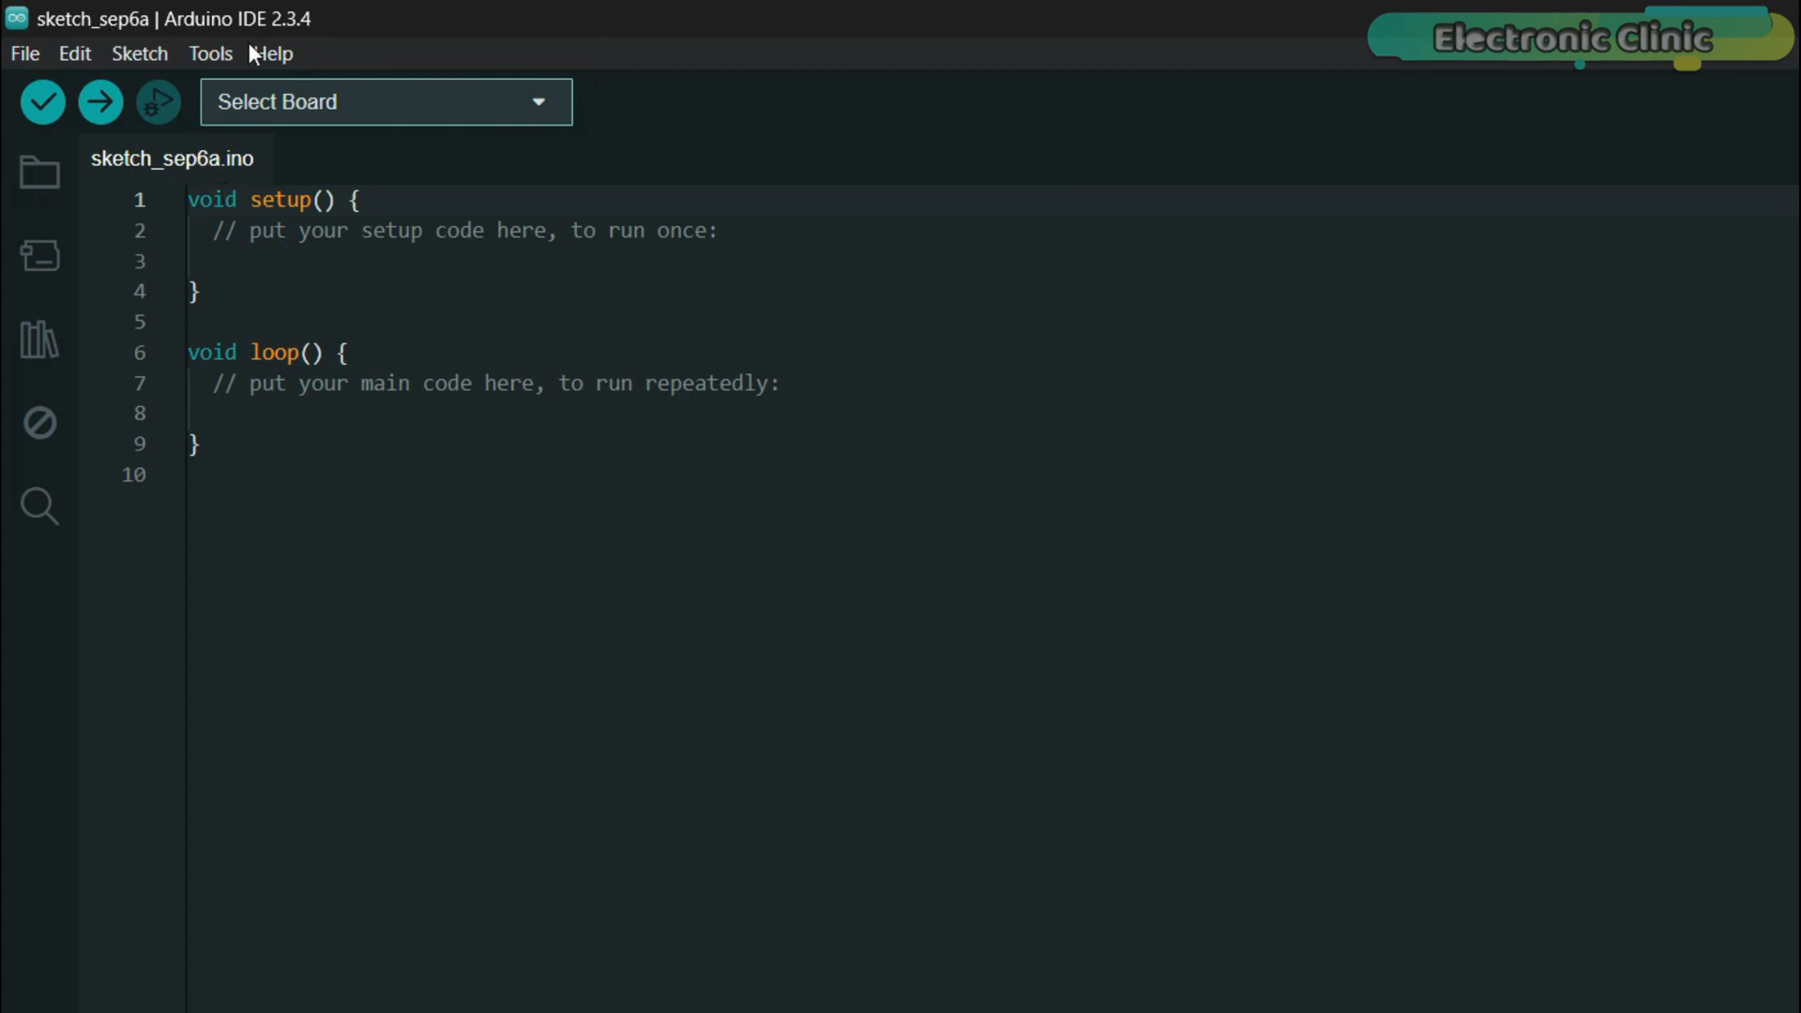
mouse_move(302, 65)
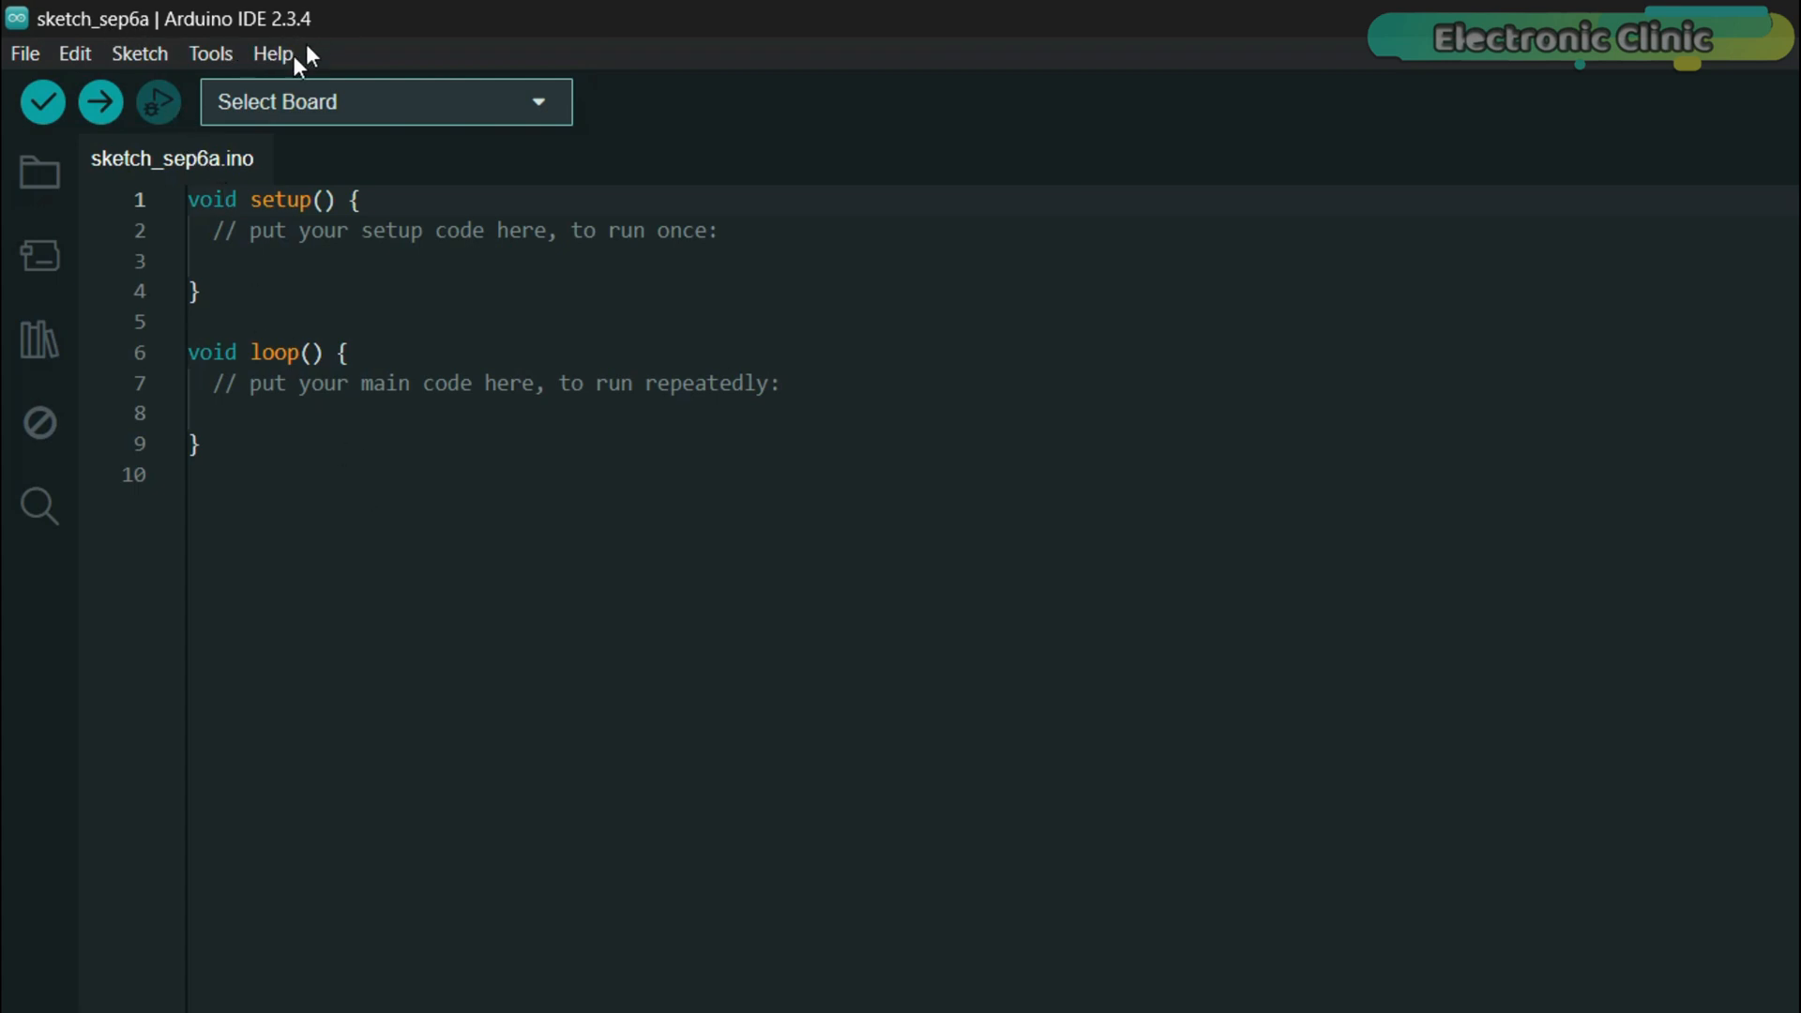
- Confirm esp32 2.0.11, lvgl 8.3.11 and ESP32Time 2.0.6 are installed
click(37, 255)
text(esp32)
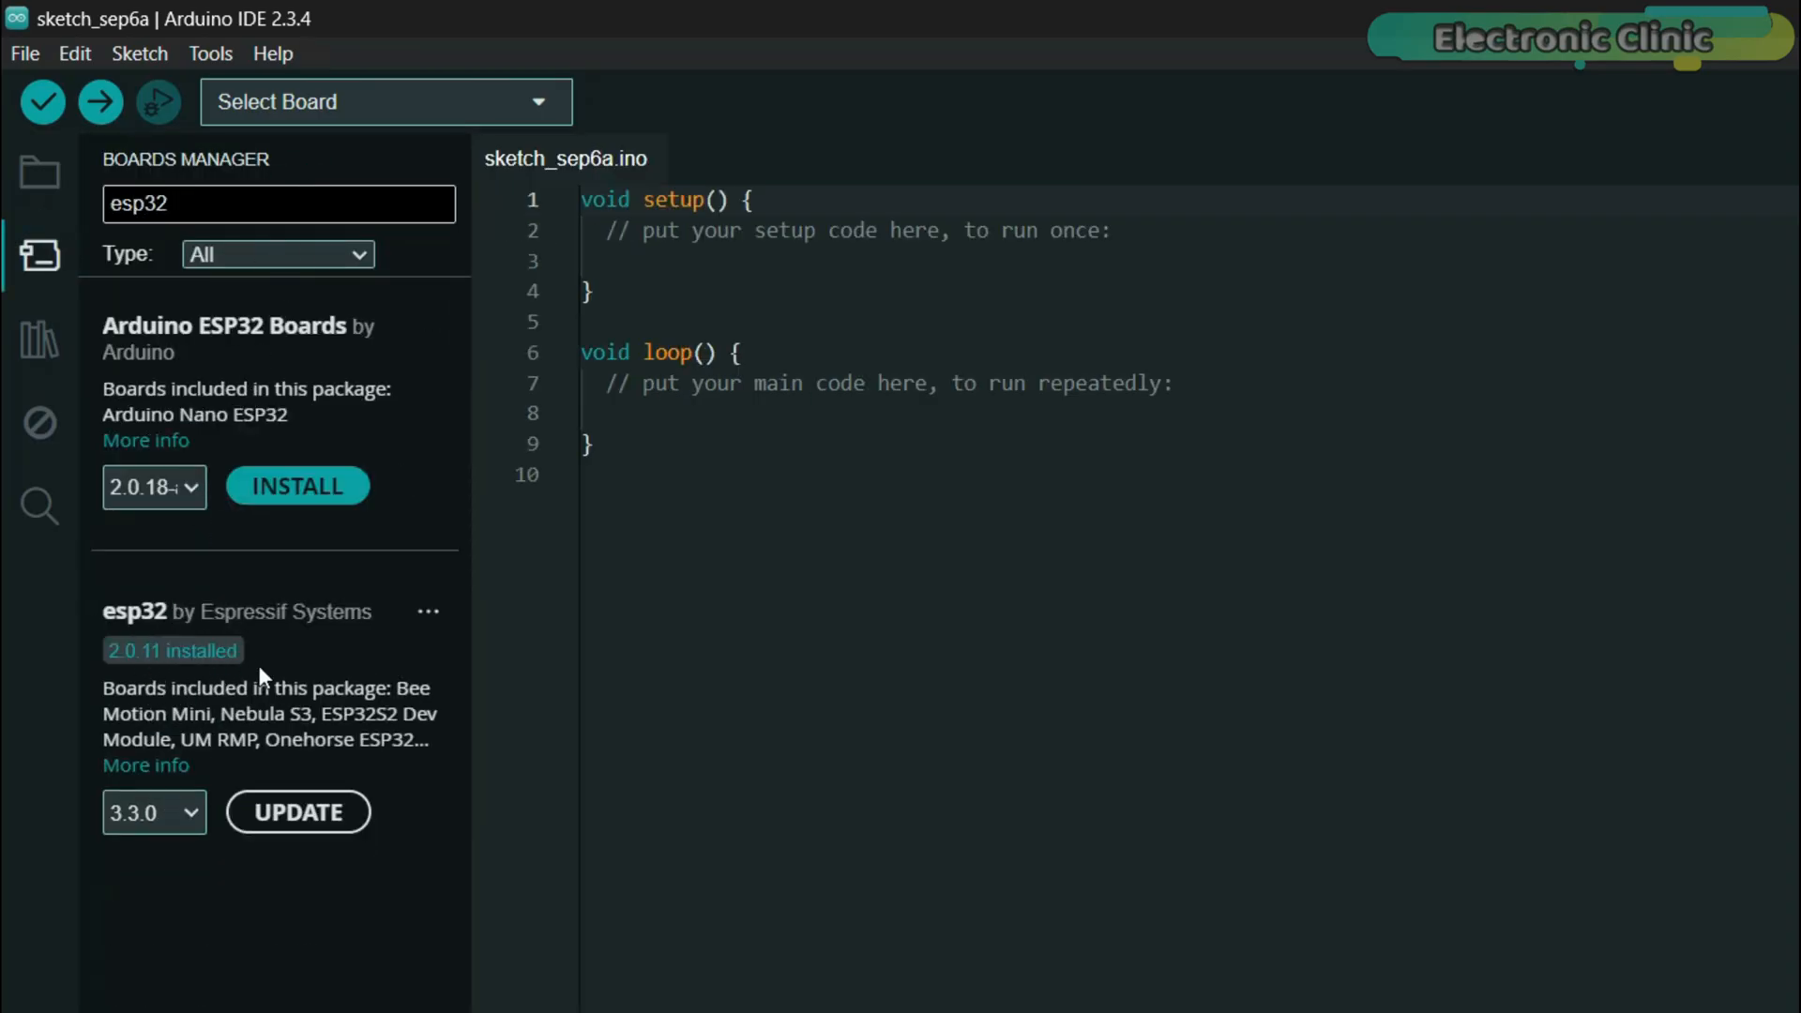
click(40, 344)
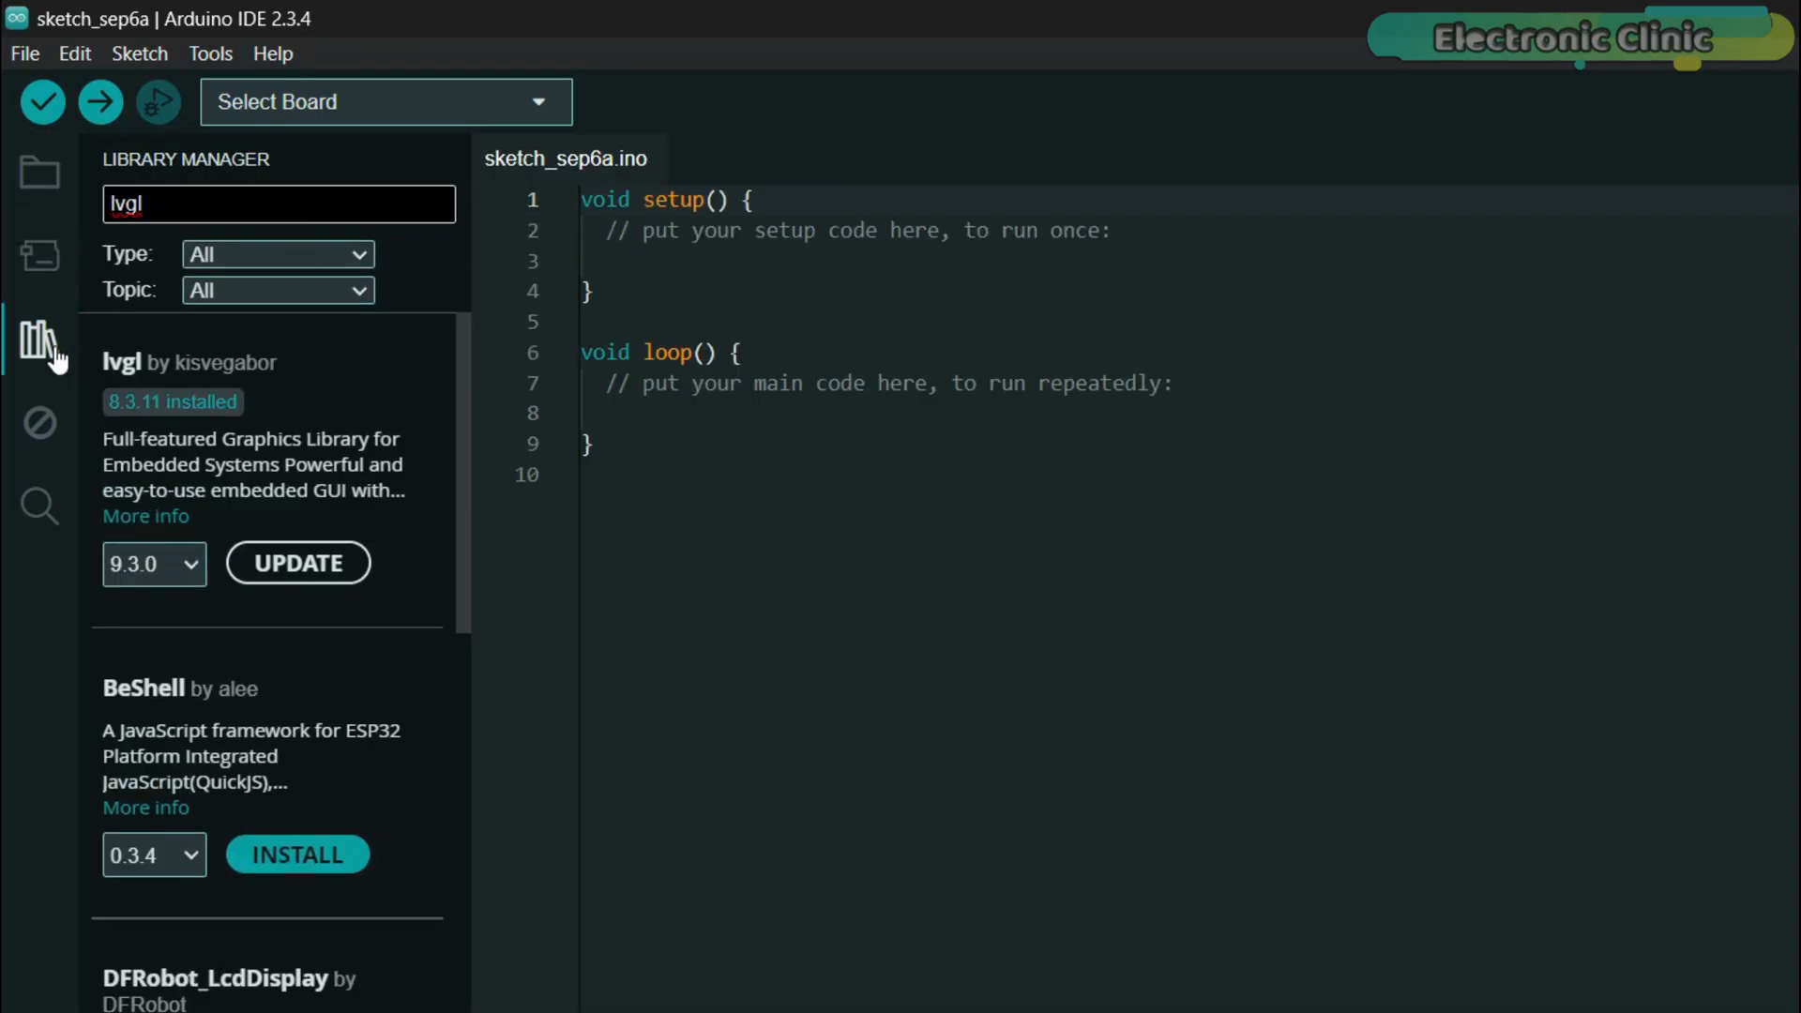
click(277, 203)
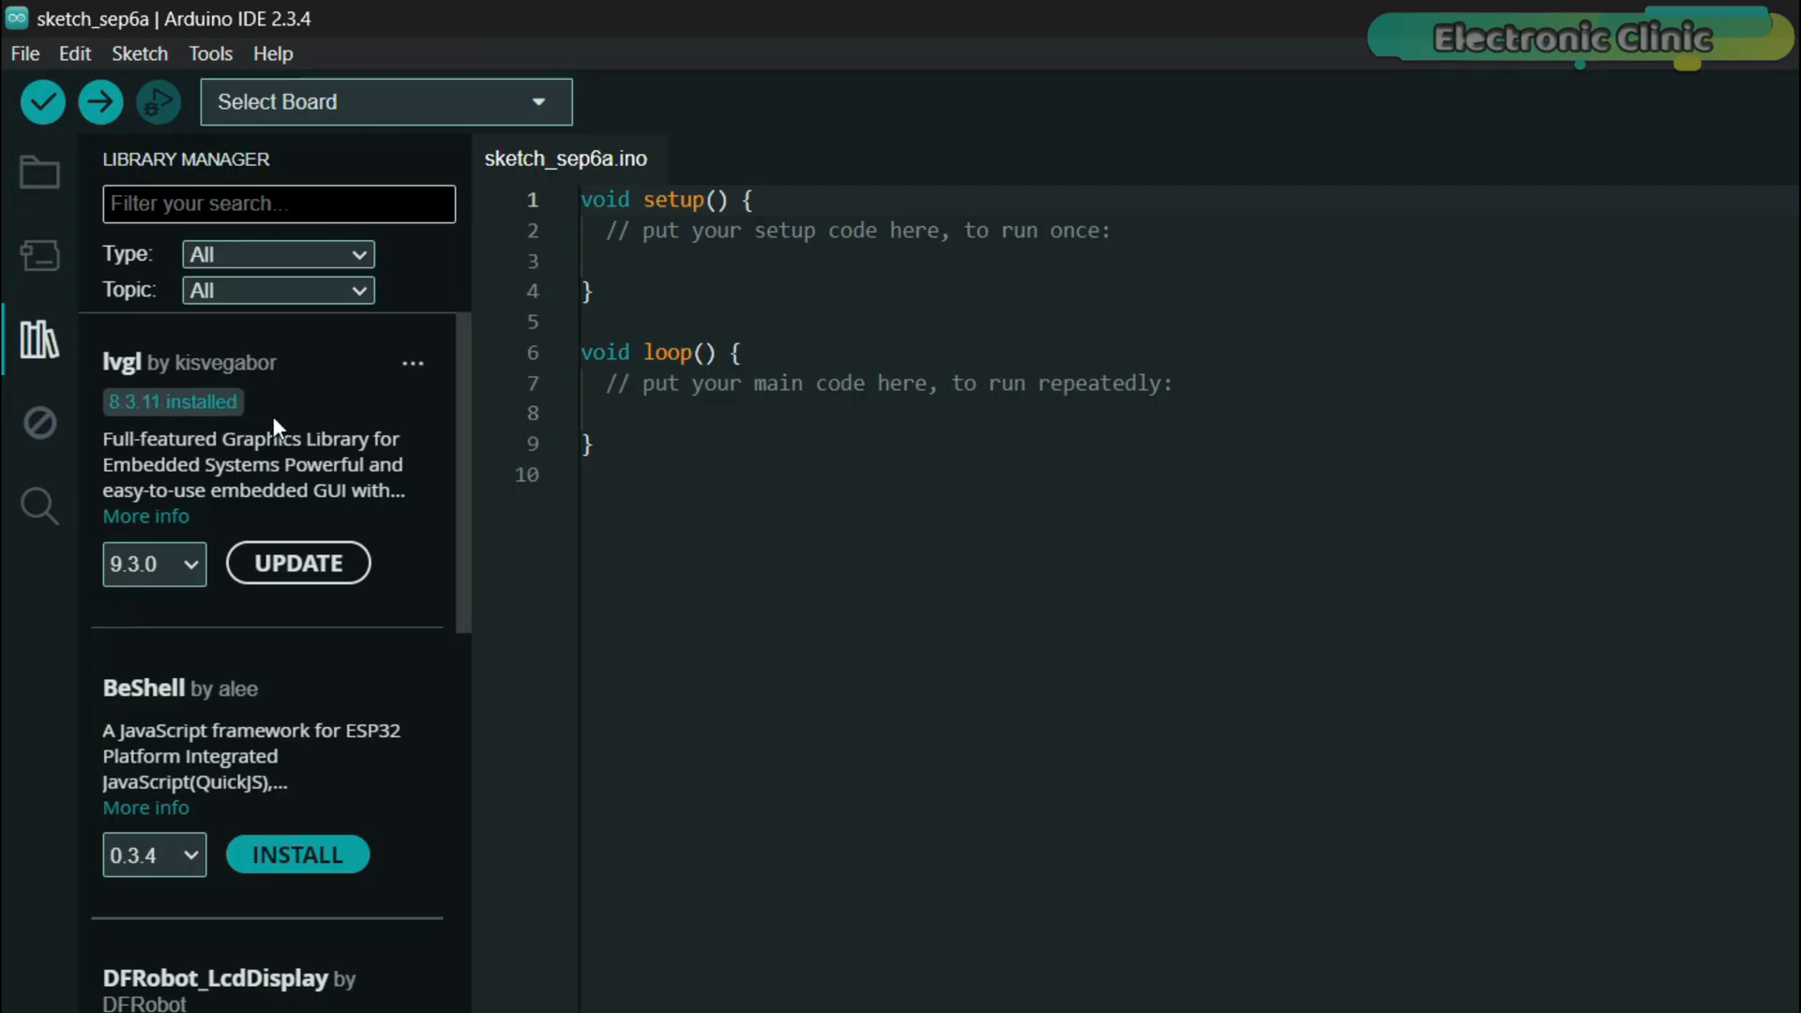
text(esp32time)
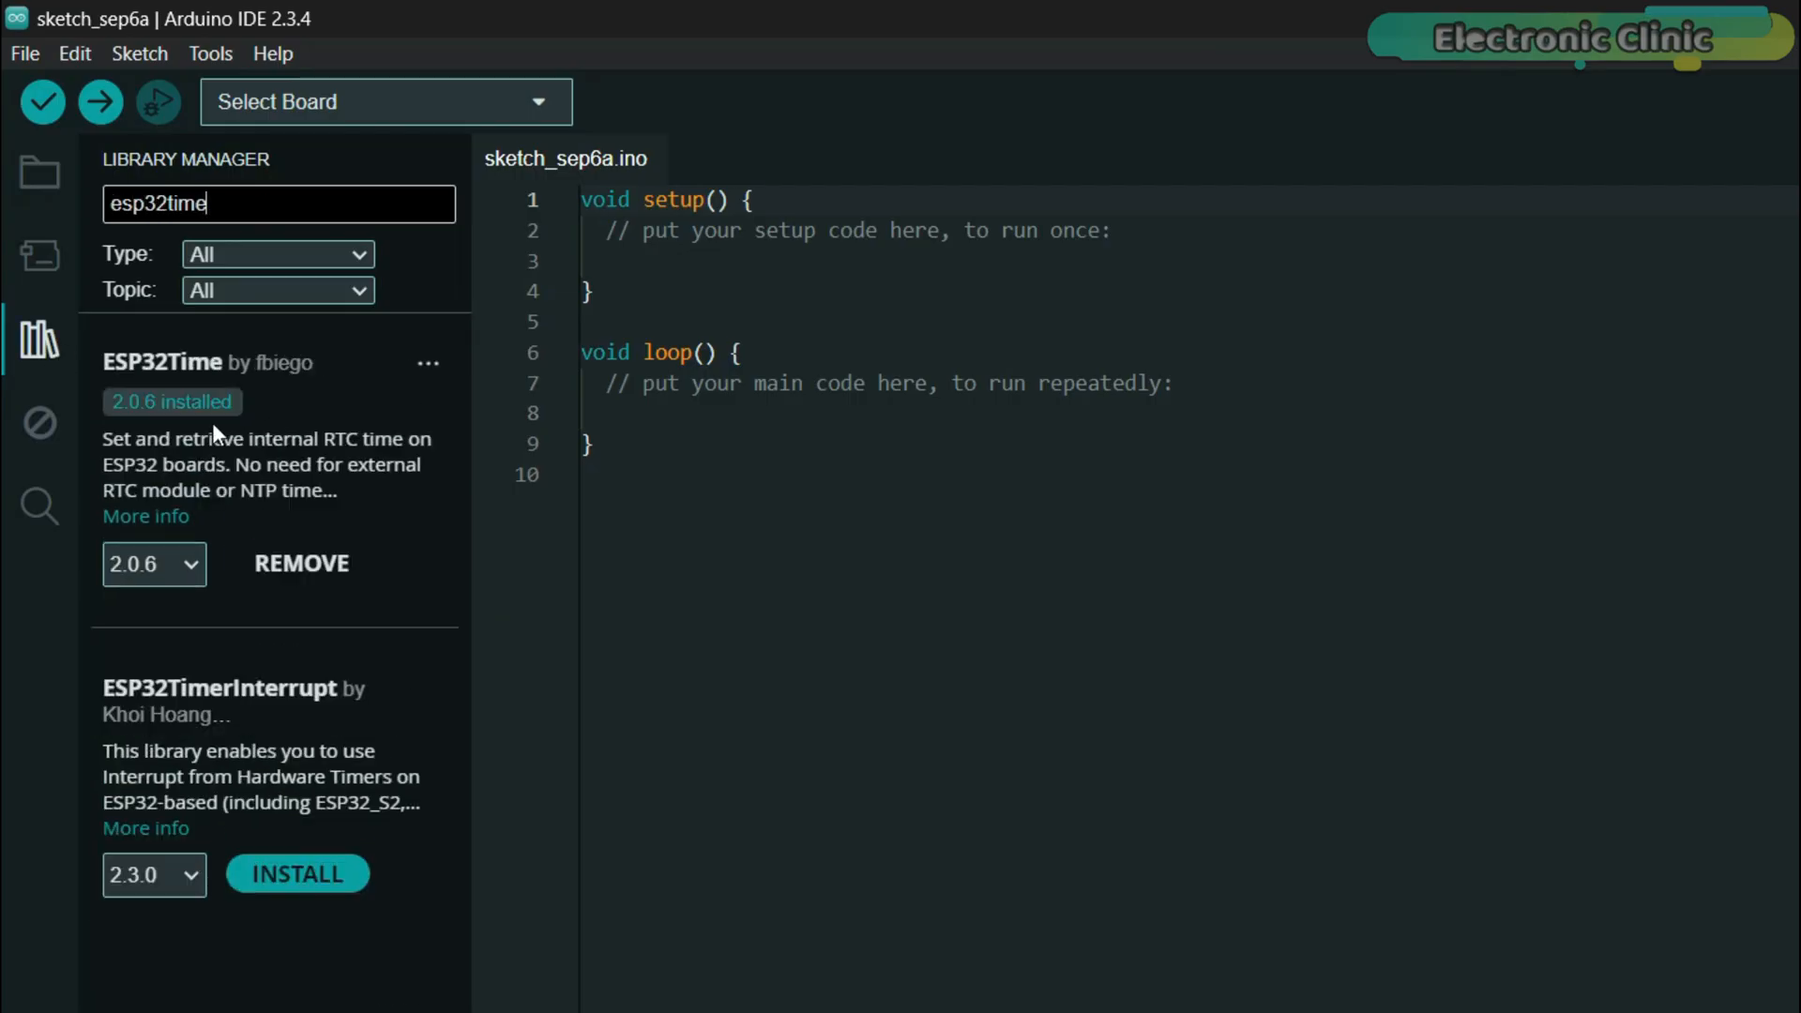
mouse_move(276, 425)
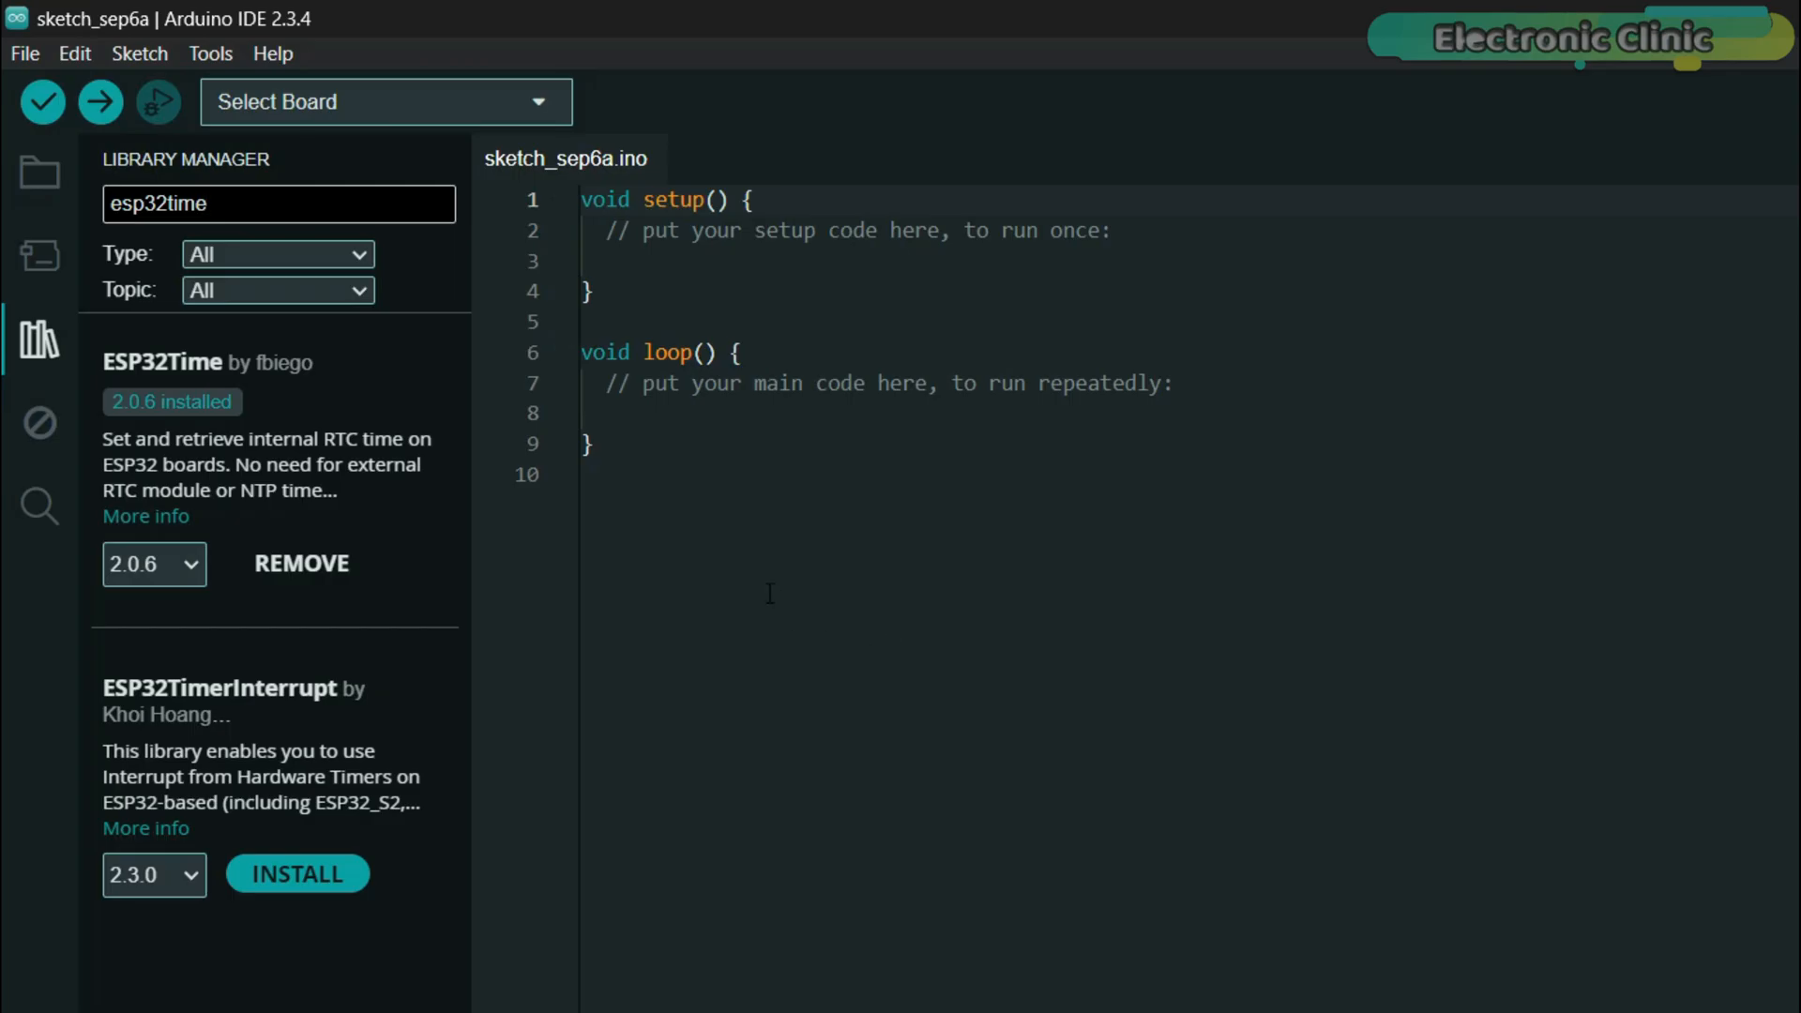
mouse_move(716, 574)
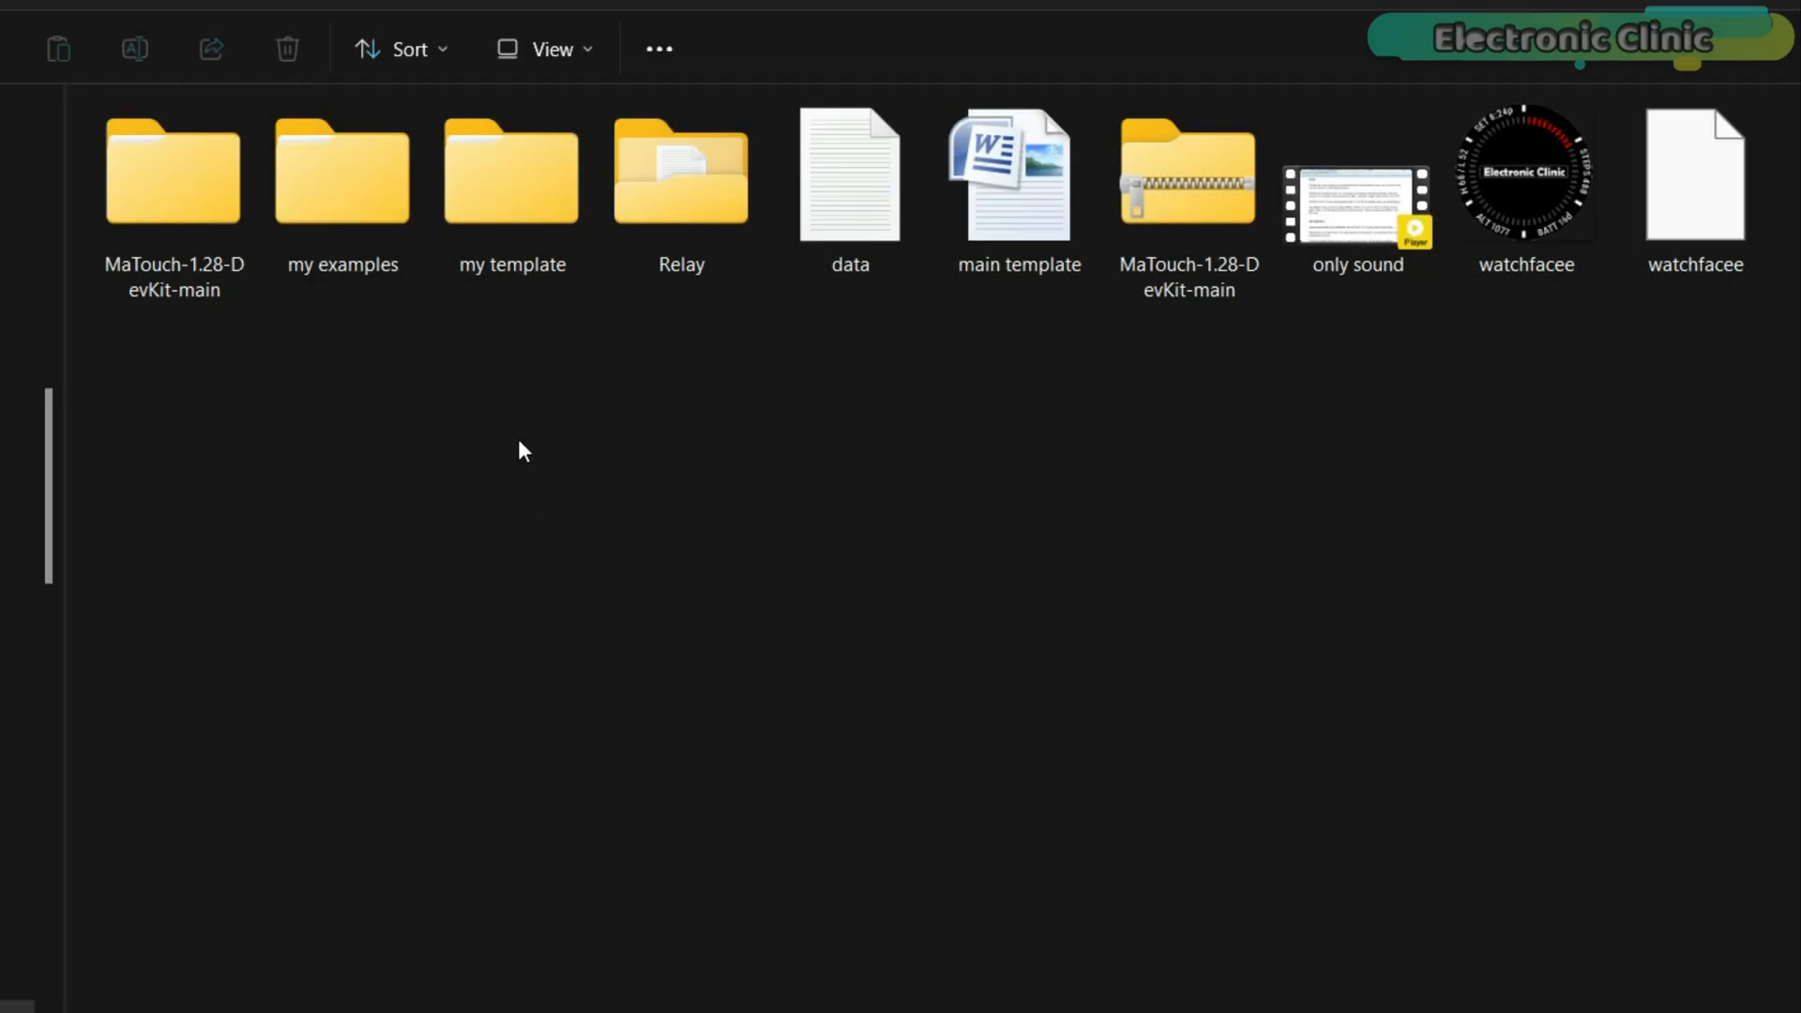
- Open the Relay project's UI subfolder listing ui.c and ui_Screen1.c
click(551, 48)
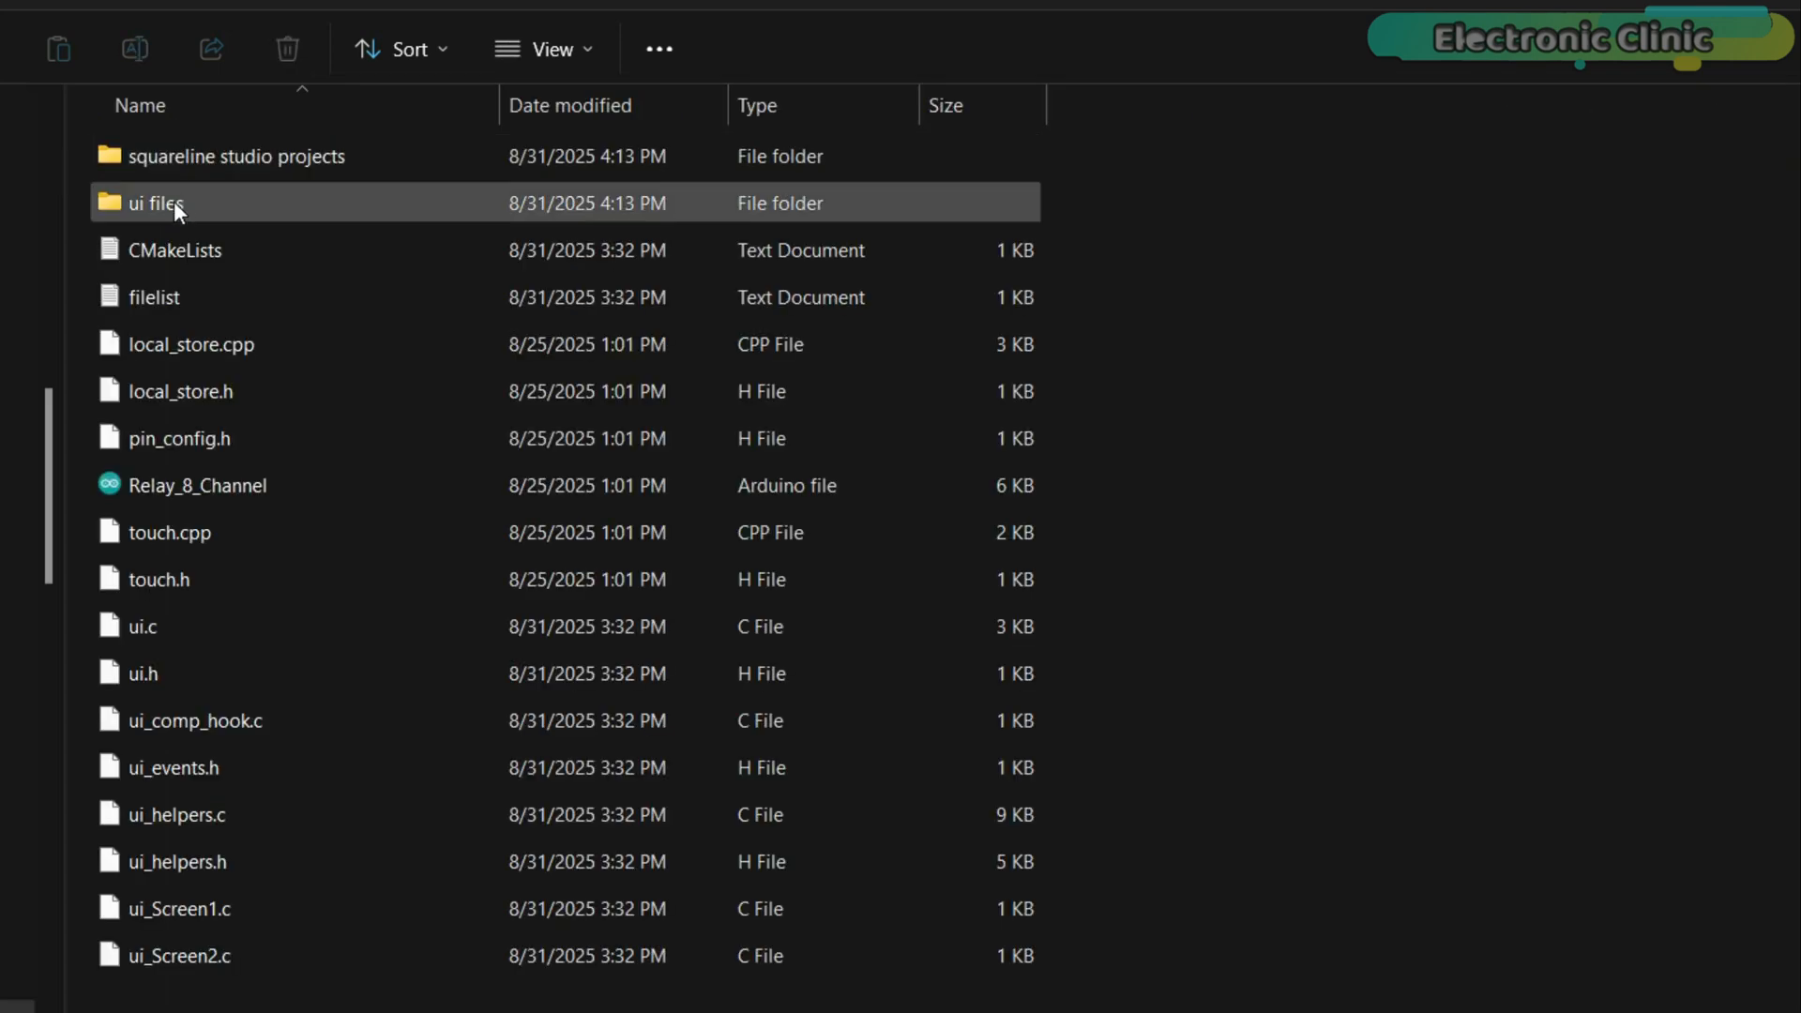
click(241, 155)
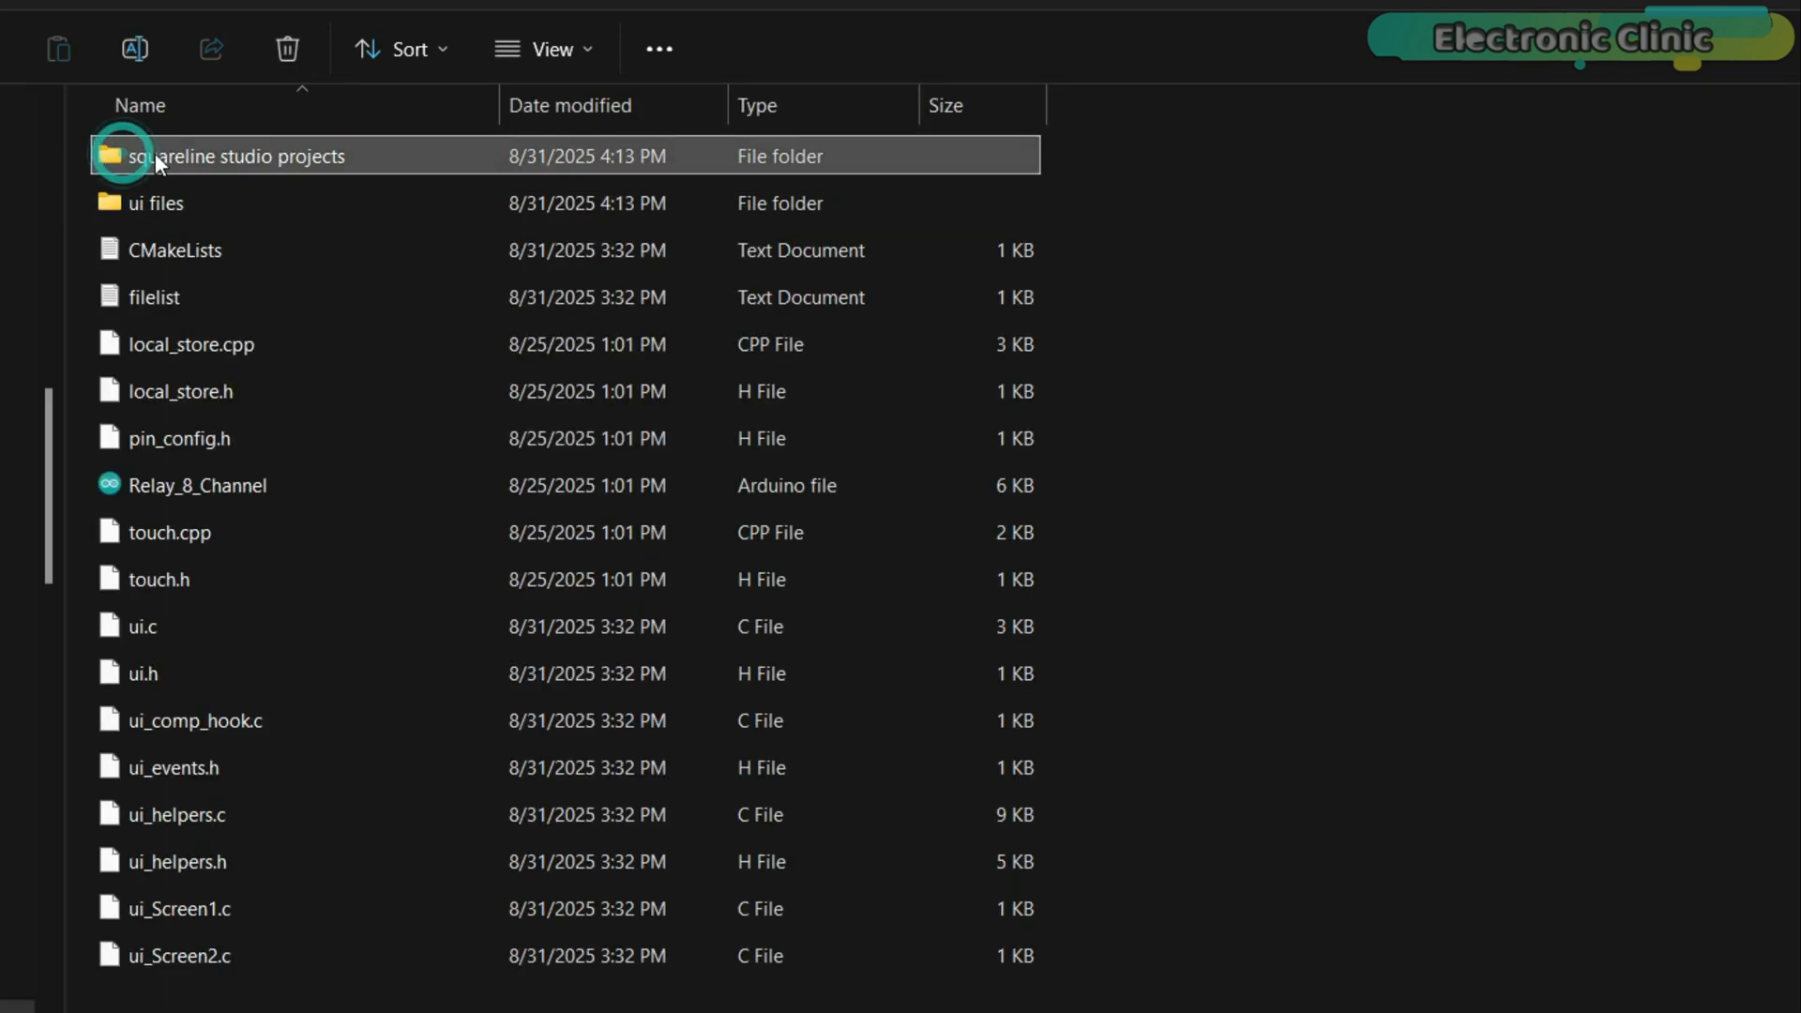
double_click(241, 155)
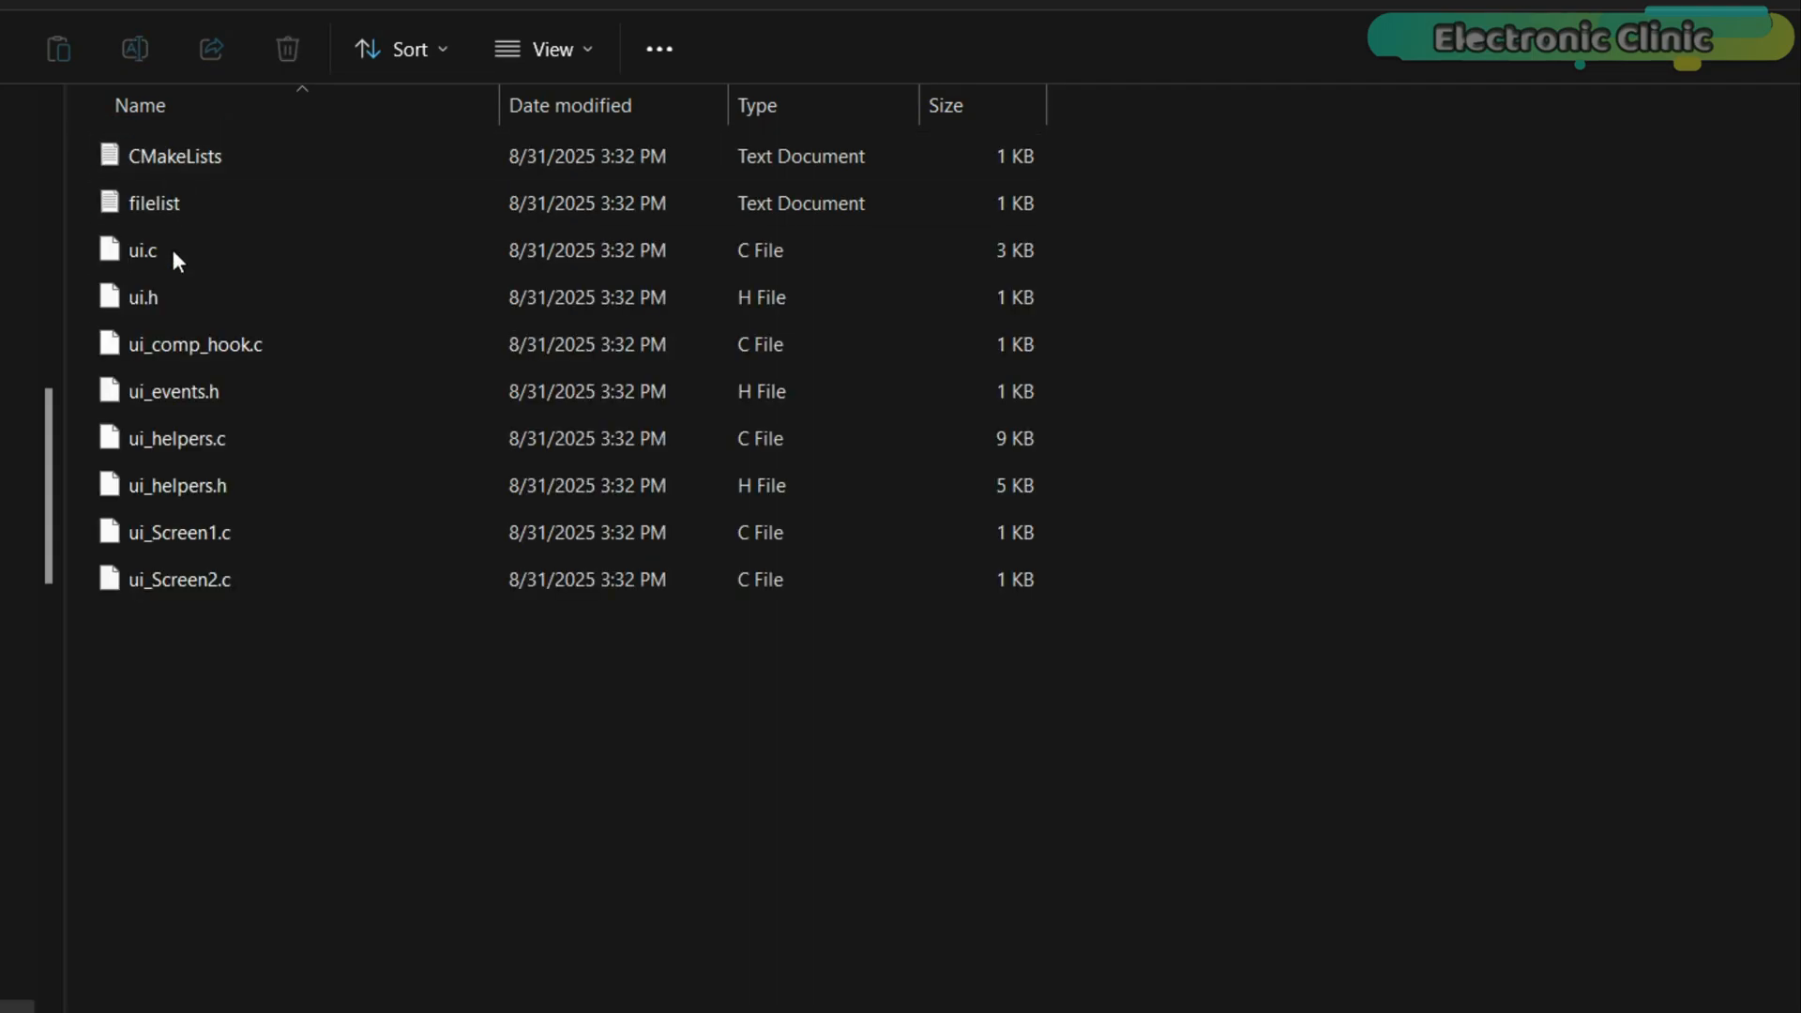
click(178, 438)
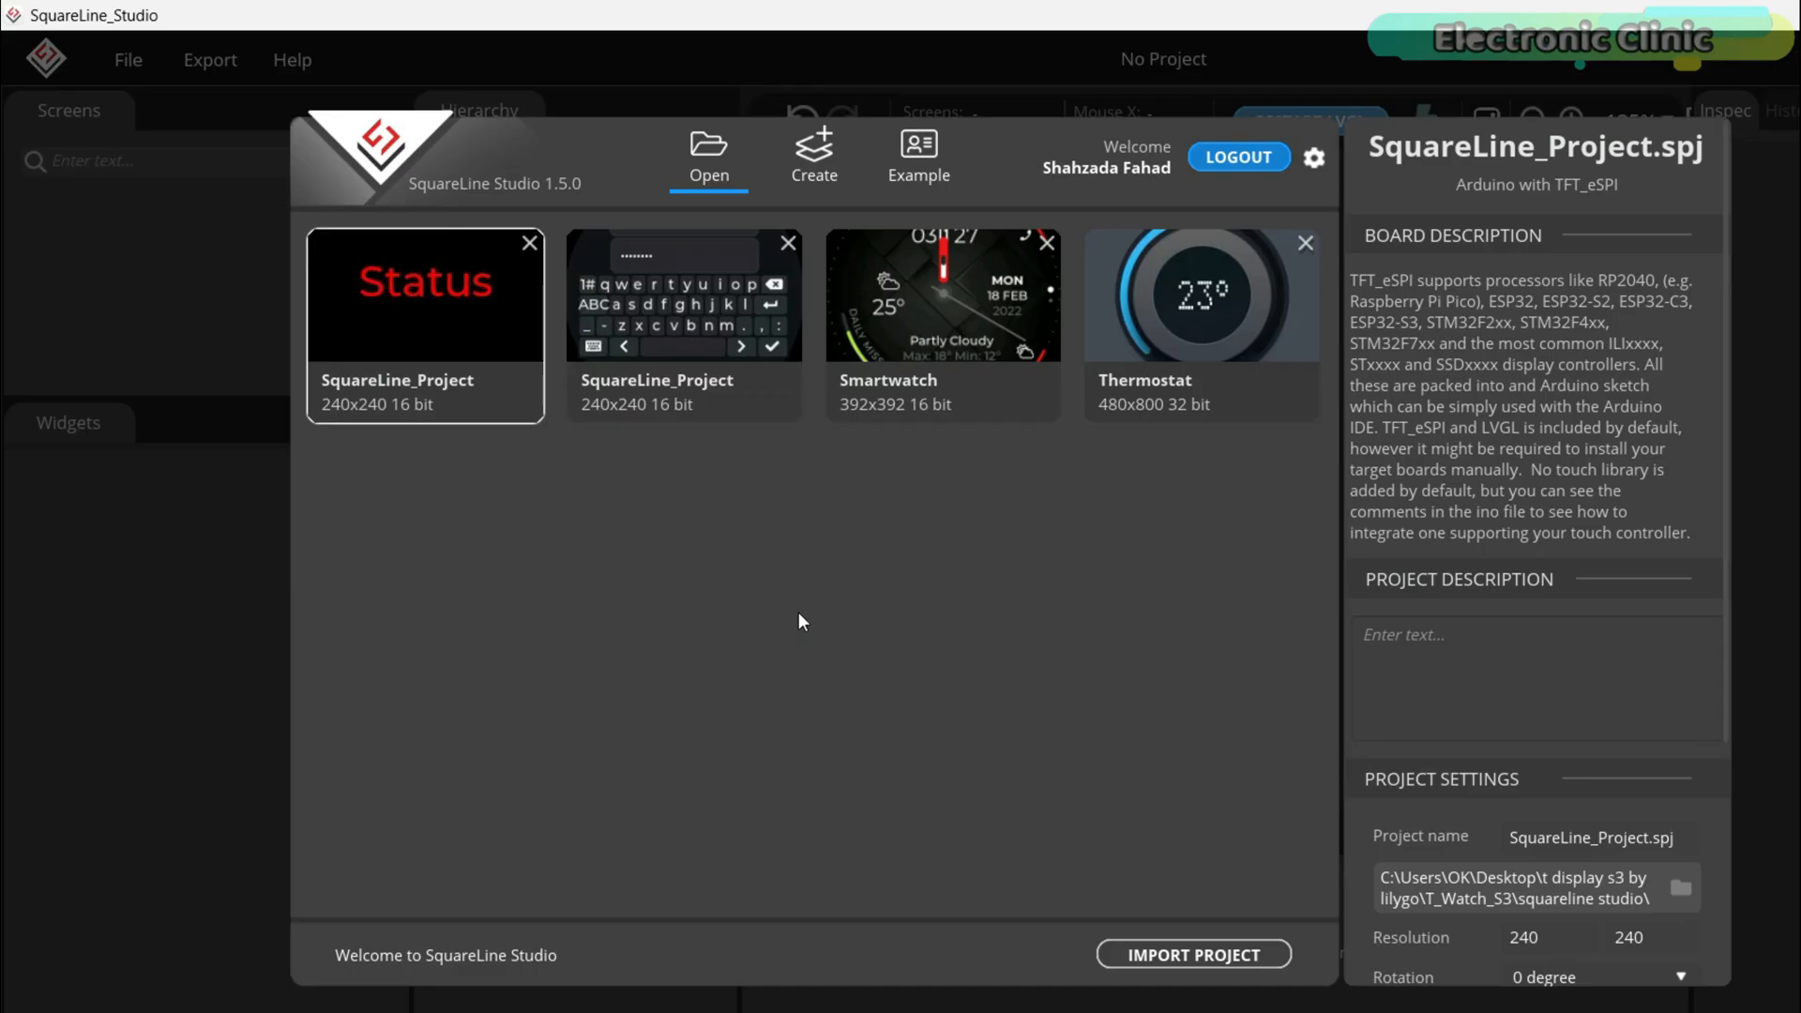
mouse_move(1092, 932)
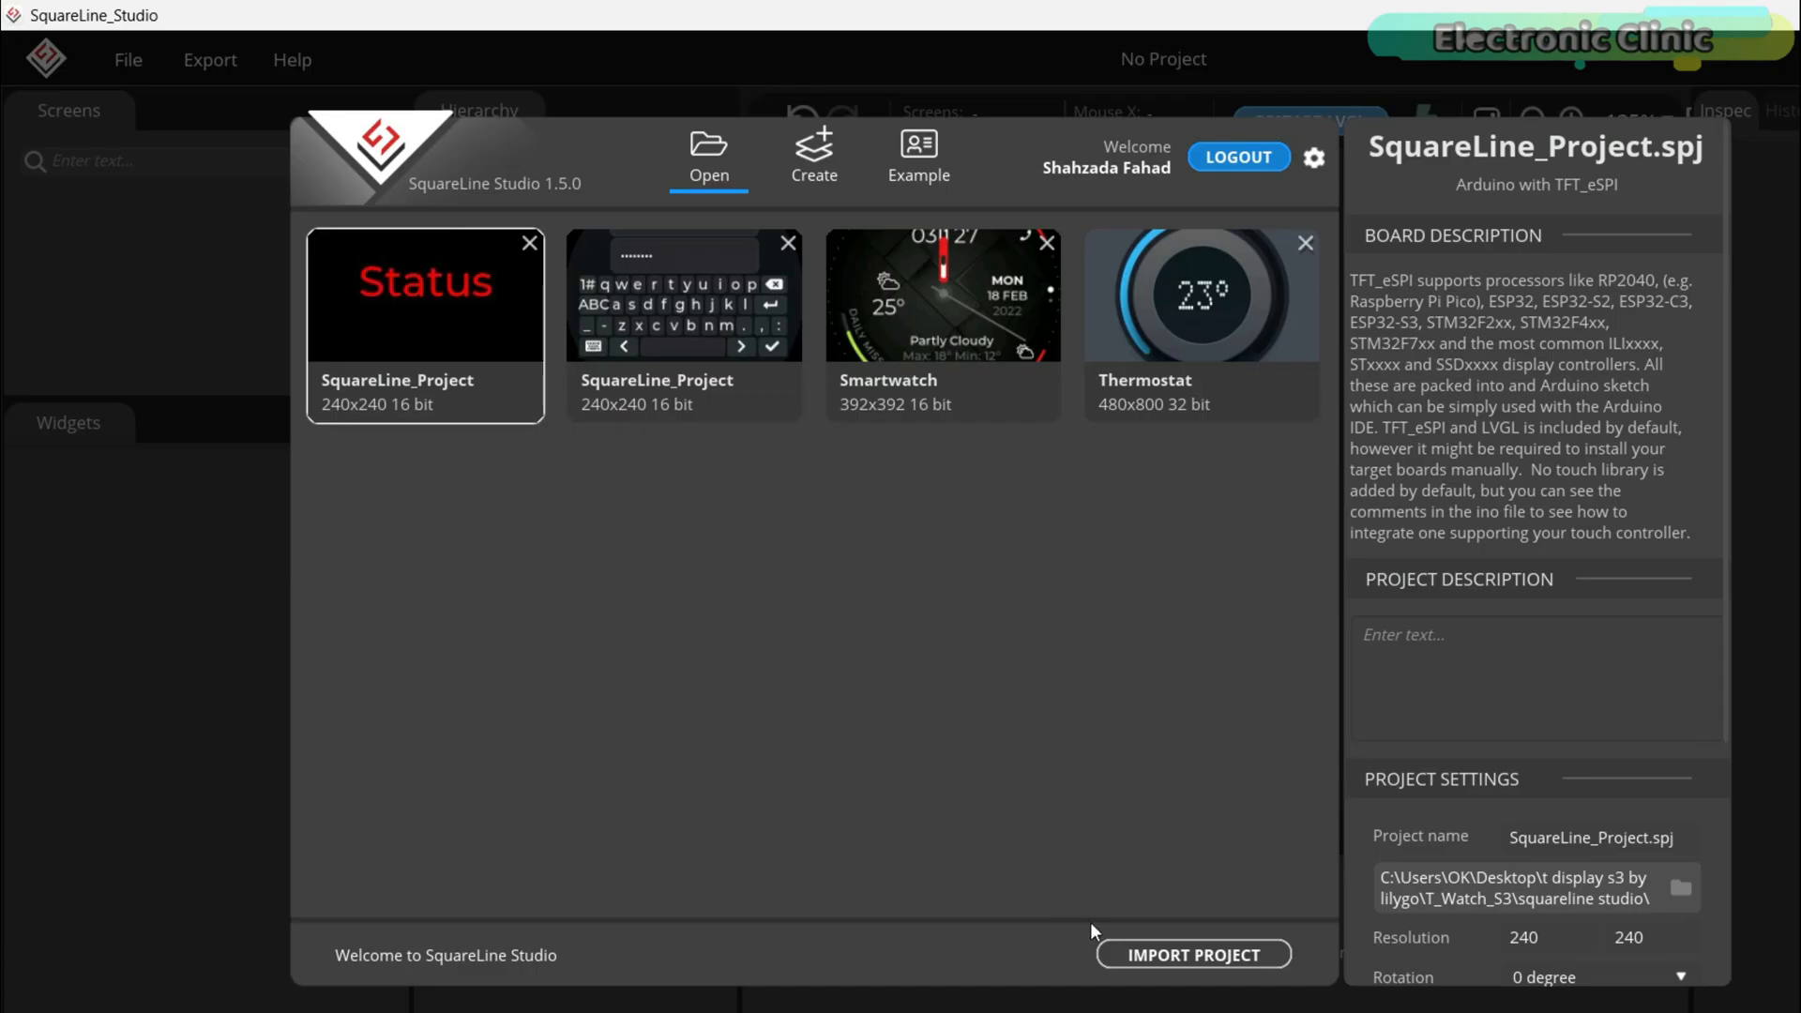
- Import SquareLine_Project.spj from the squareline studio projects folder
click(1194, 954)
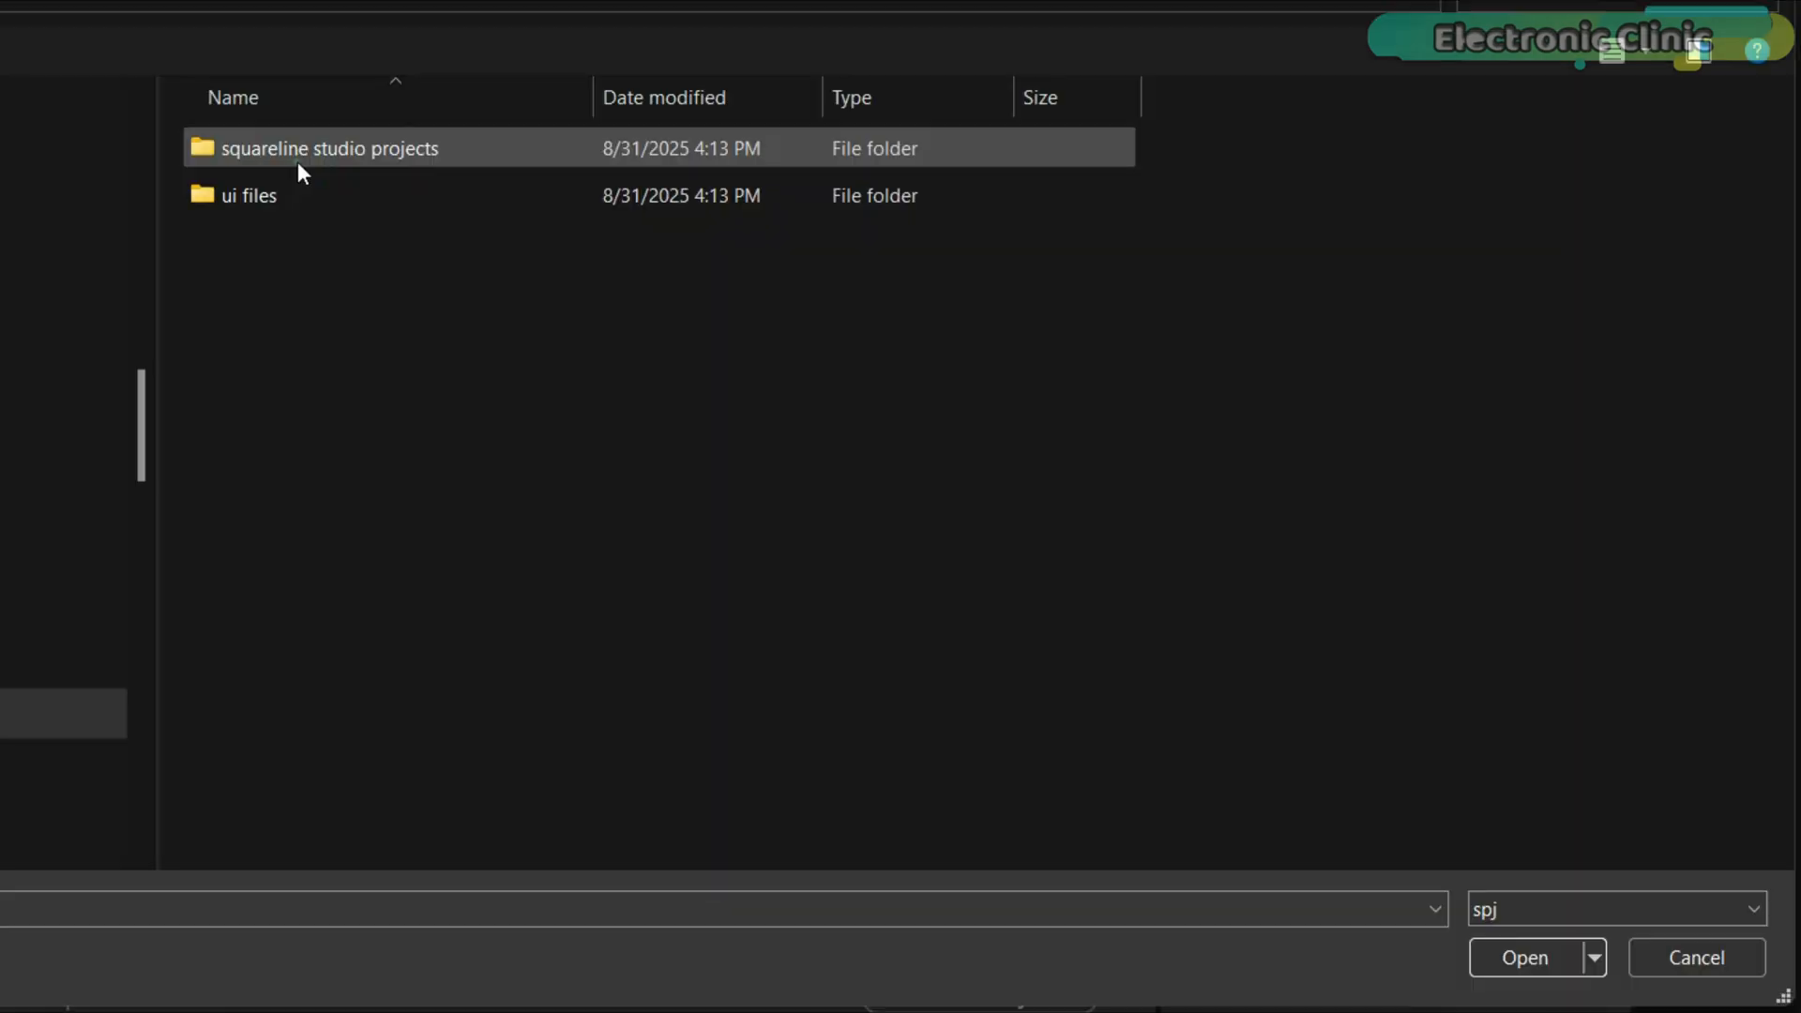
double_click(330, 148)
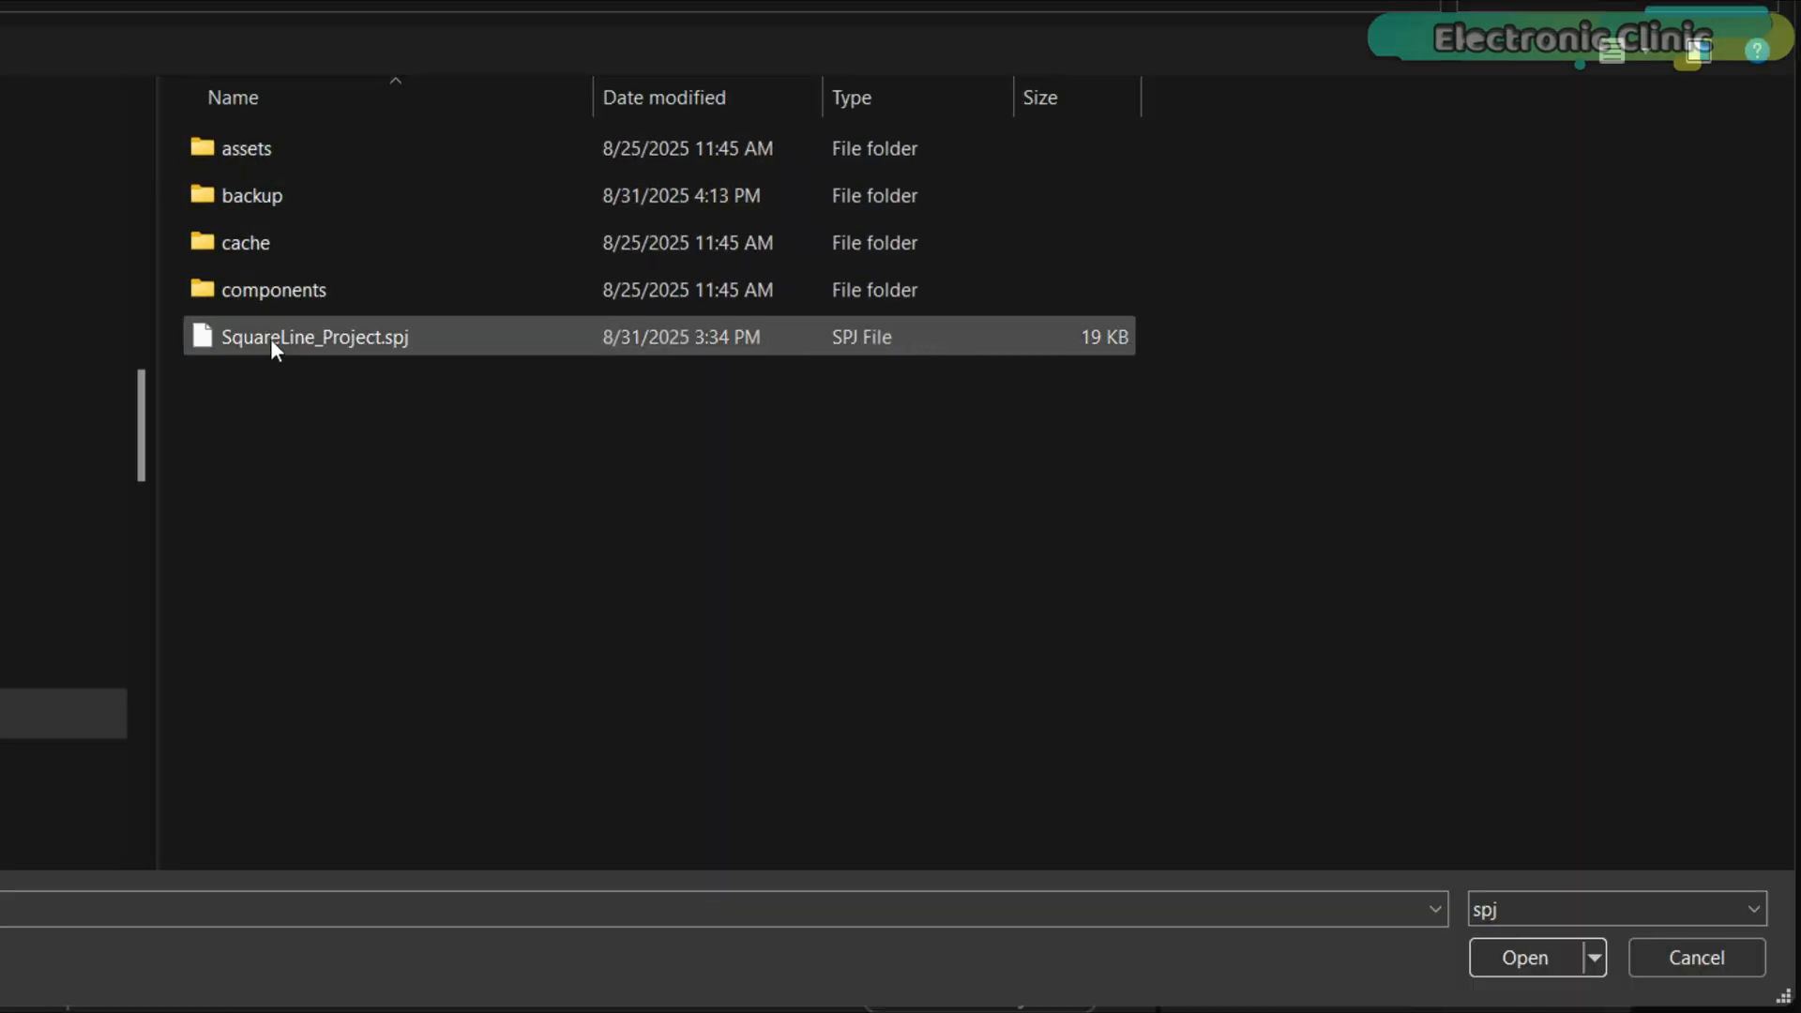
click(315, 337)
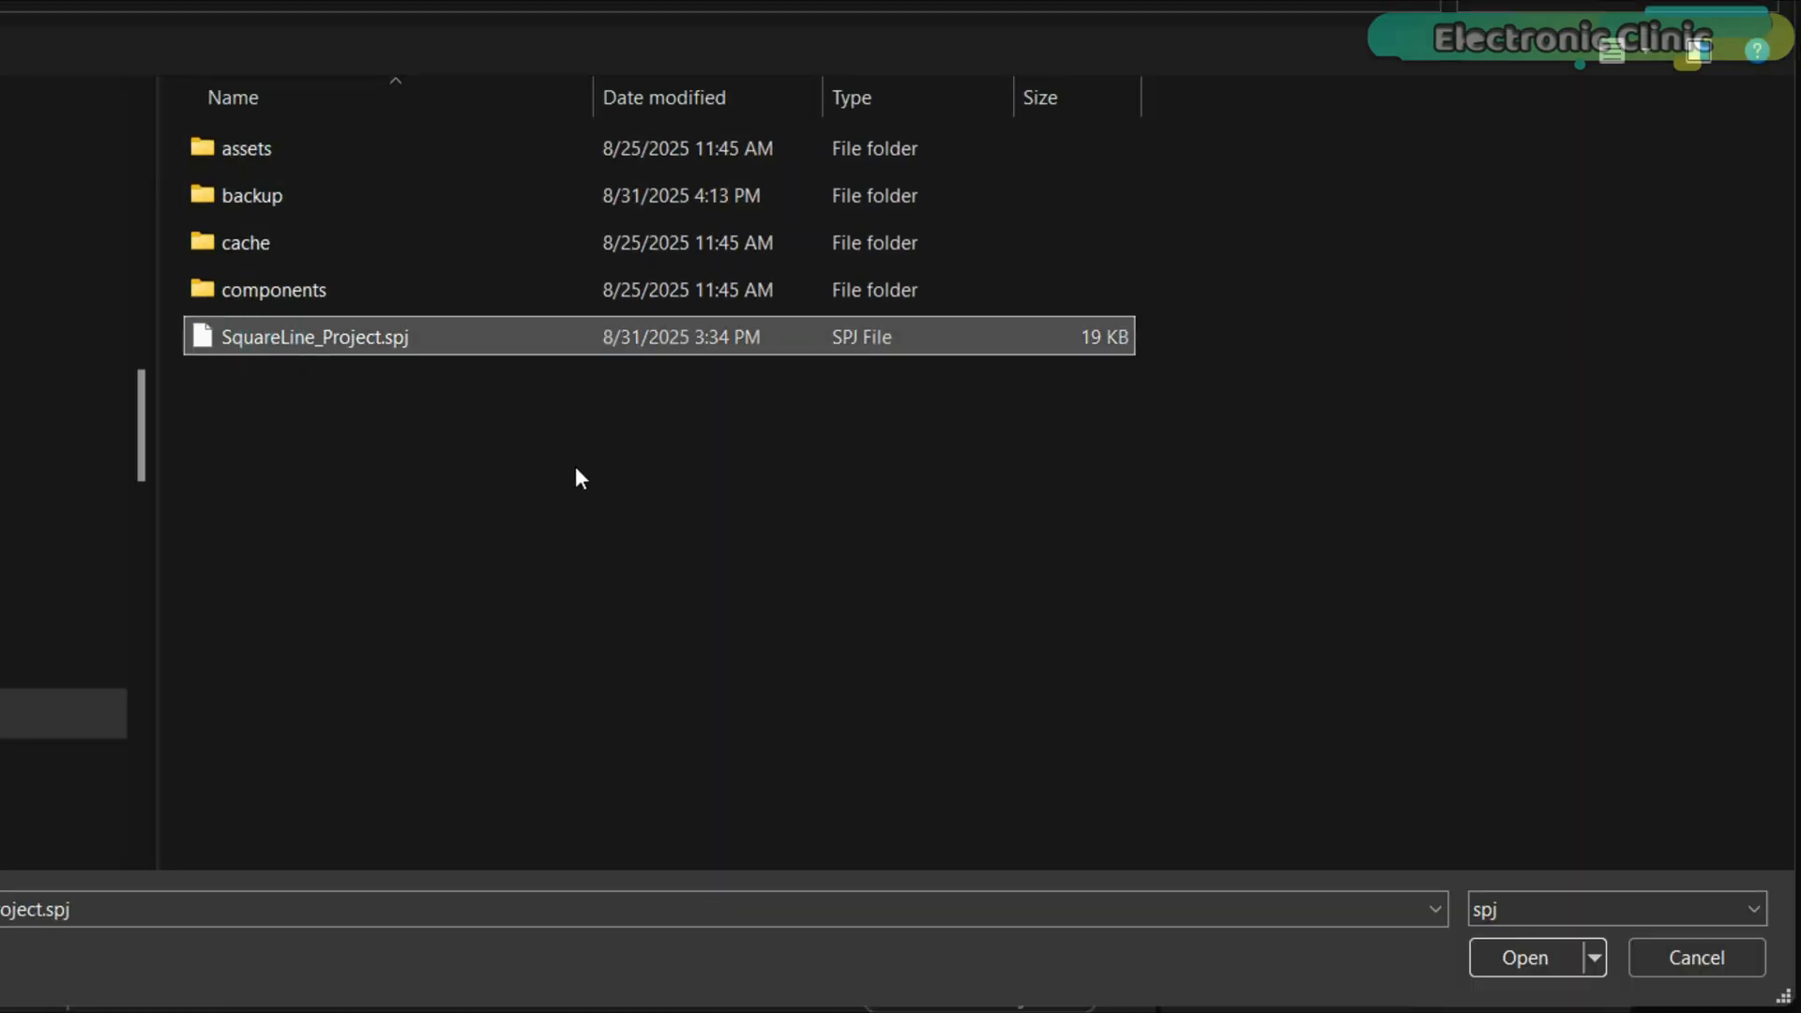
click(1525, 957)
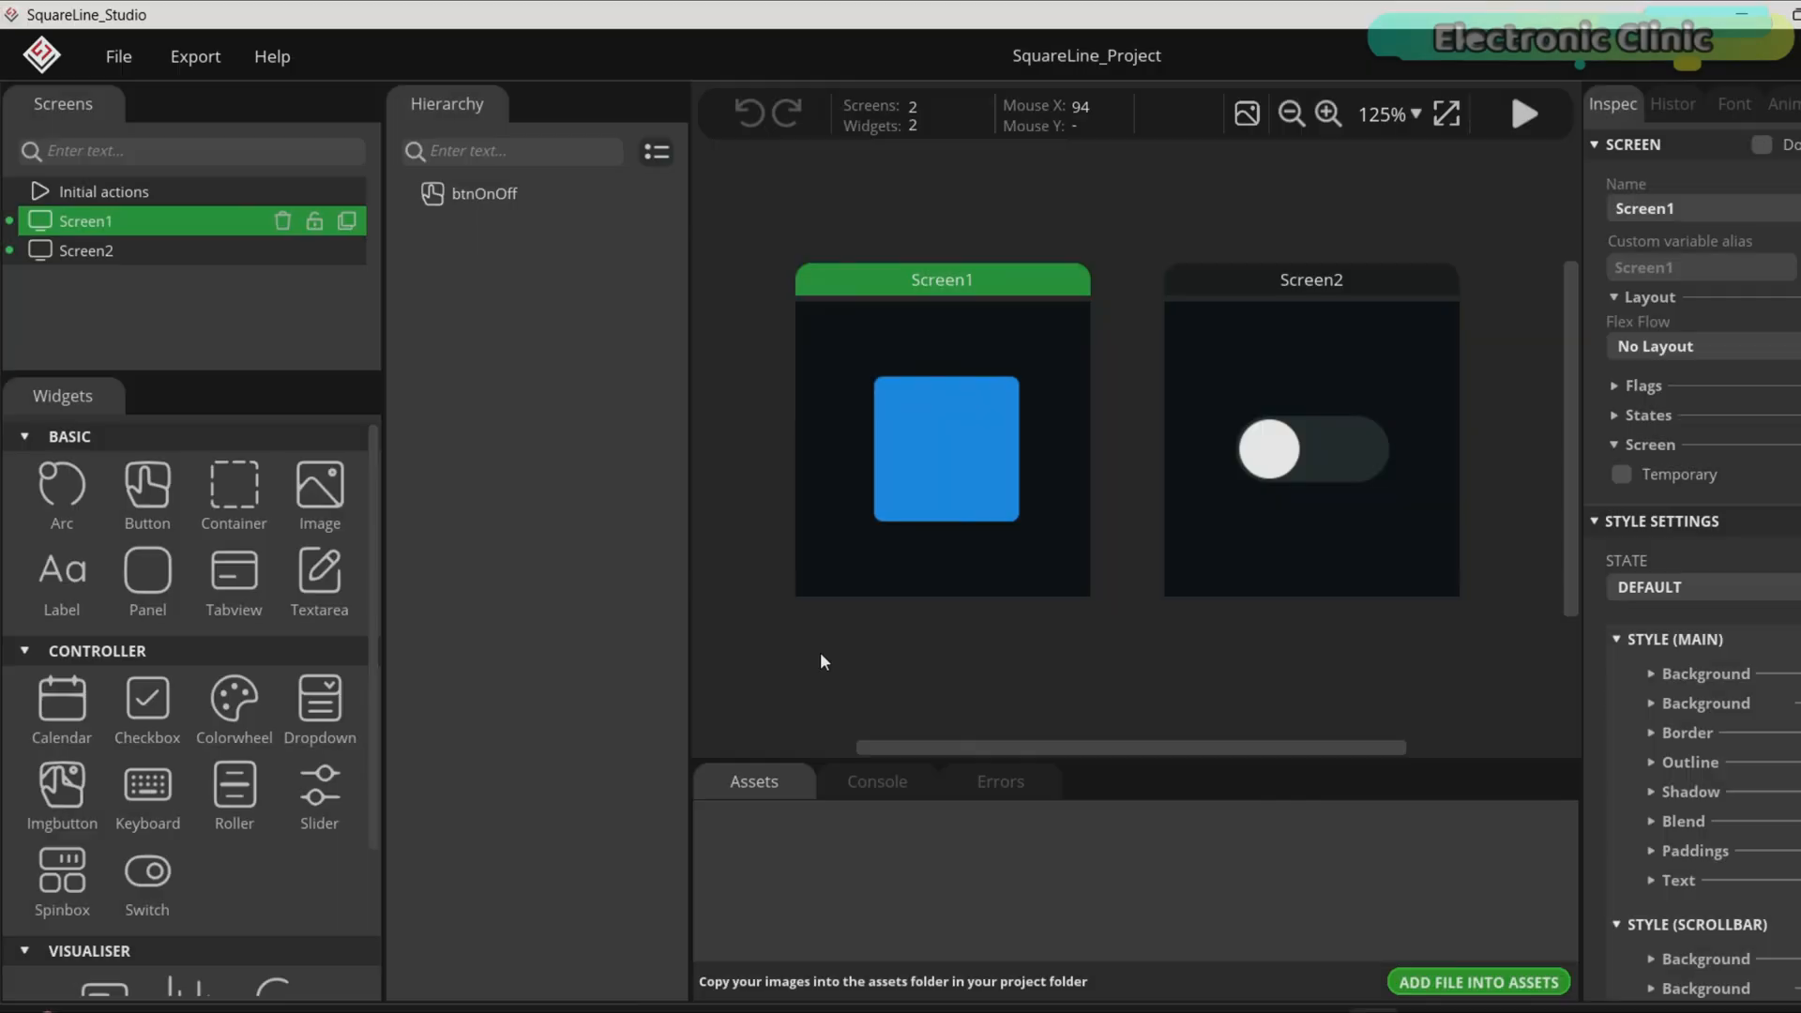
- Set the display shape to Circle and point both export paths to the my template folders
click(117, 56)
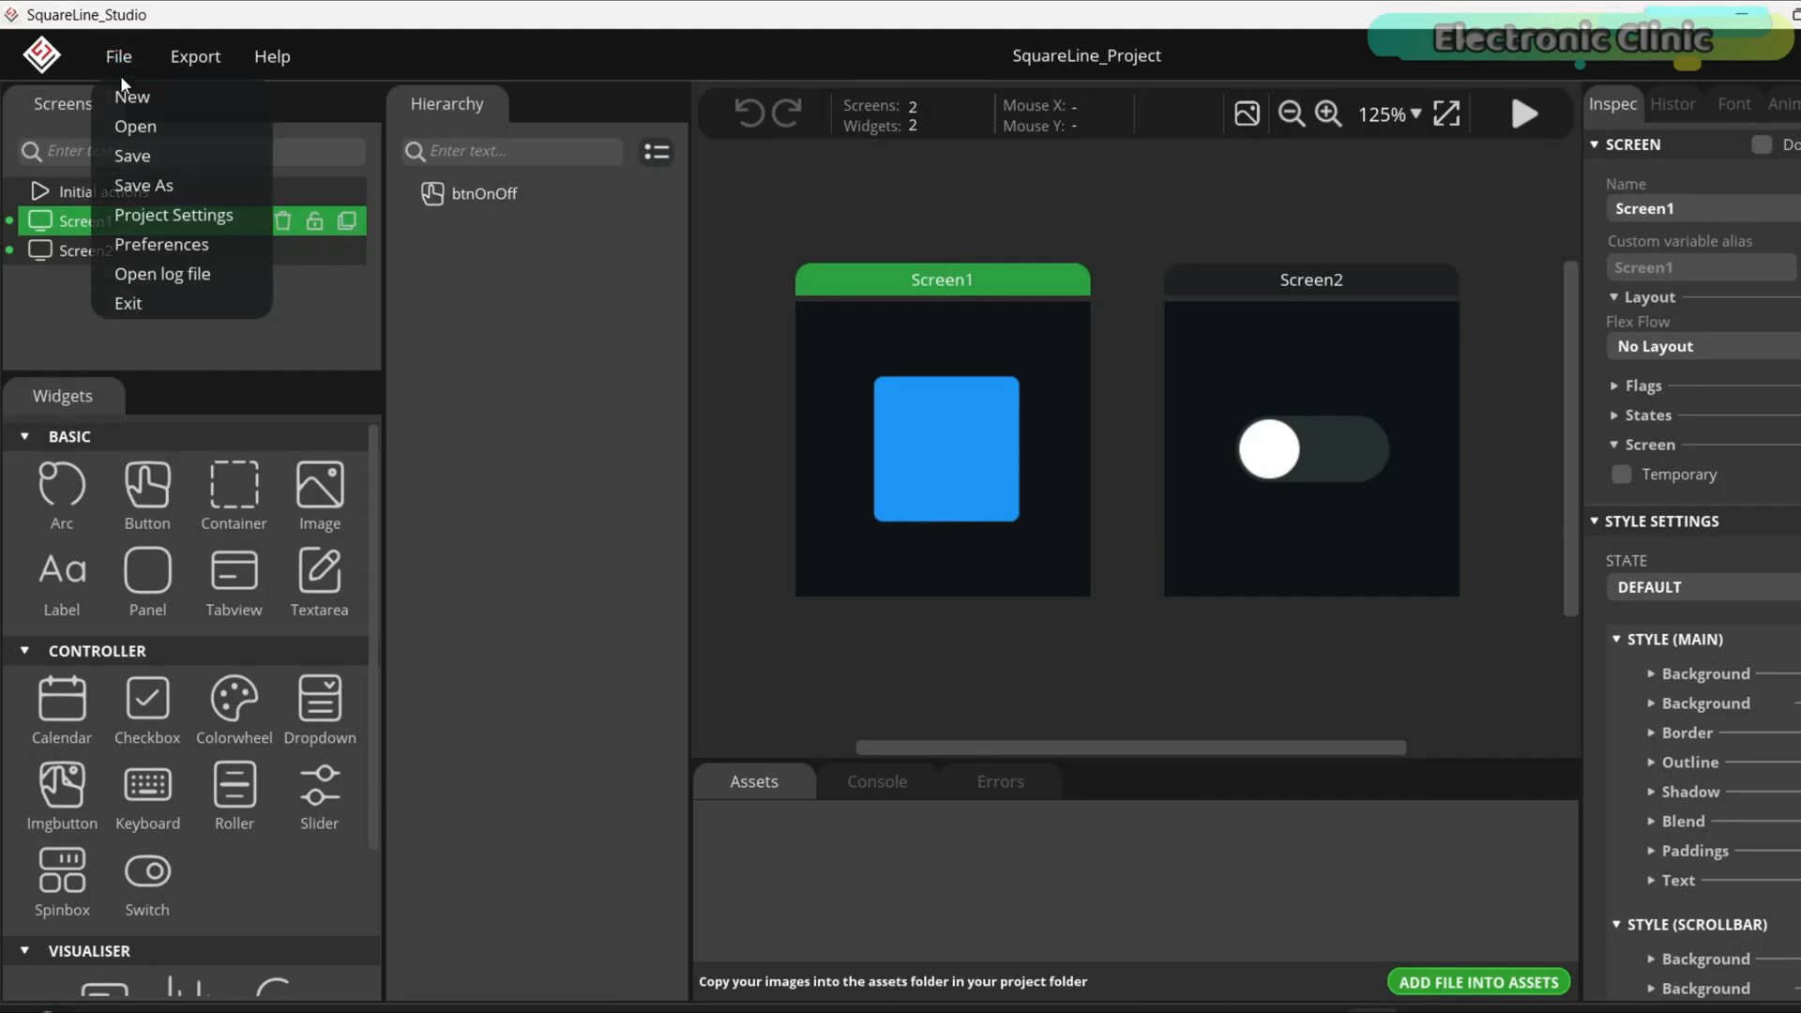
click(175, 215)
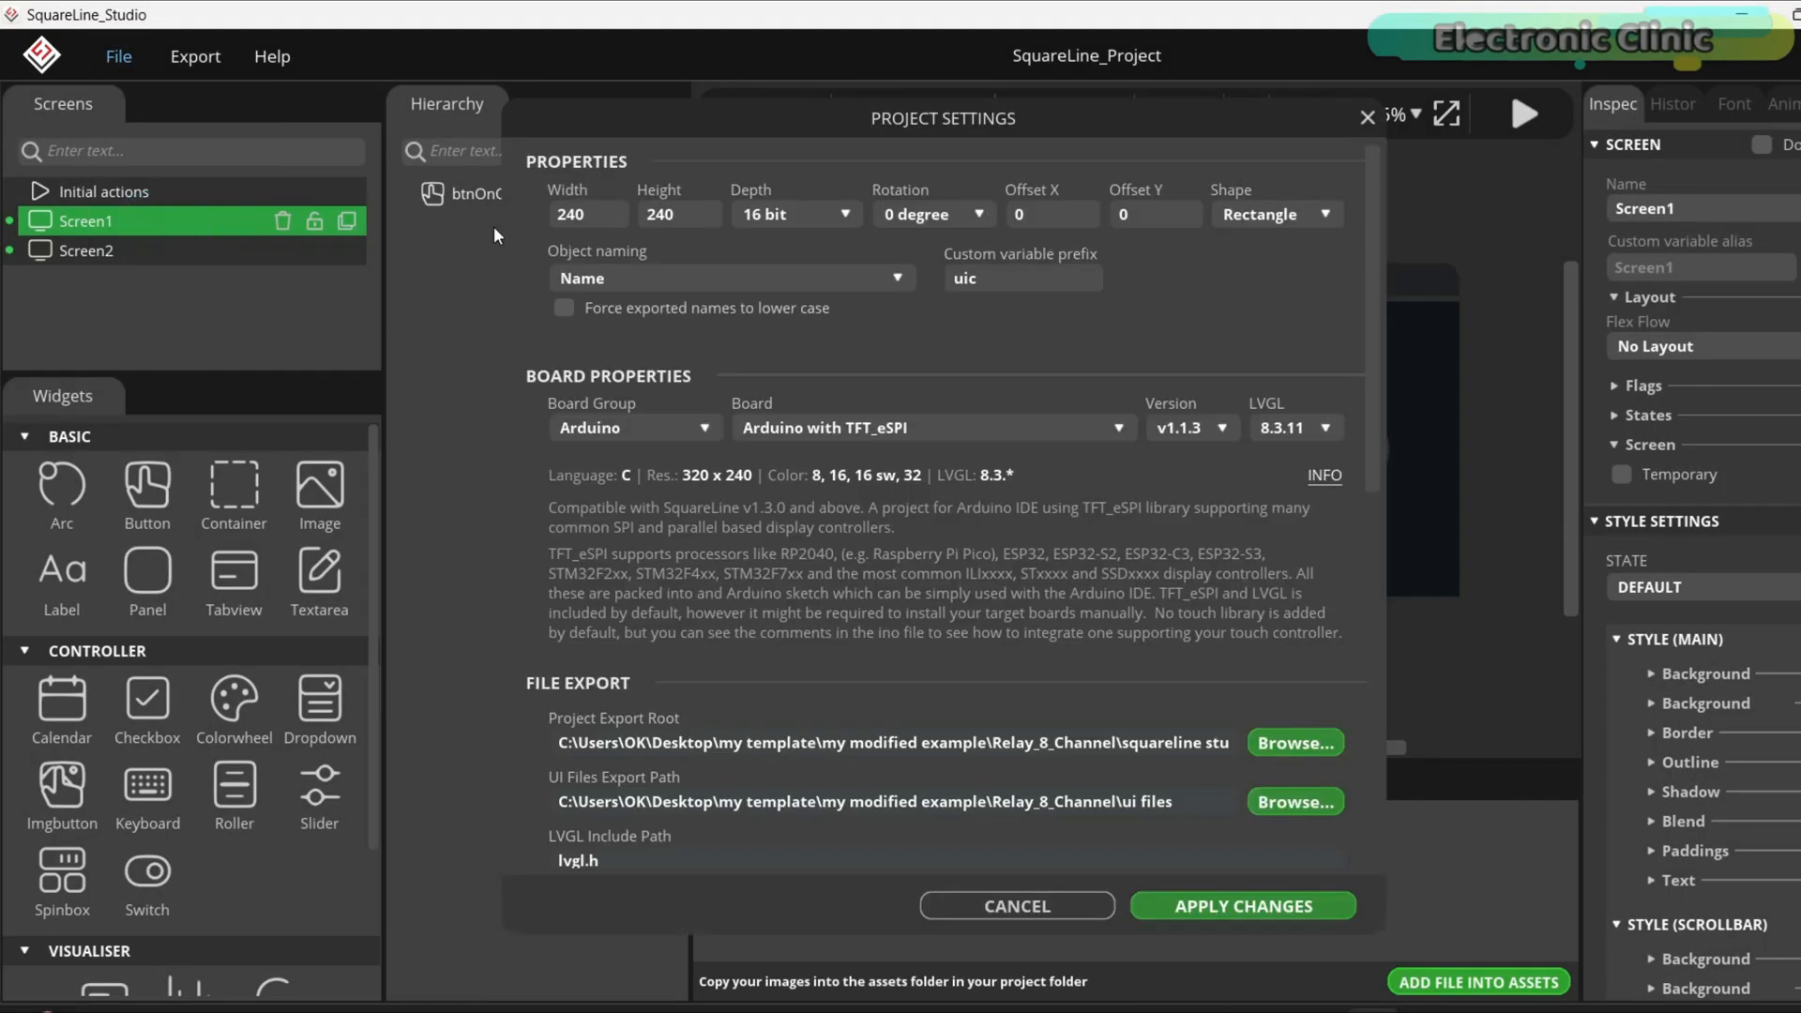
click(1275, 215)
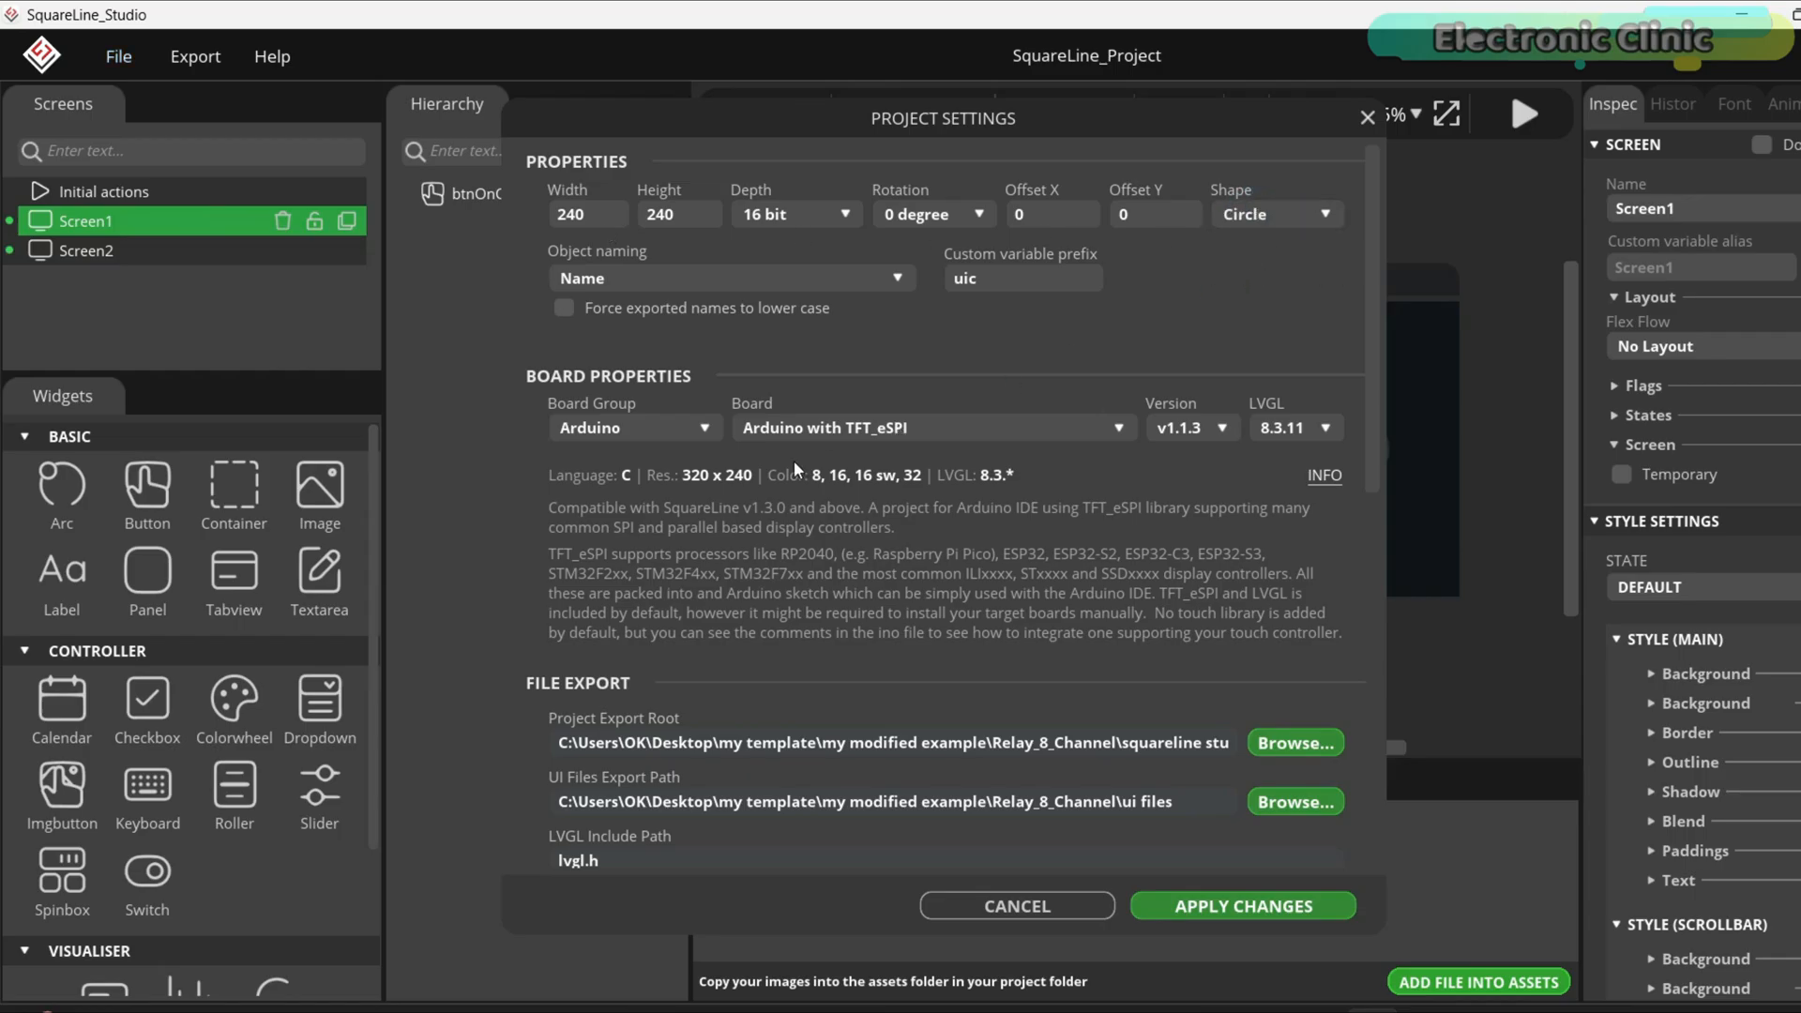
scroll(down, 3)
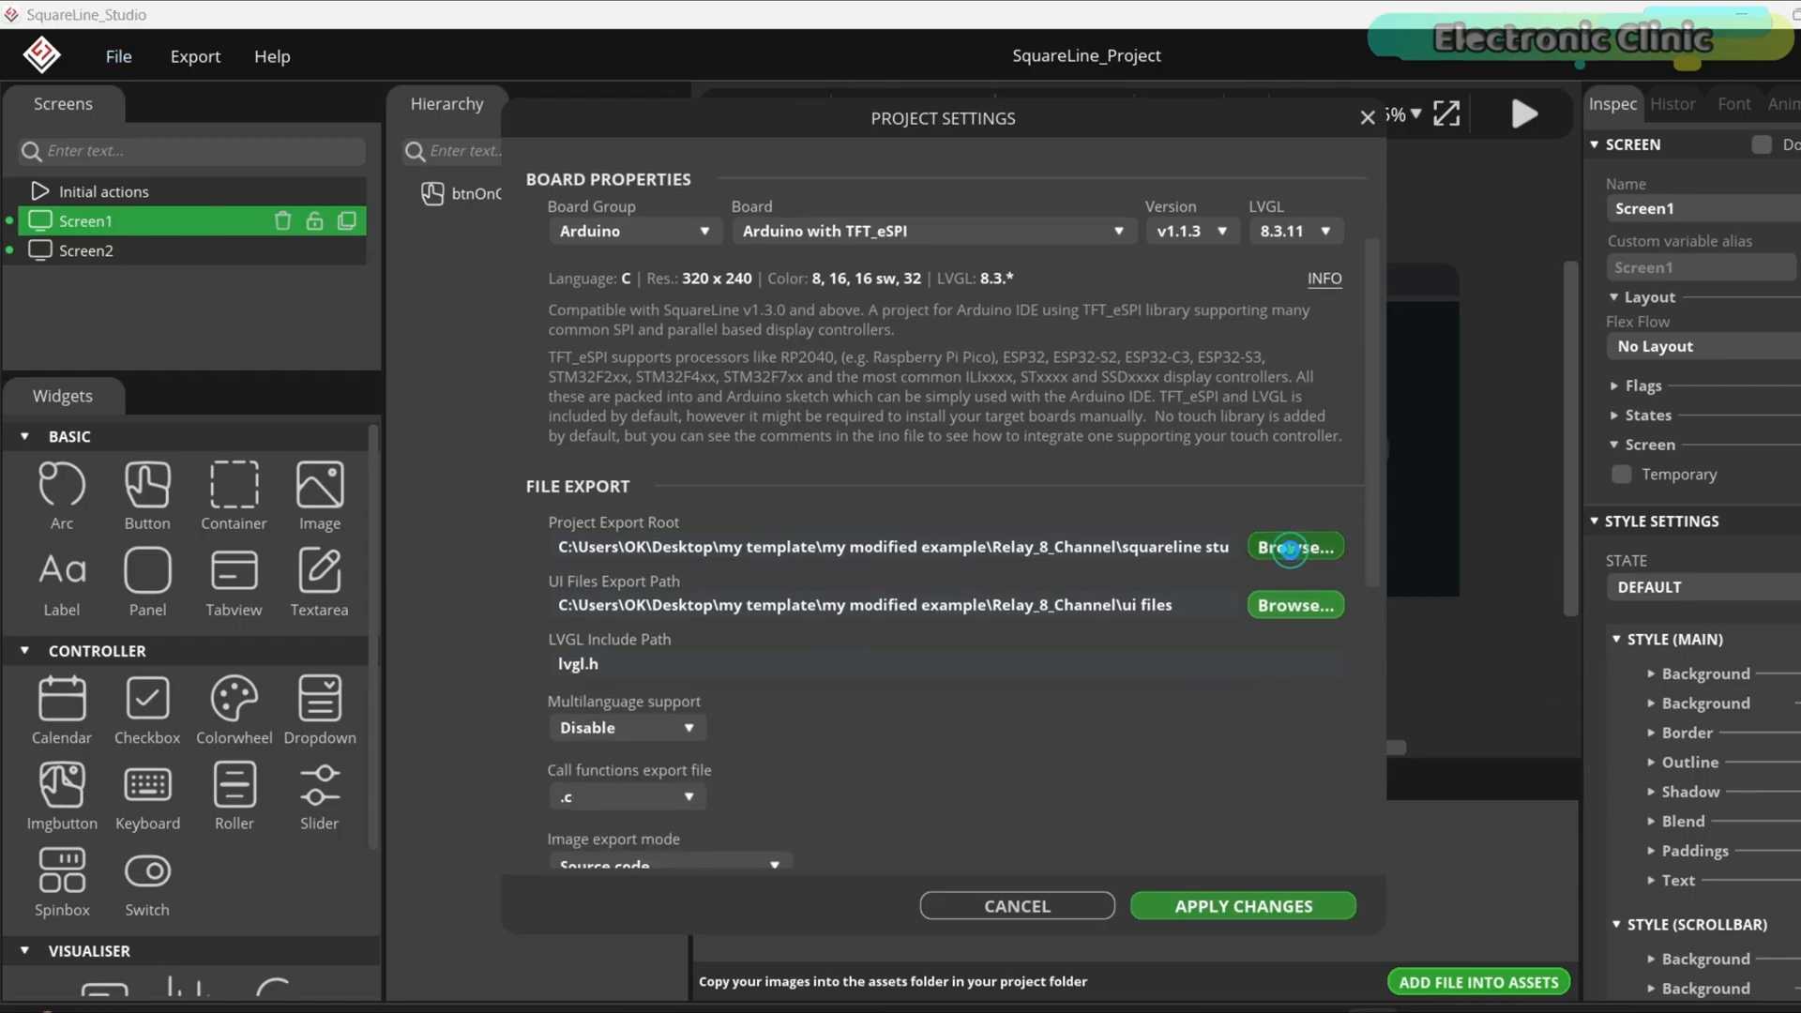
click(1294, 547)
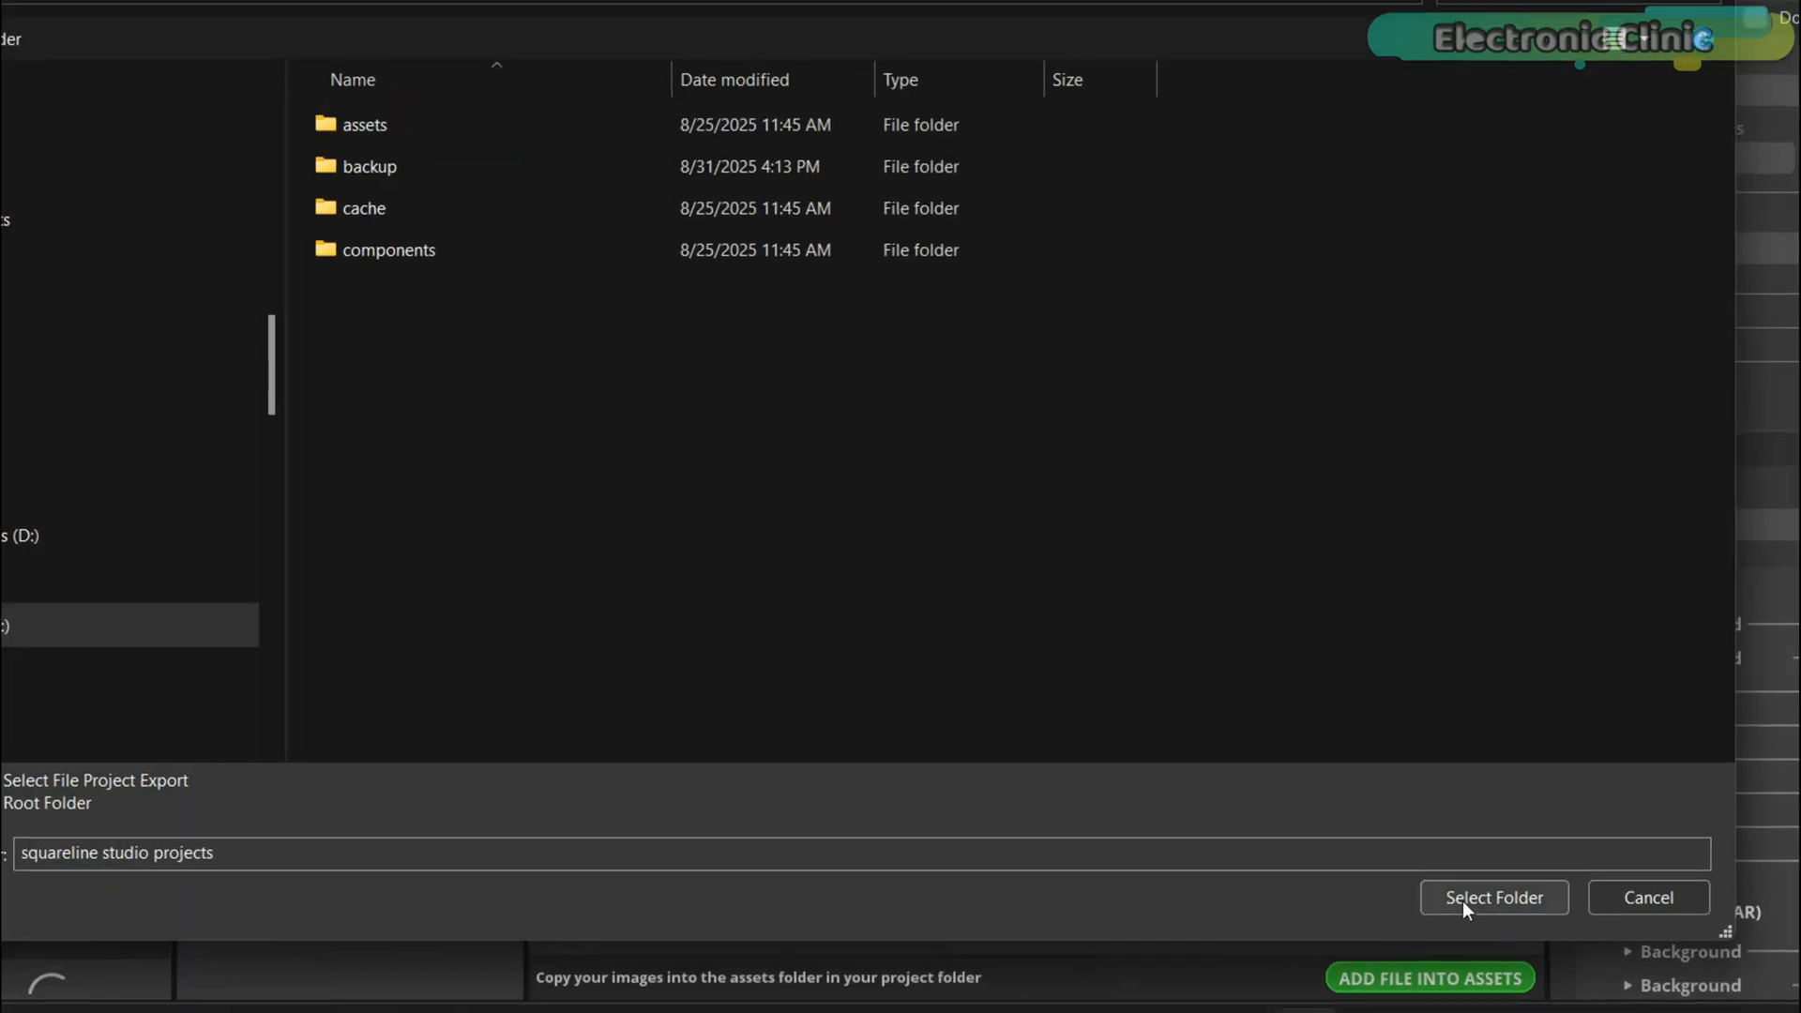
click(1494, 897)
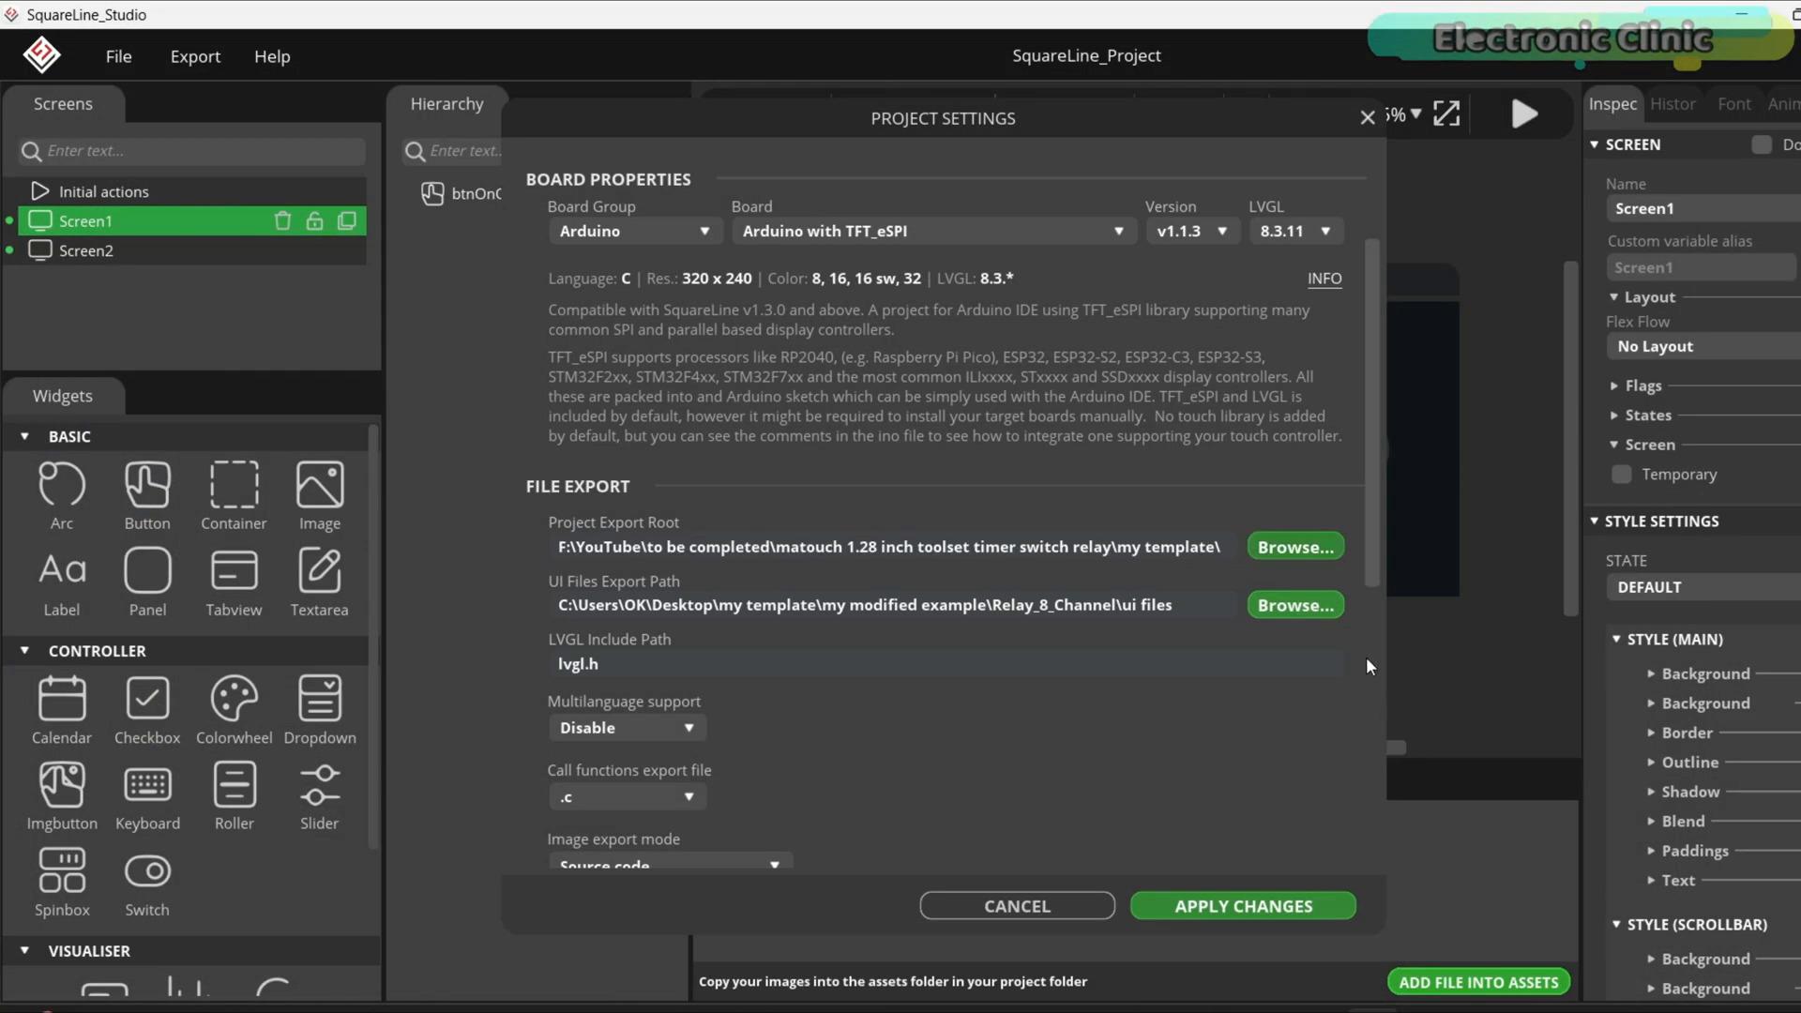
click(1293, 605)
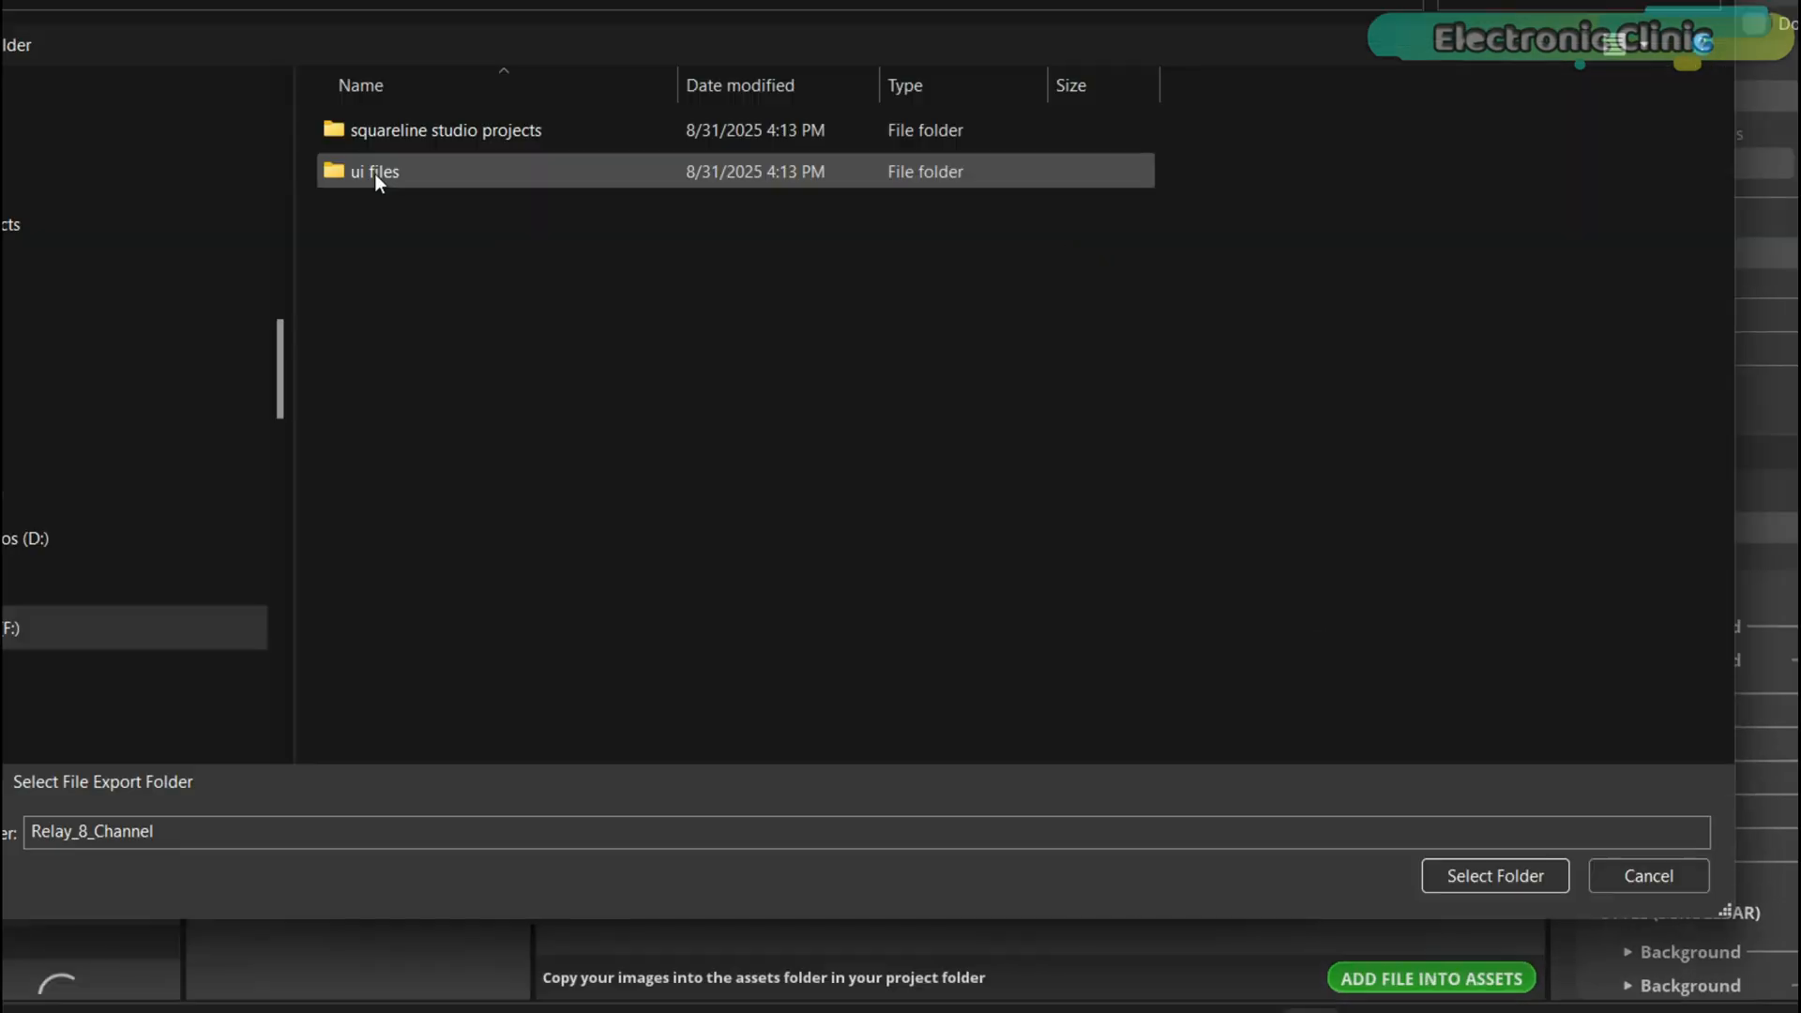
double_click(374, 171)
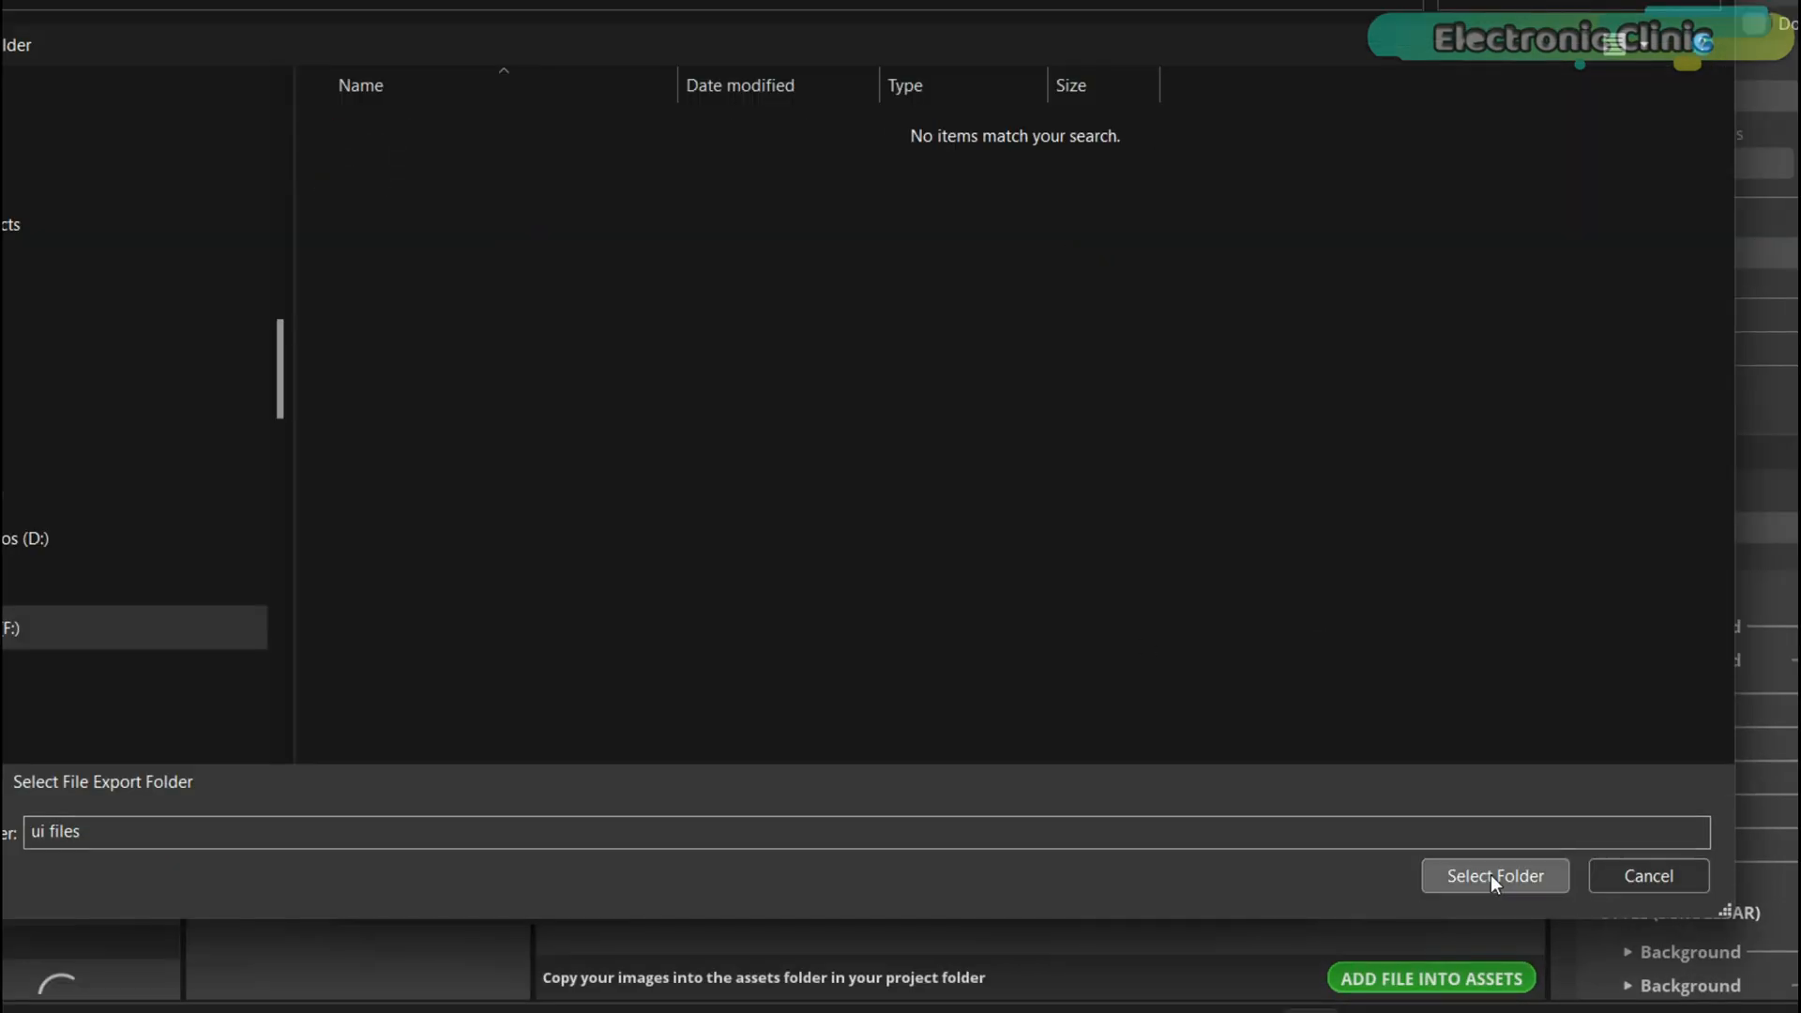
click(1494, 875)
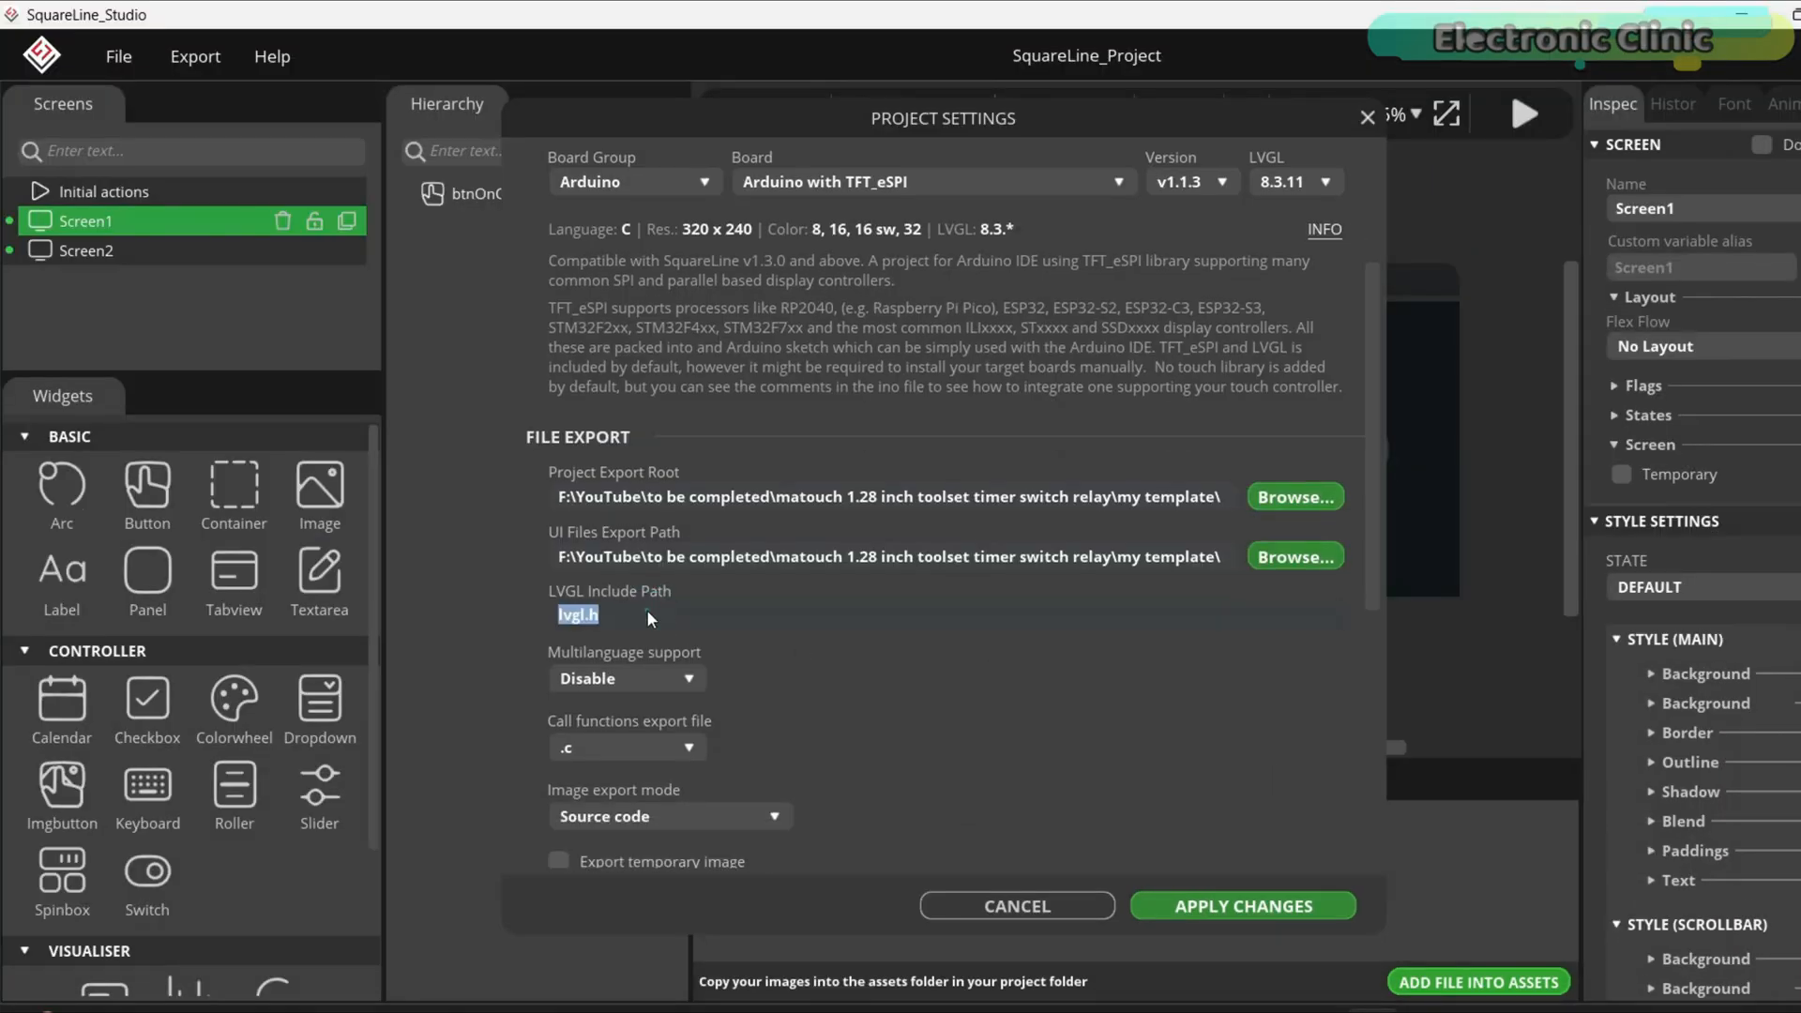
scroll(down, 3)
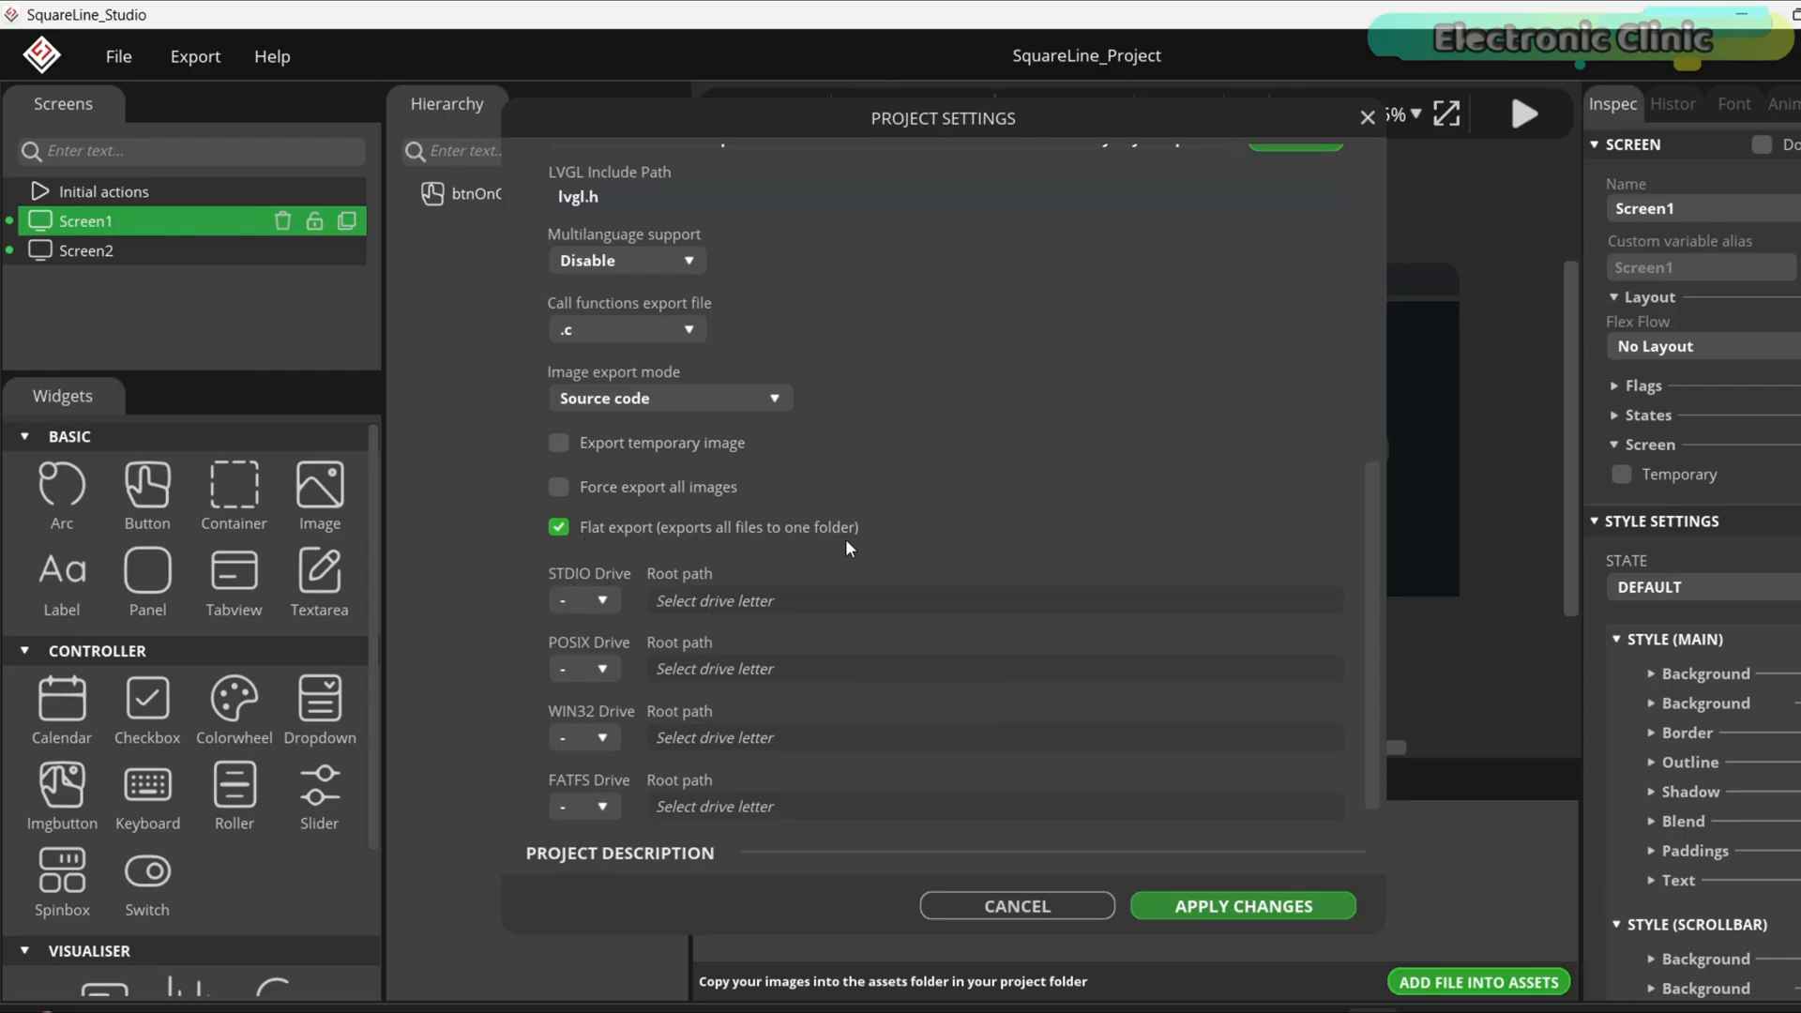
scroll(down, 3)
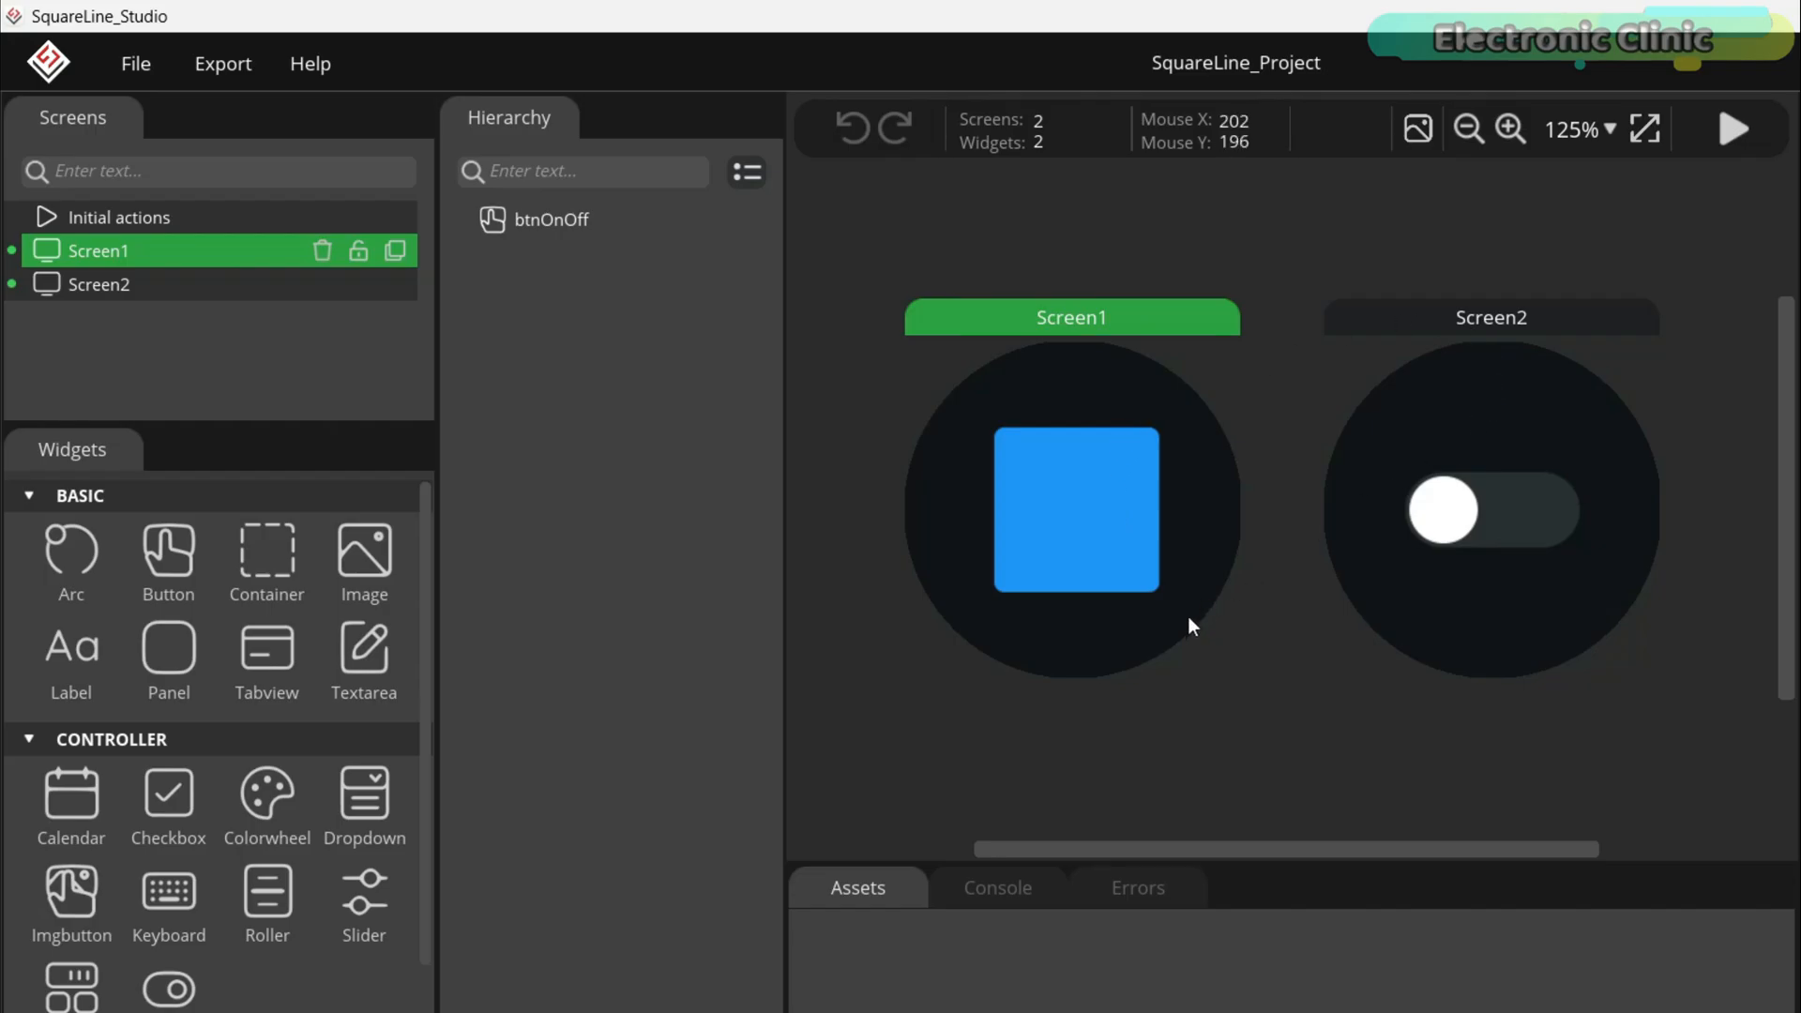
mouse_move(1299, 620)
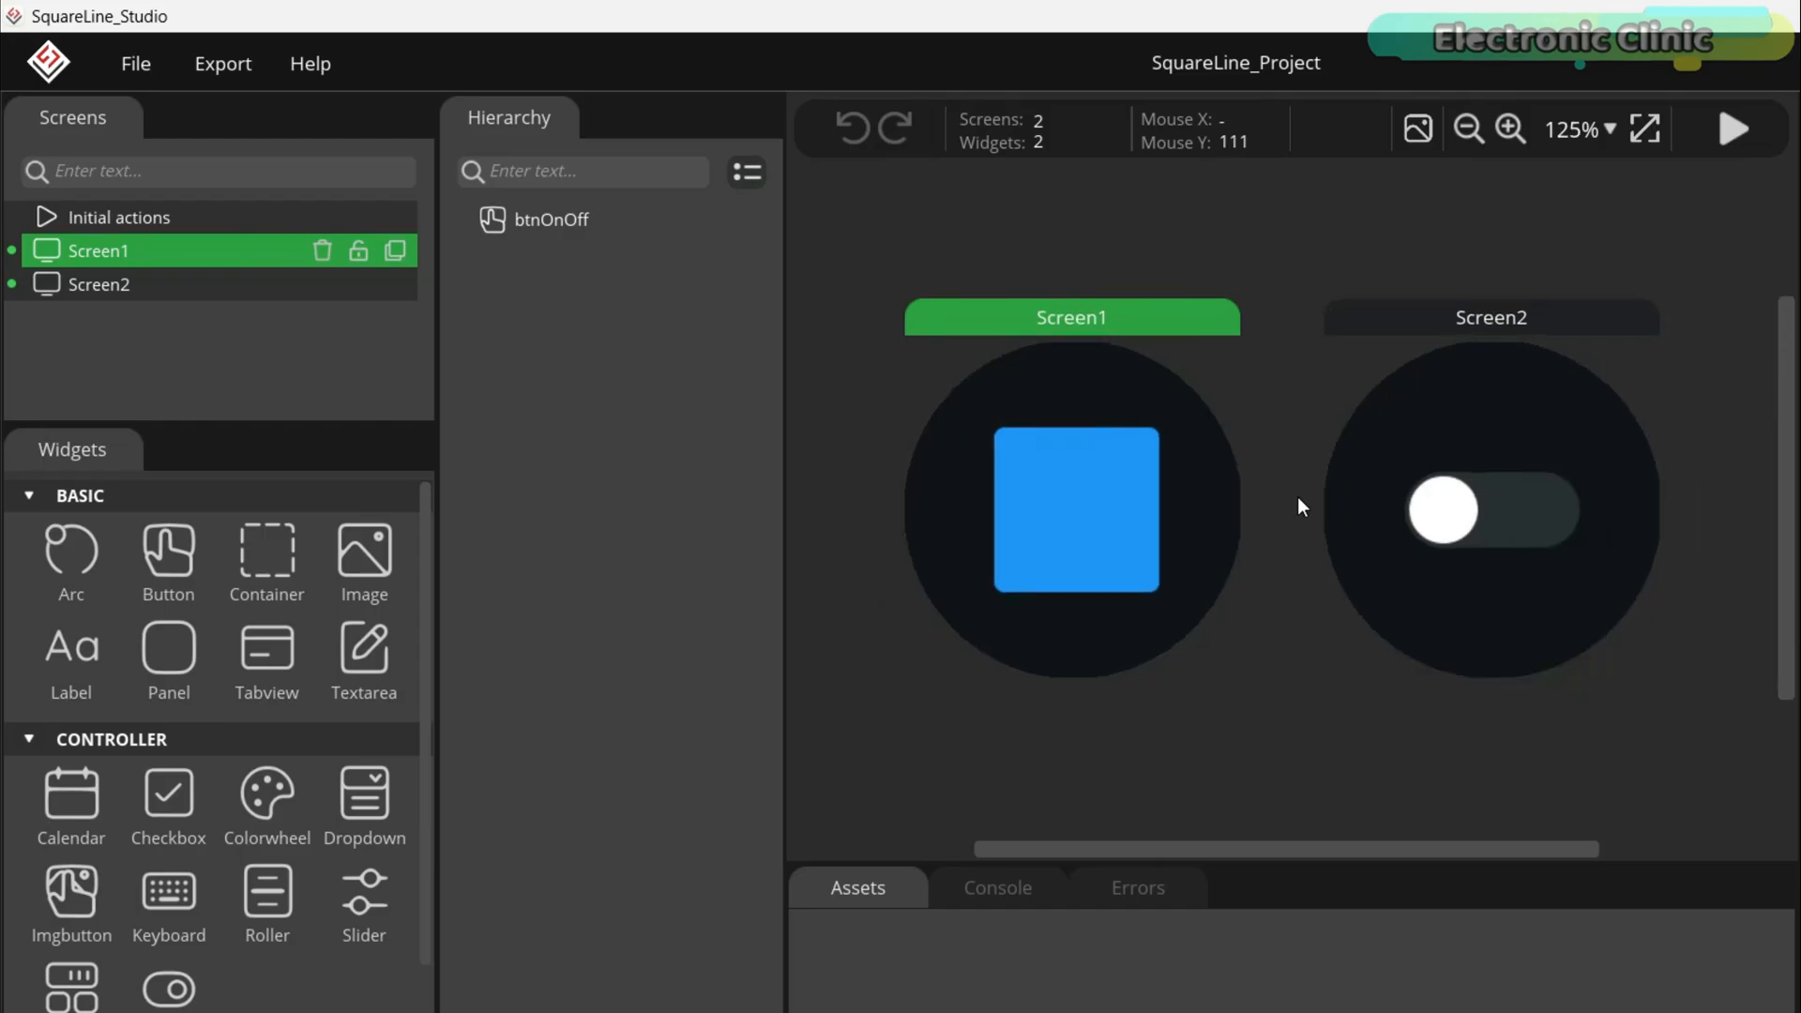
mouse_move(1238, 579)
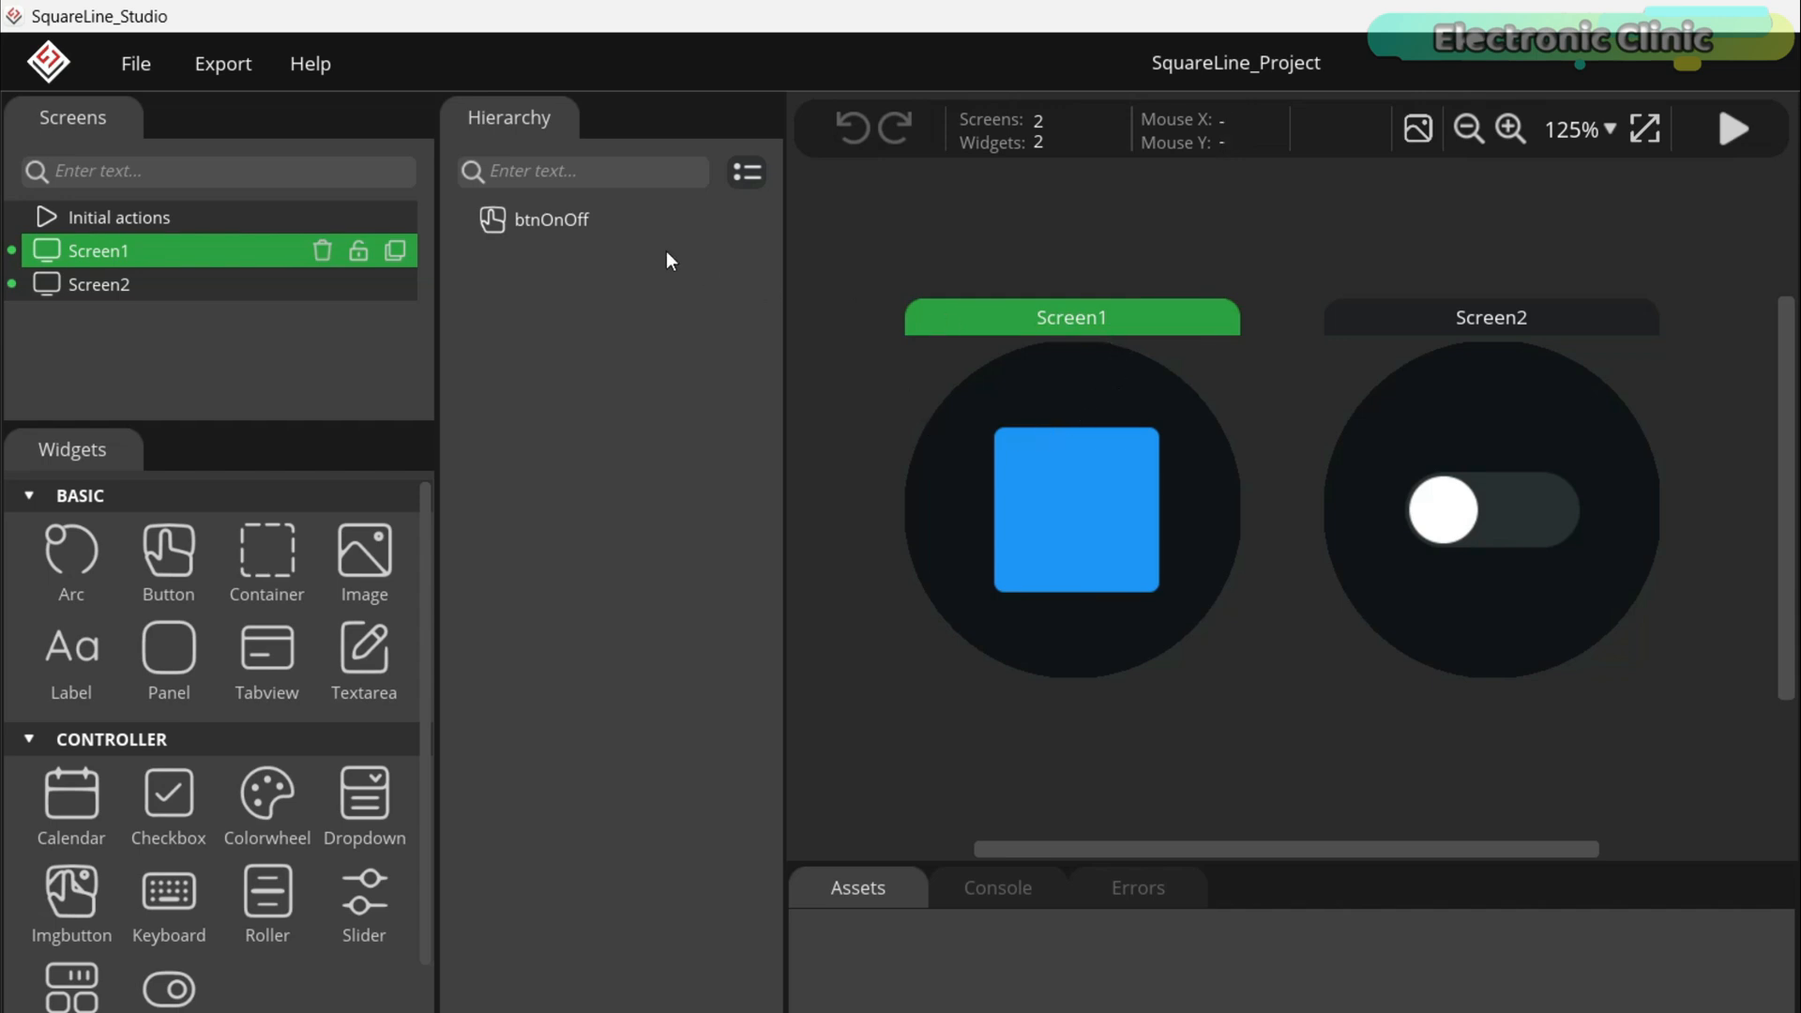
- Save the Relay SquareLine project and export its UI files
click(134, 63)
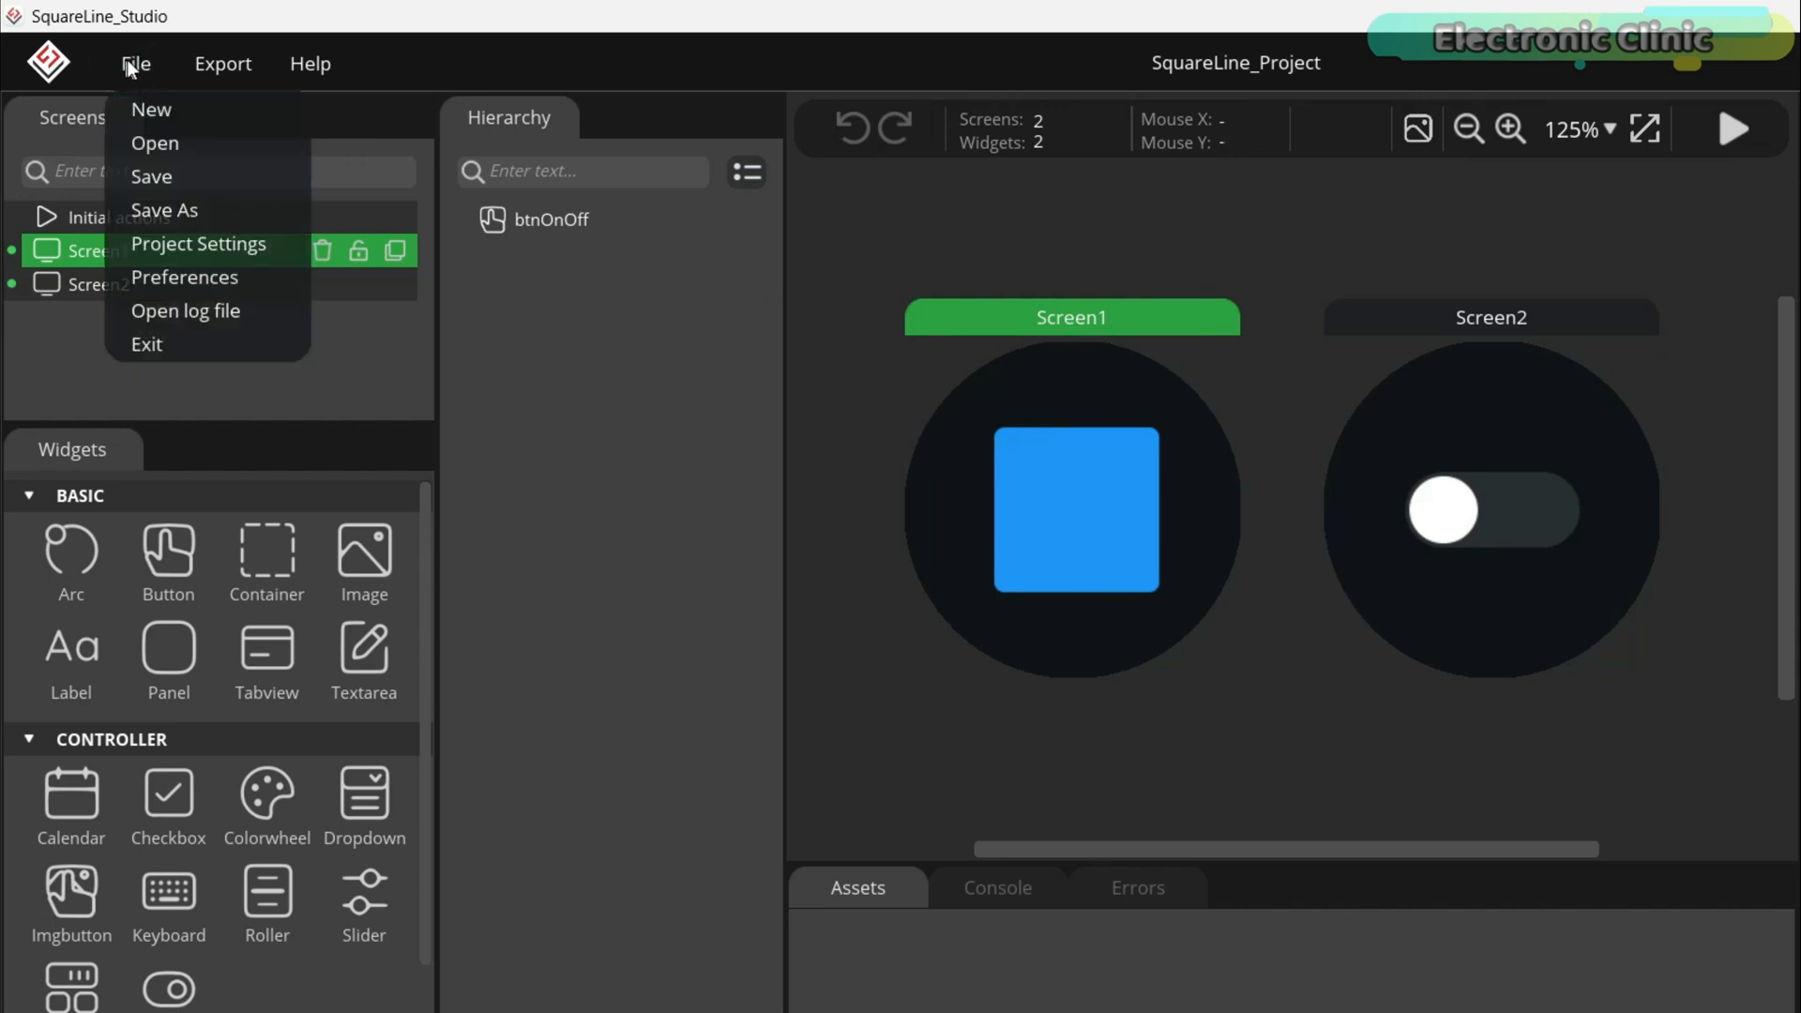
click(150, 176)
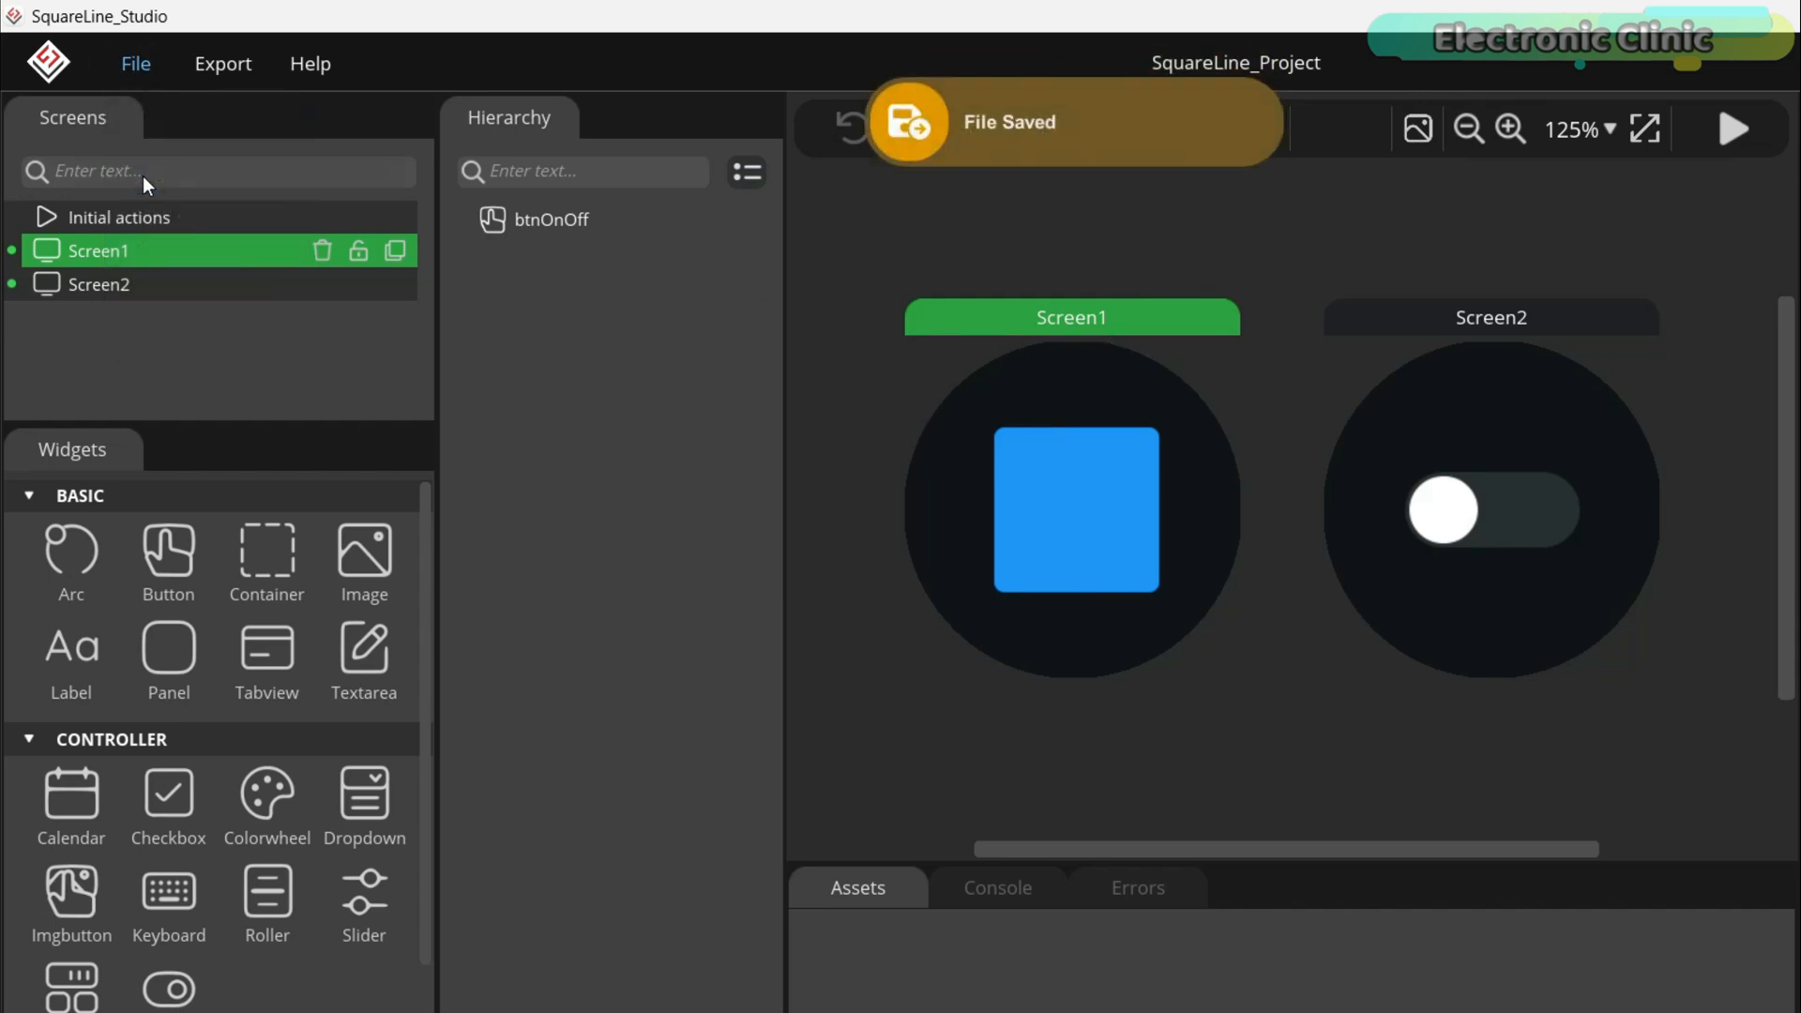
click(223, 63)
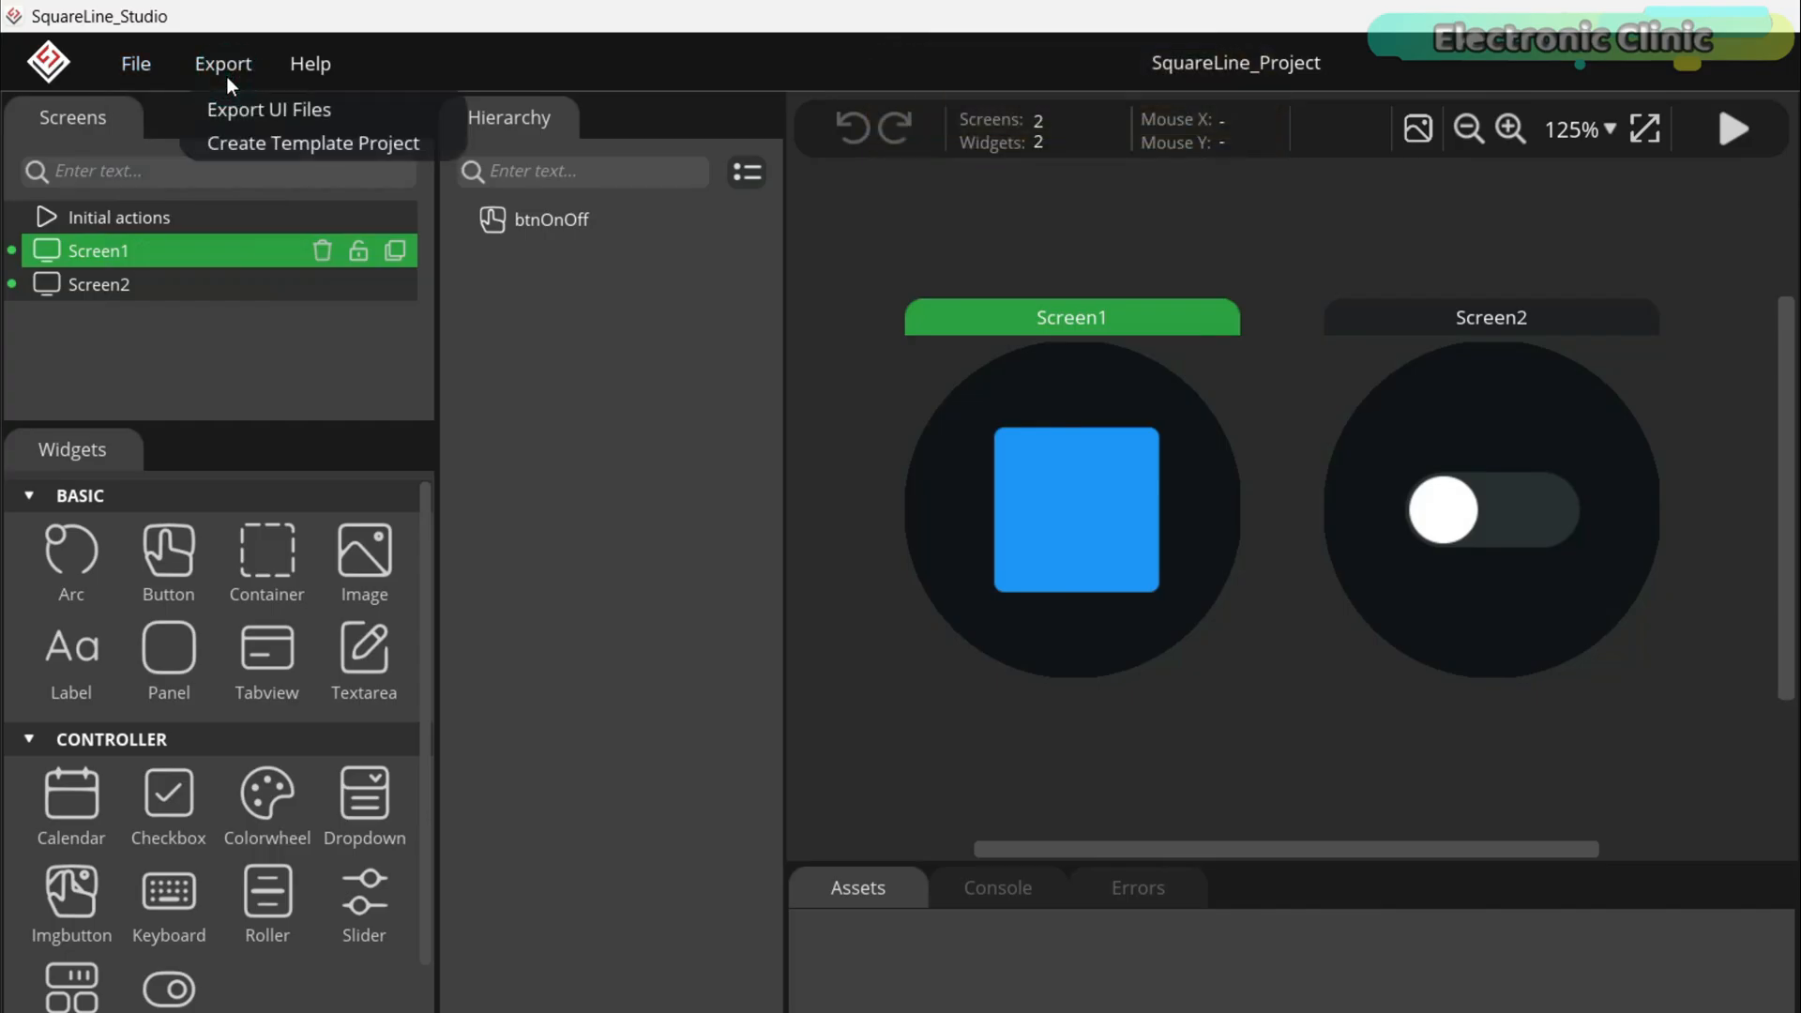
click(269, 109)
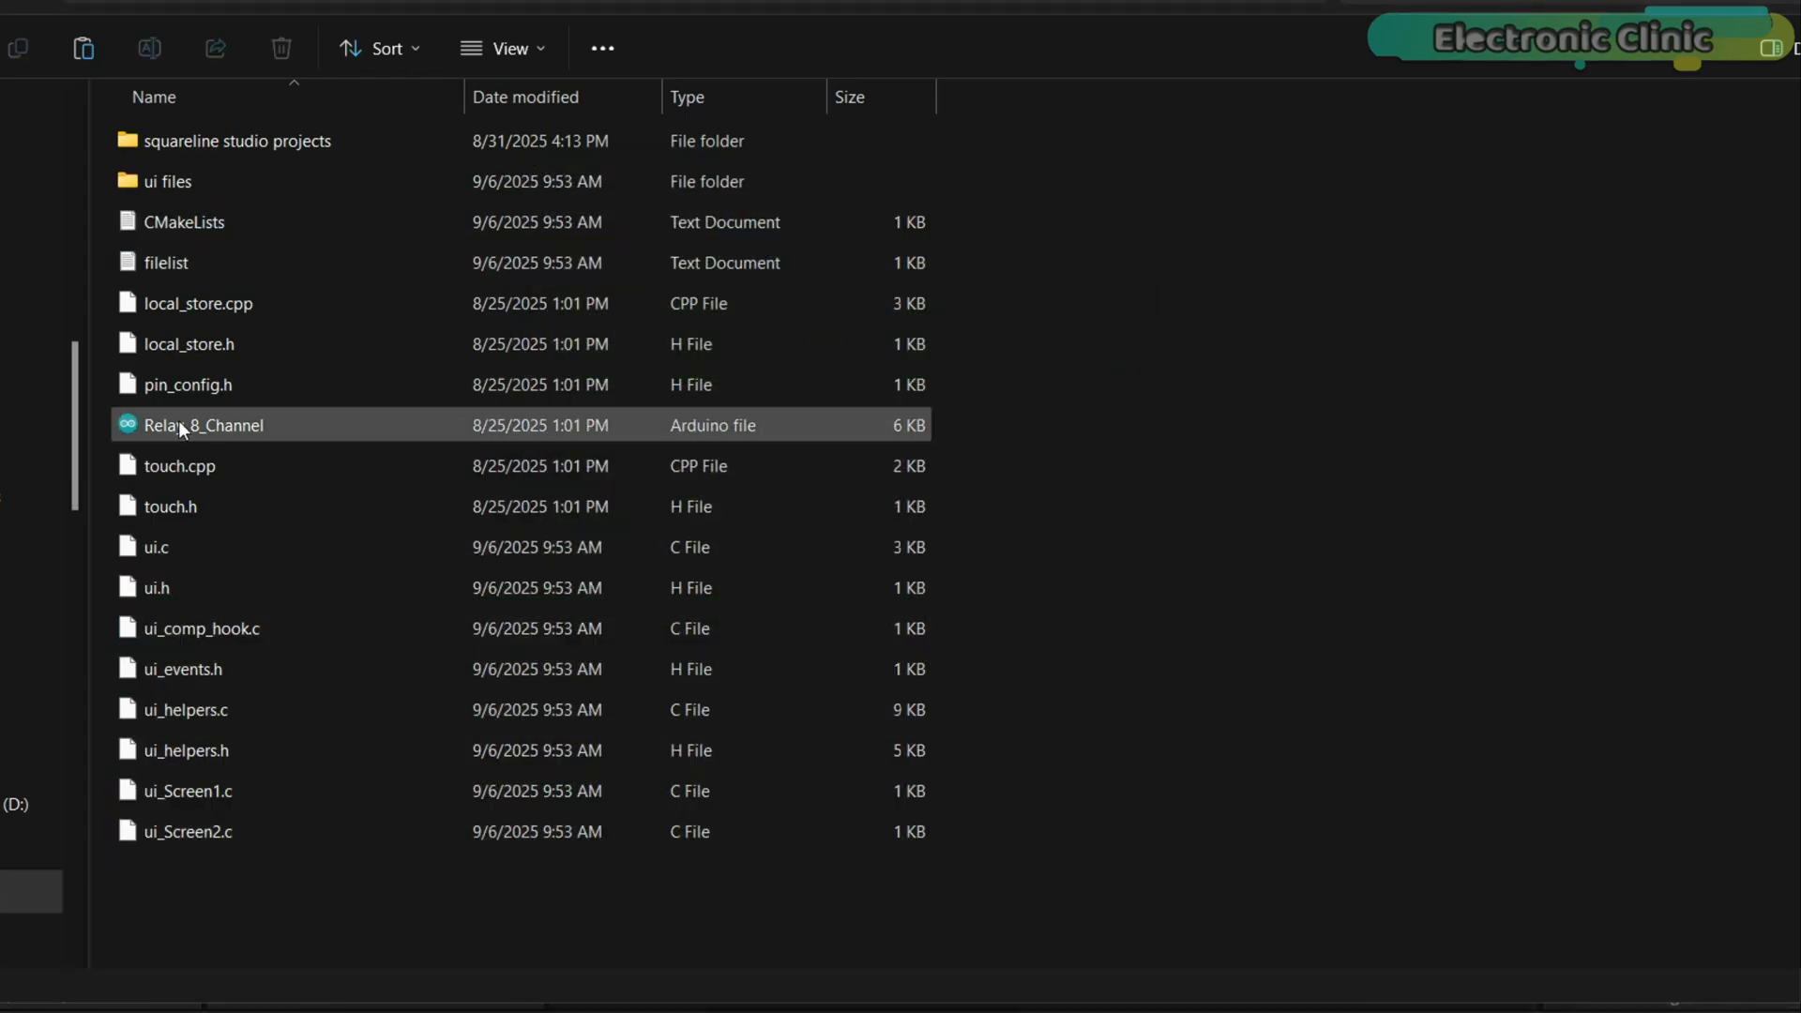
- Open the Relay_8_Channel sketch from the template folder in Arduino IDE
double_click(204, 425)
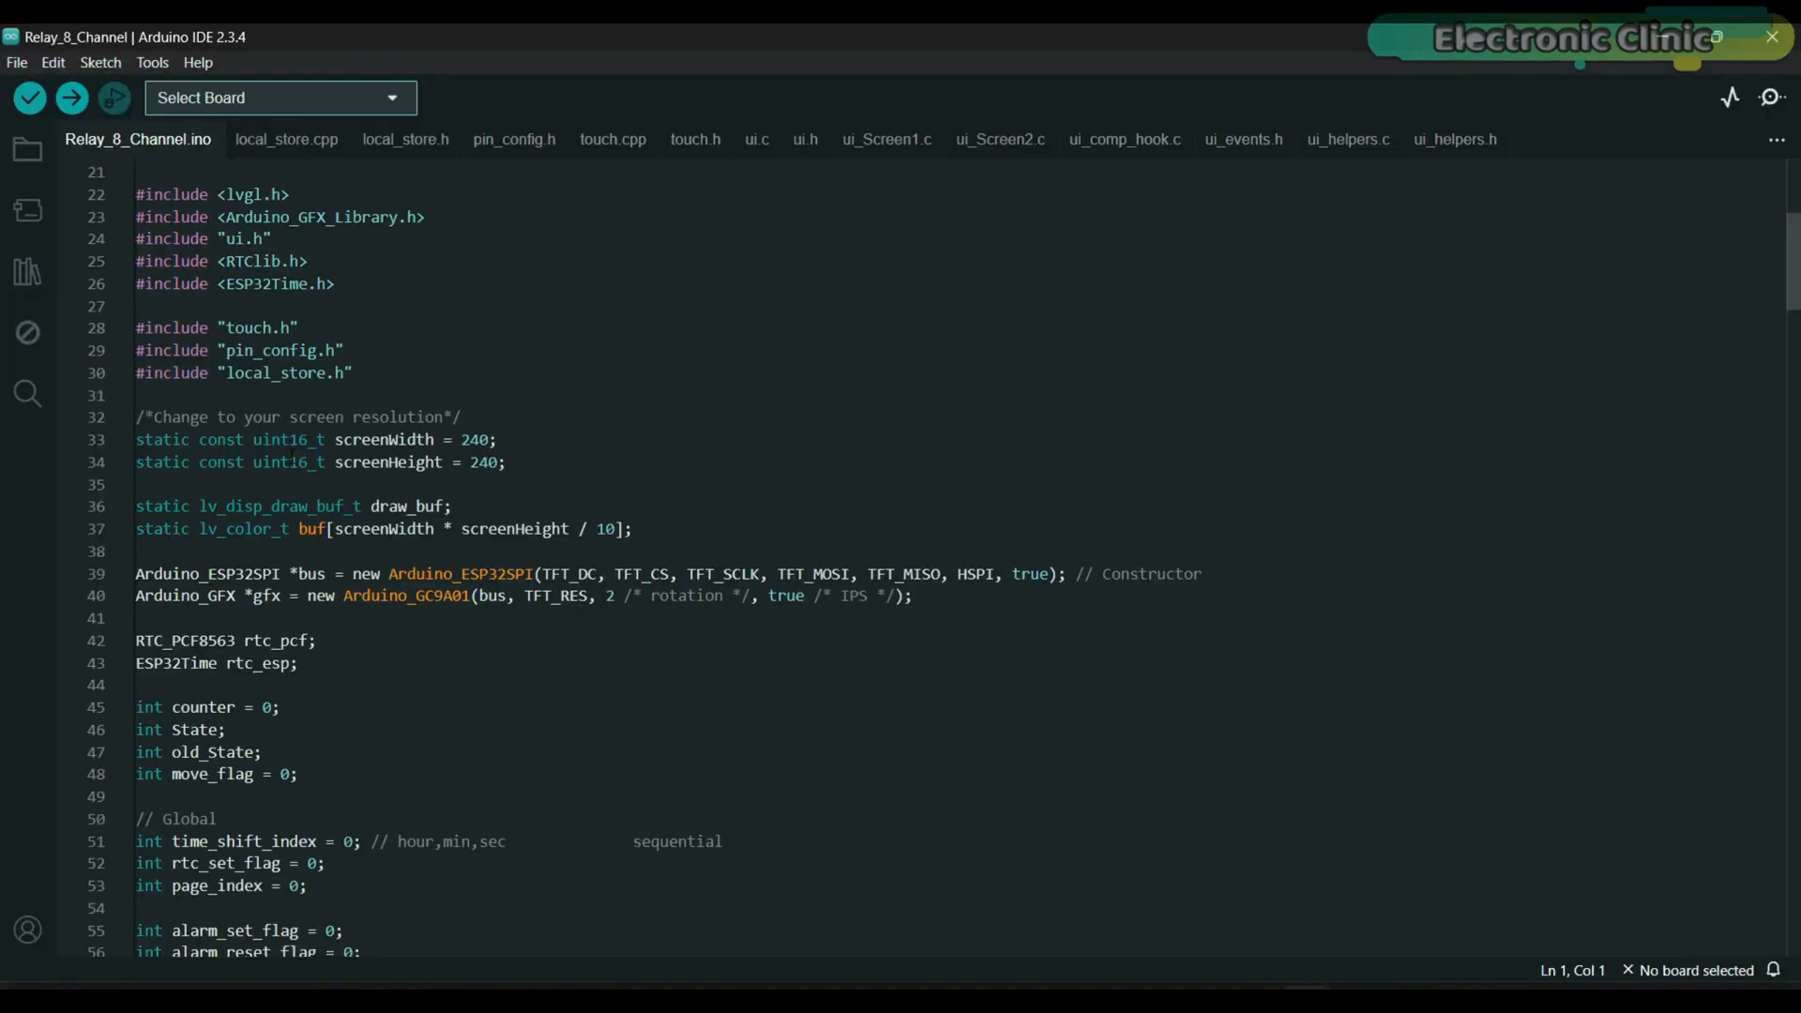
- Connect the ESP32S3 Dev Module on port COM19
click(152, 62)
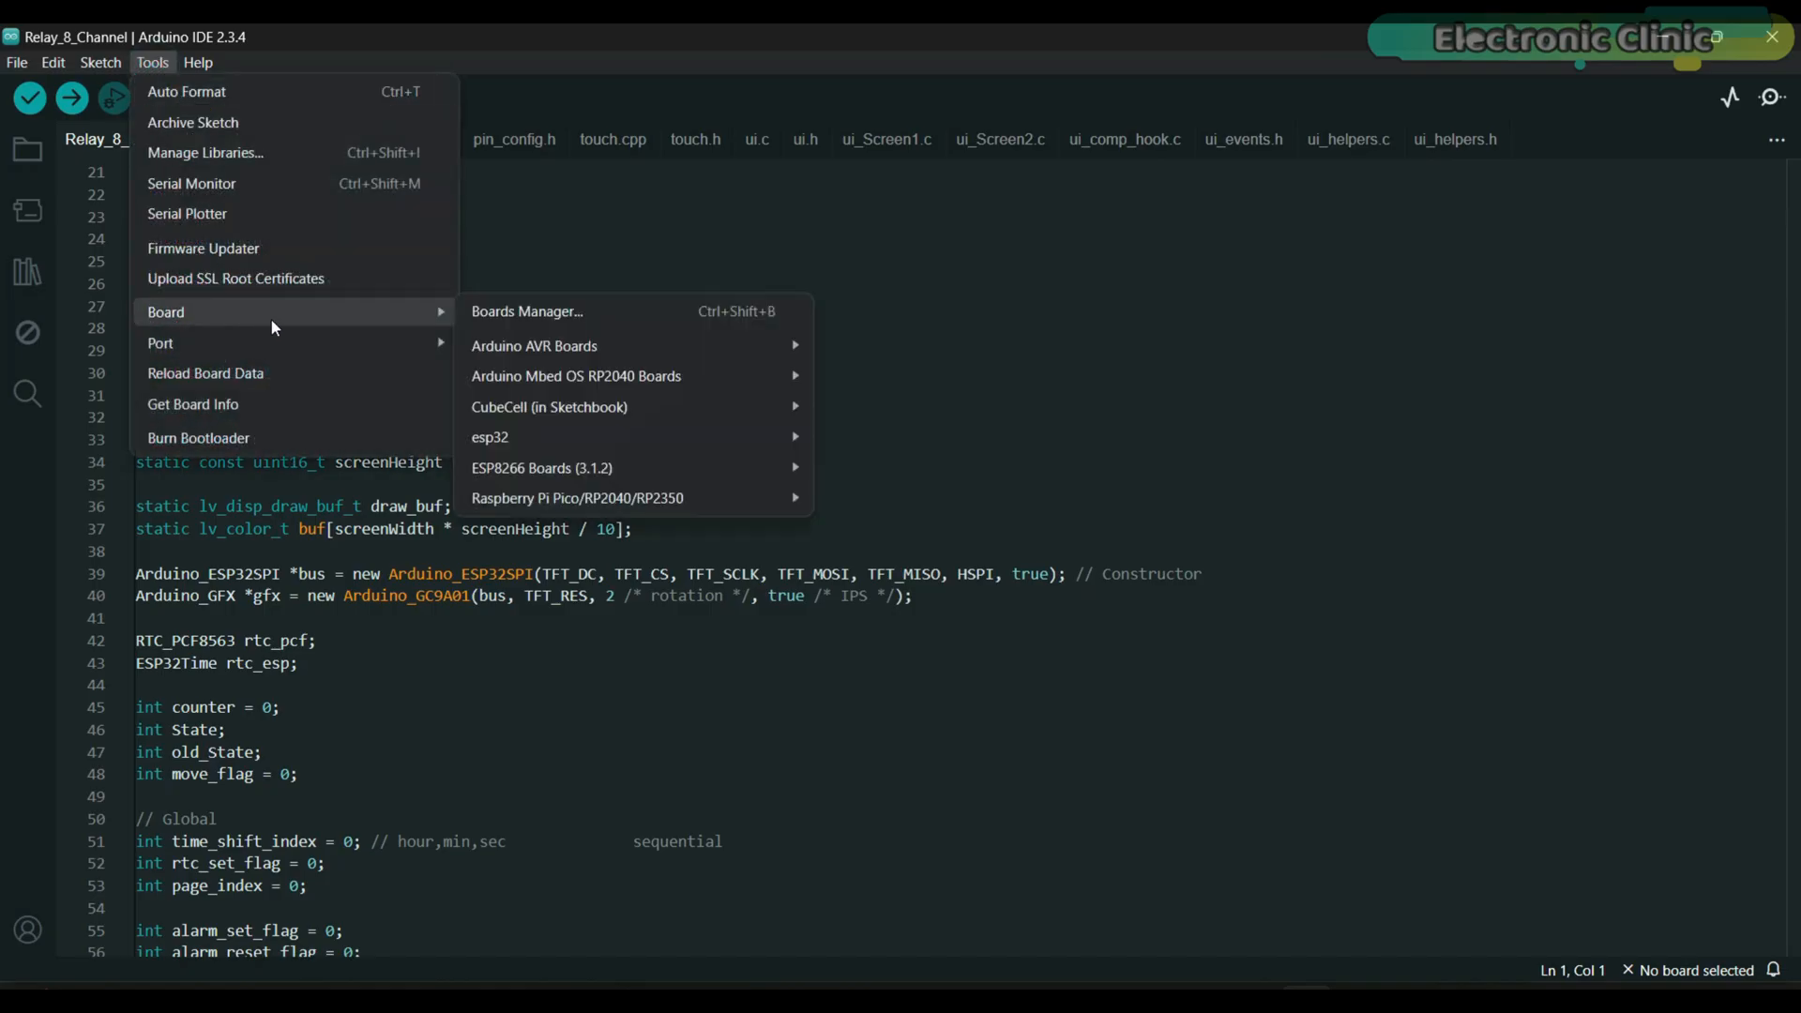
mouse_move(490, 436)
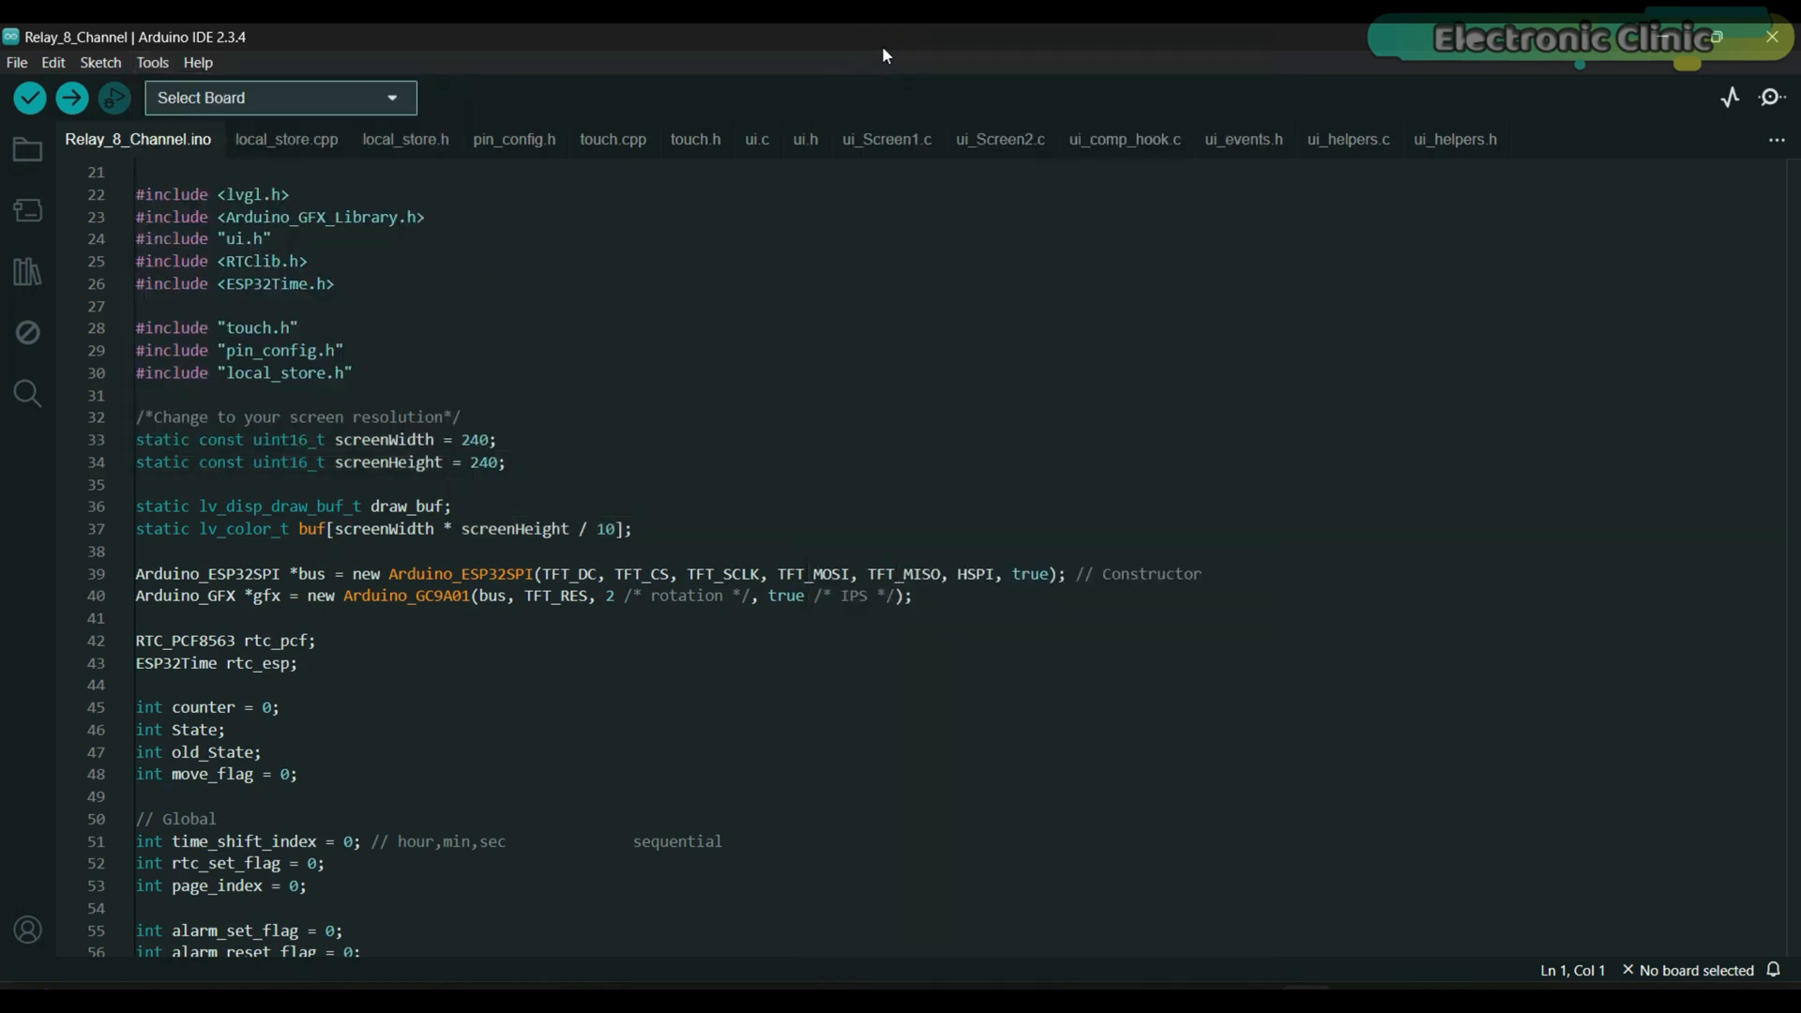
click(152, 62)
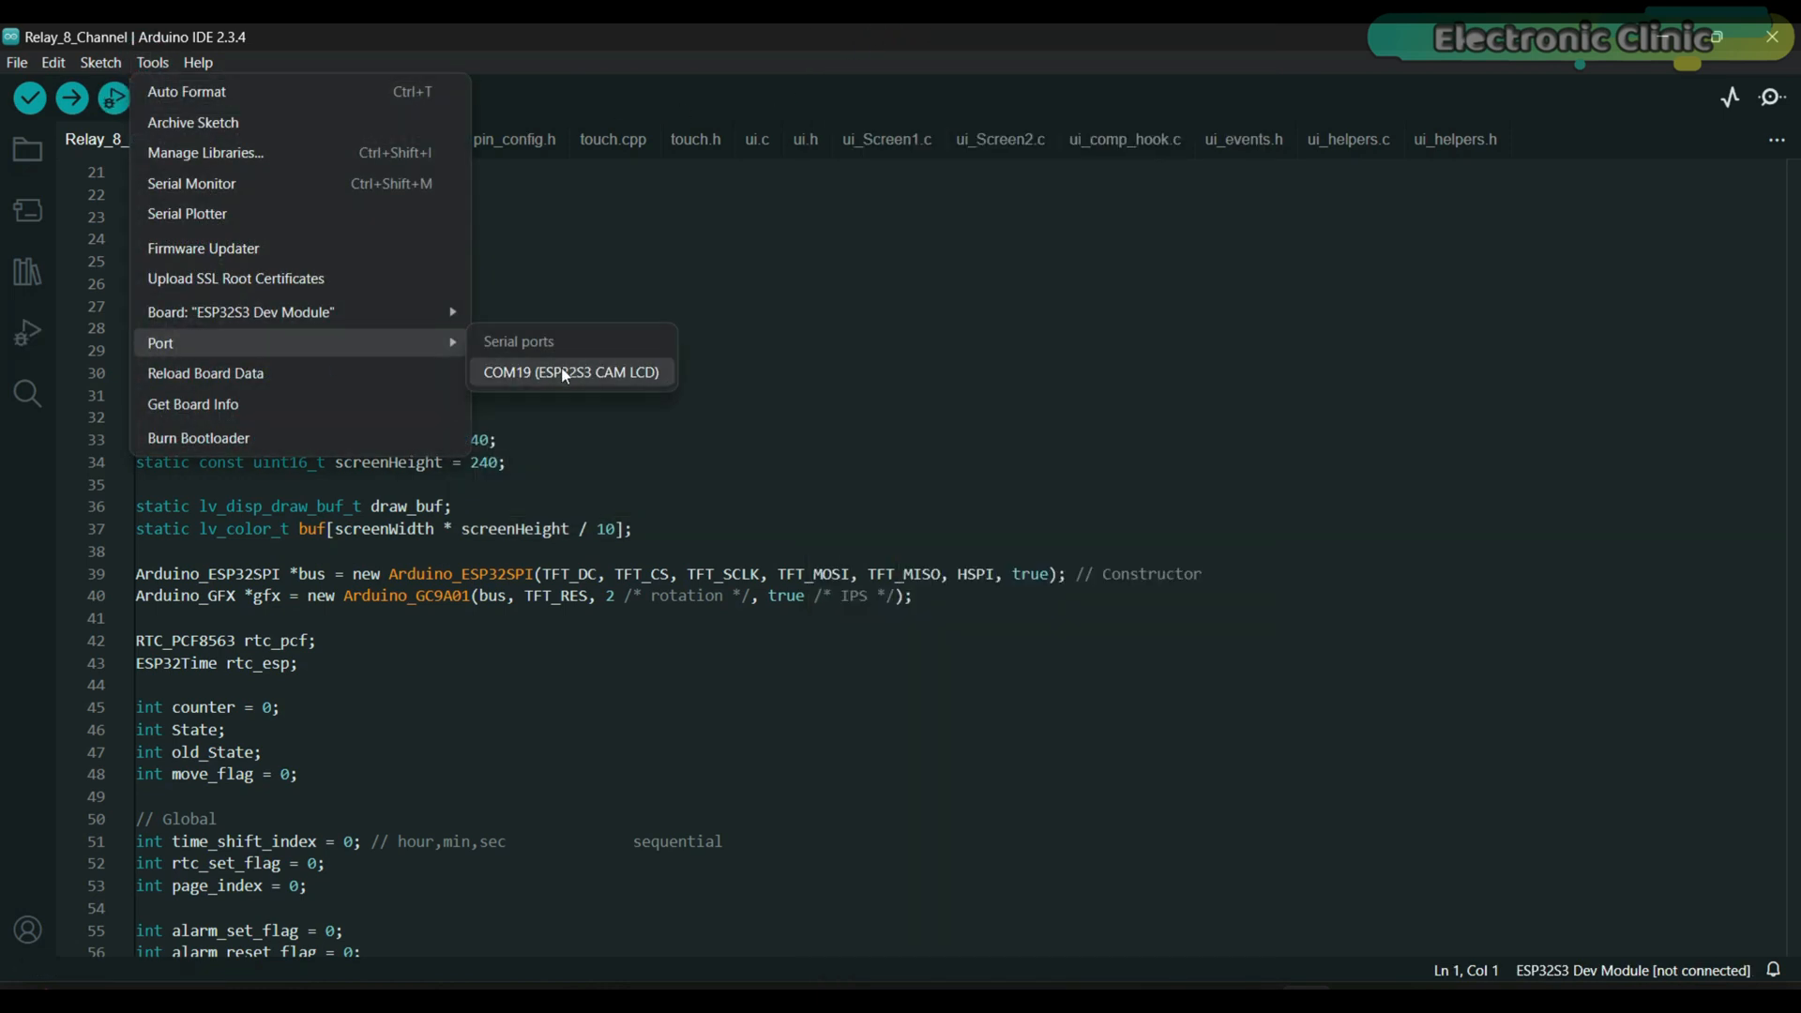
click(570, 372)
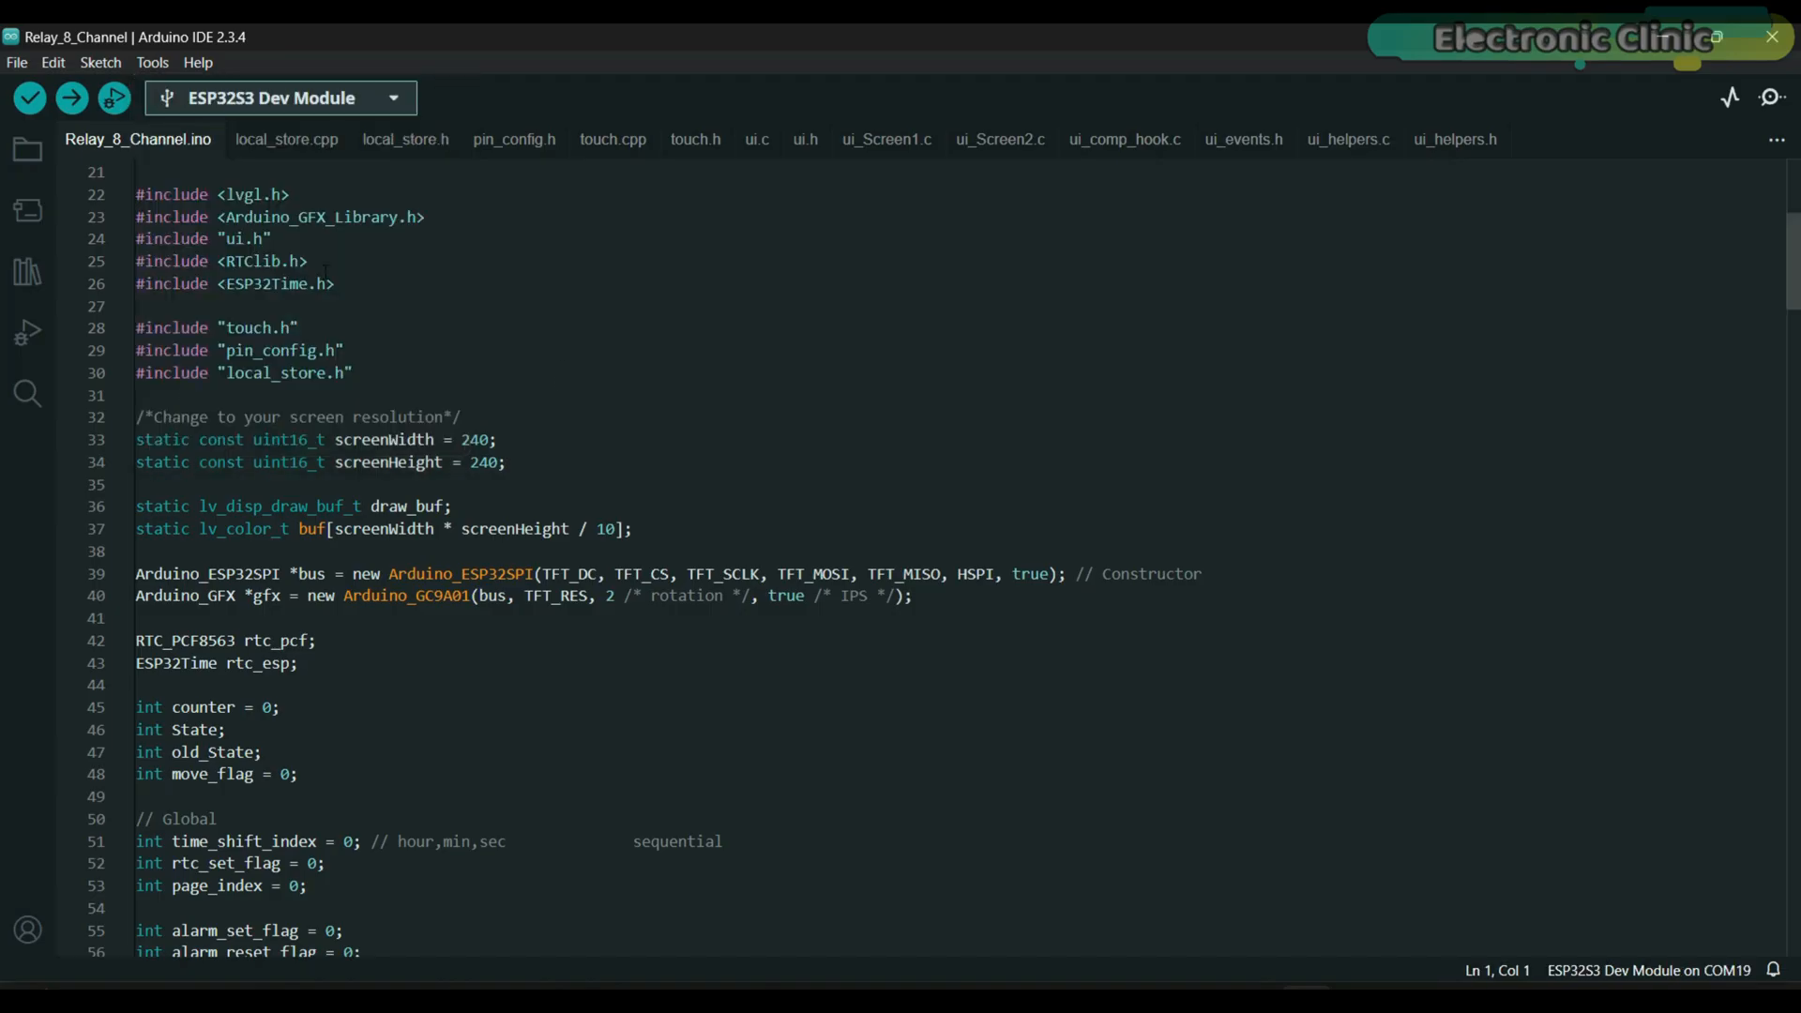
- Set the board's PSRAM option to OPI PSRAM and return to the main sketch
click(152, 62)
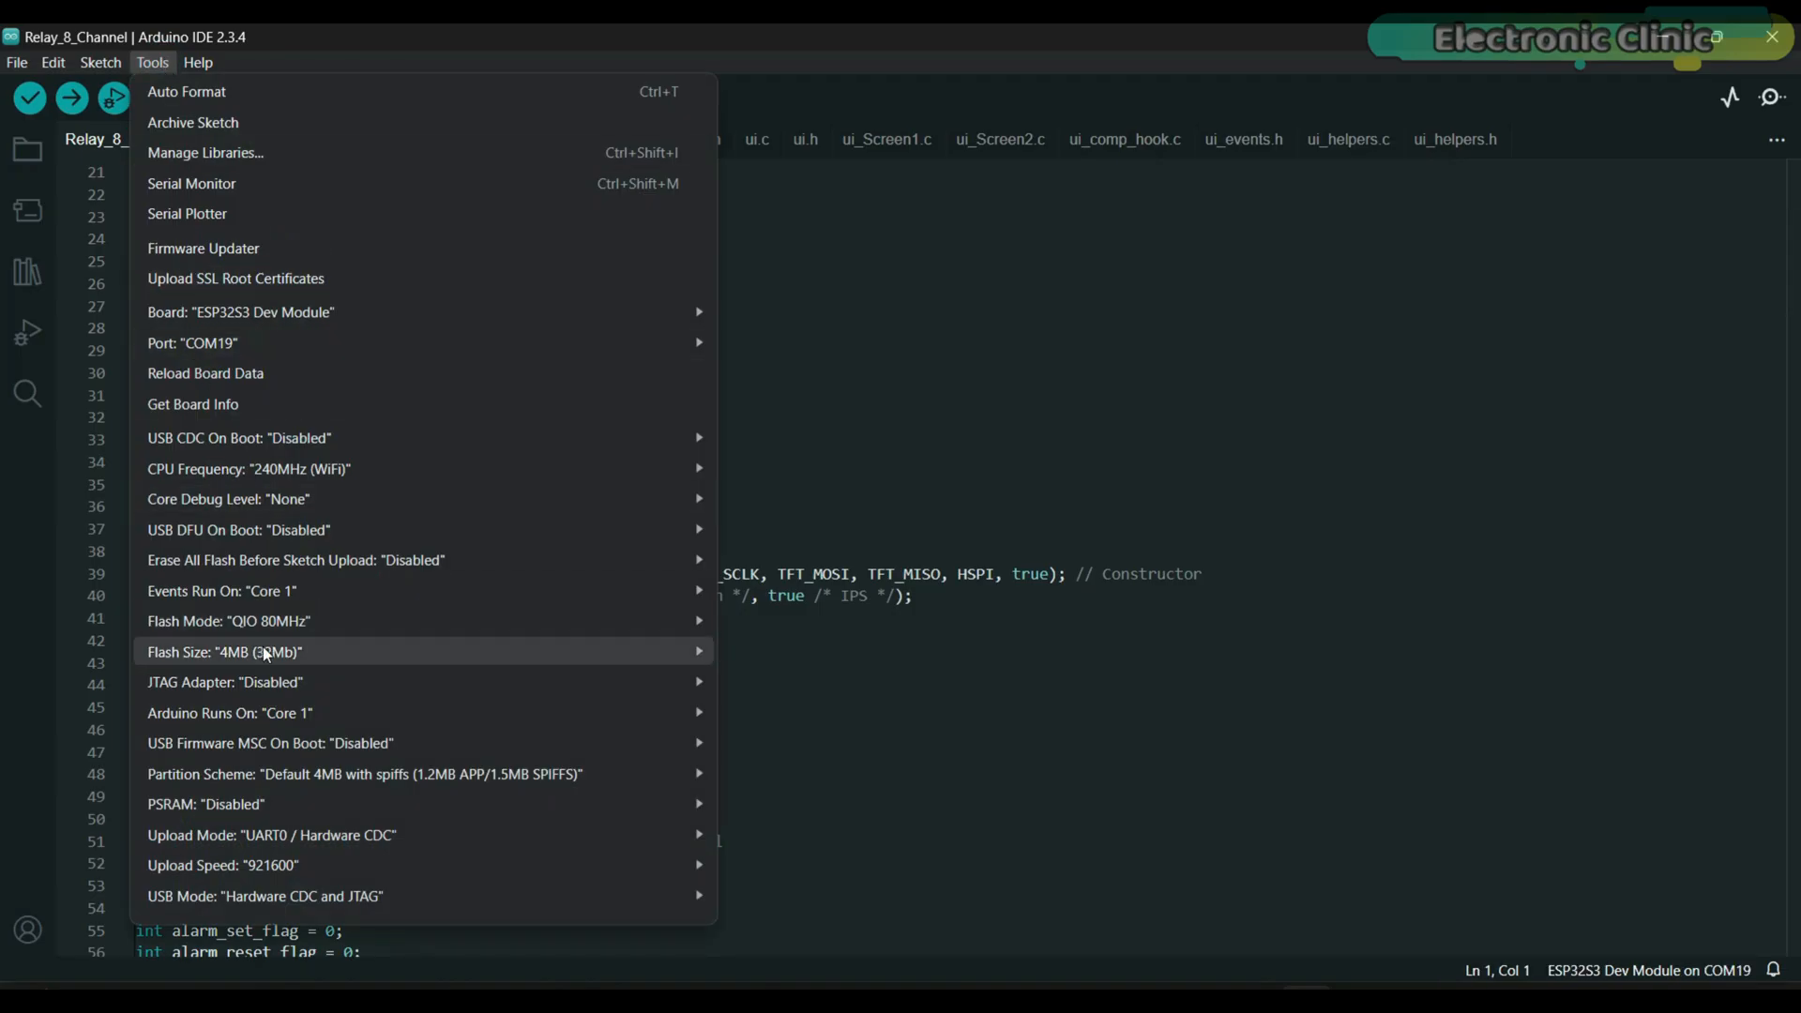
click(763, 702)
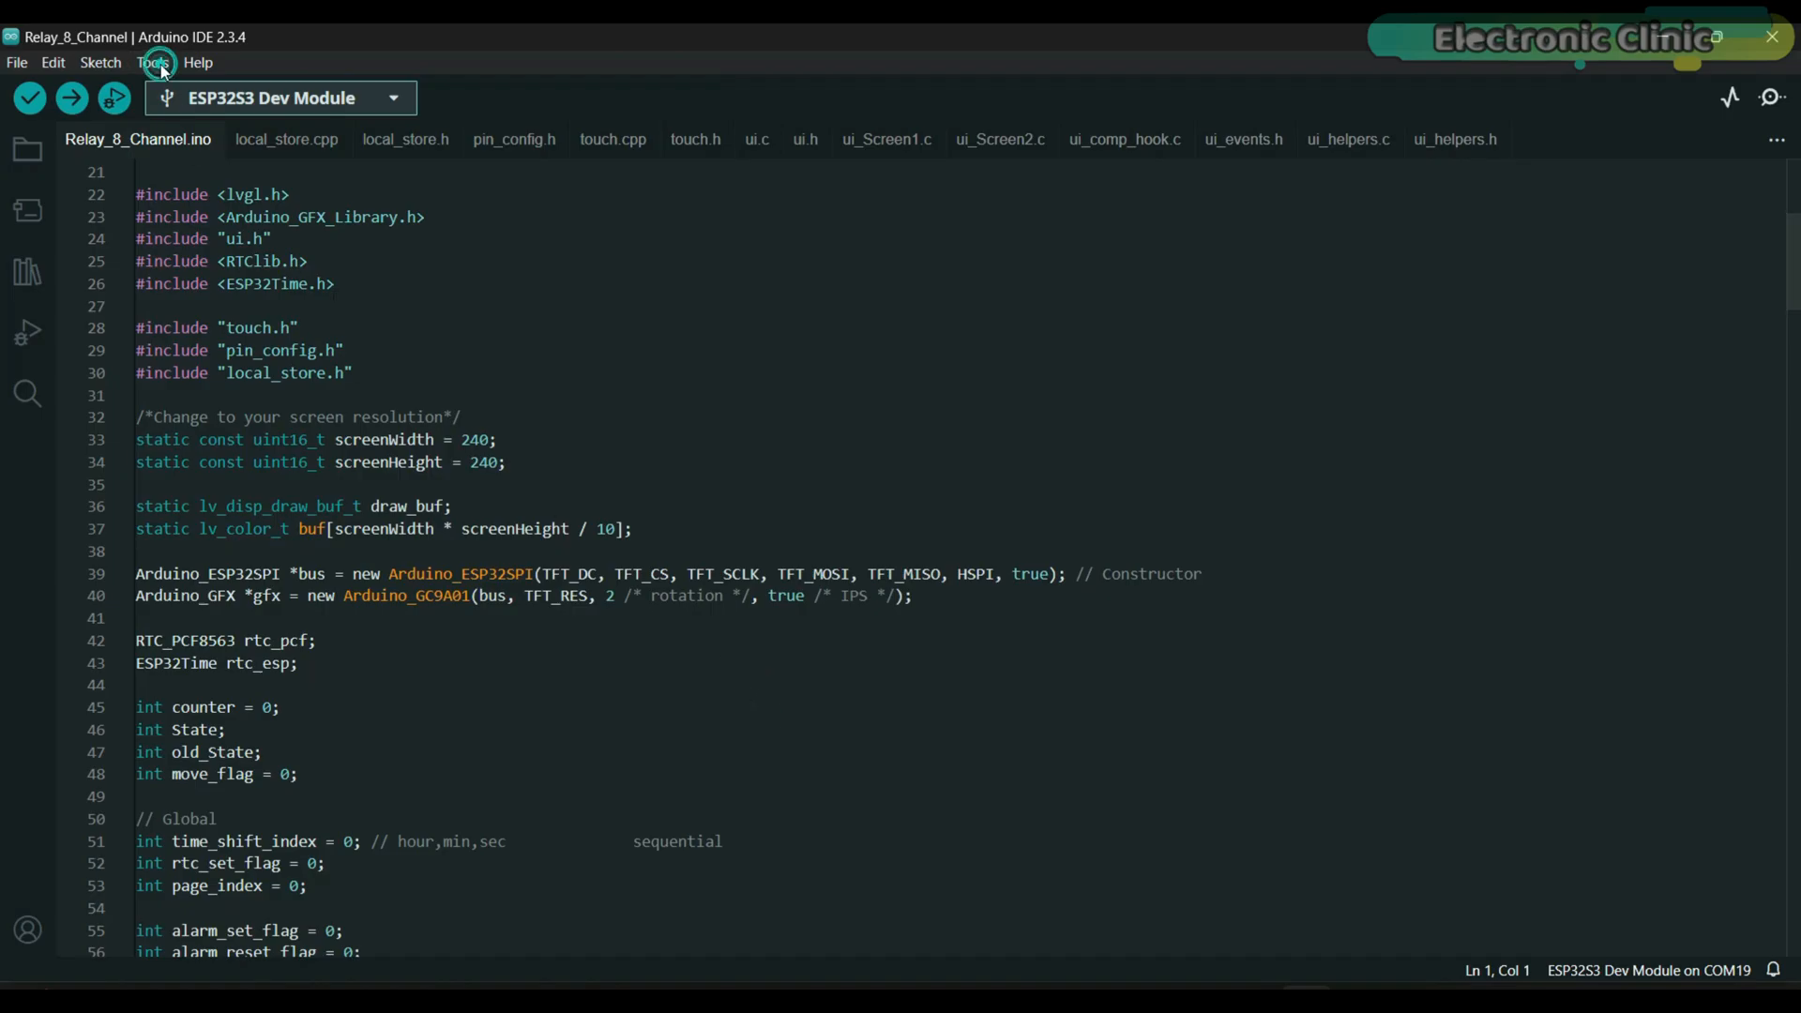
click(152, 62)
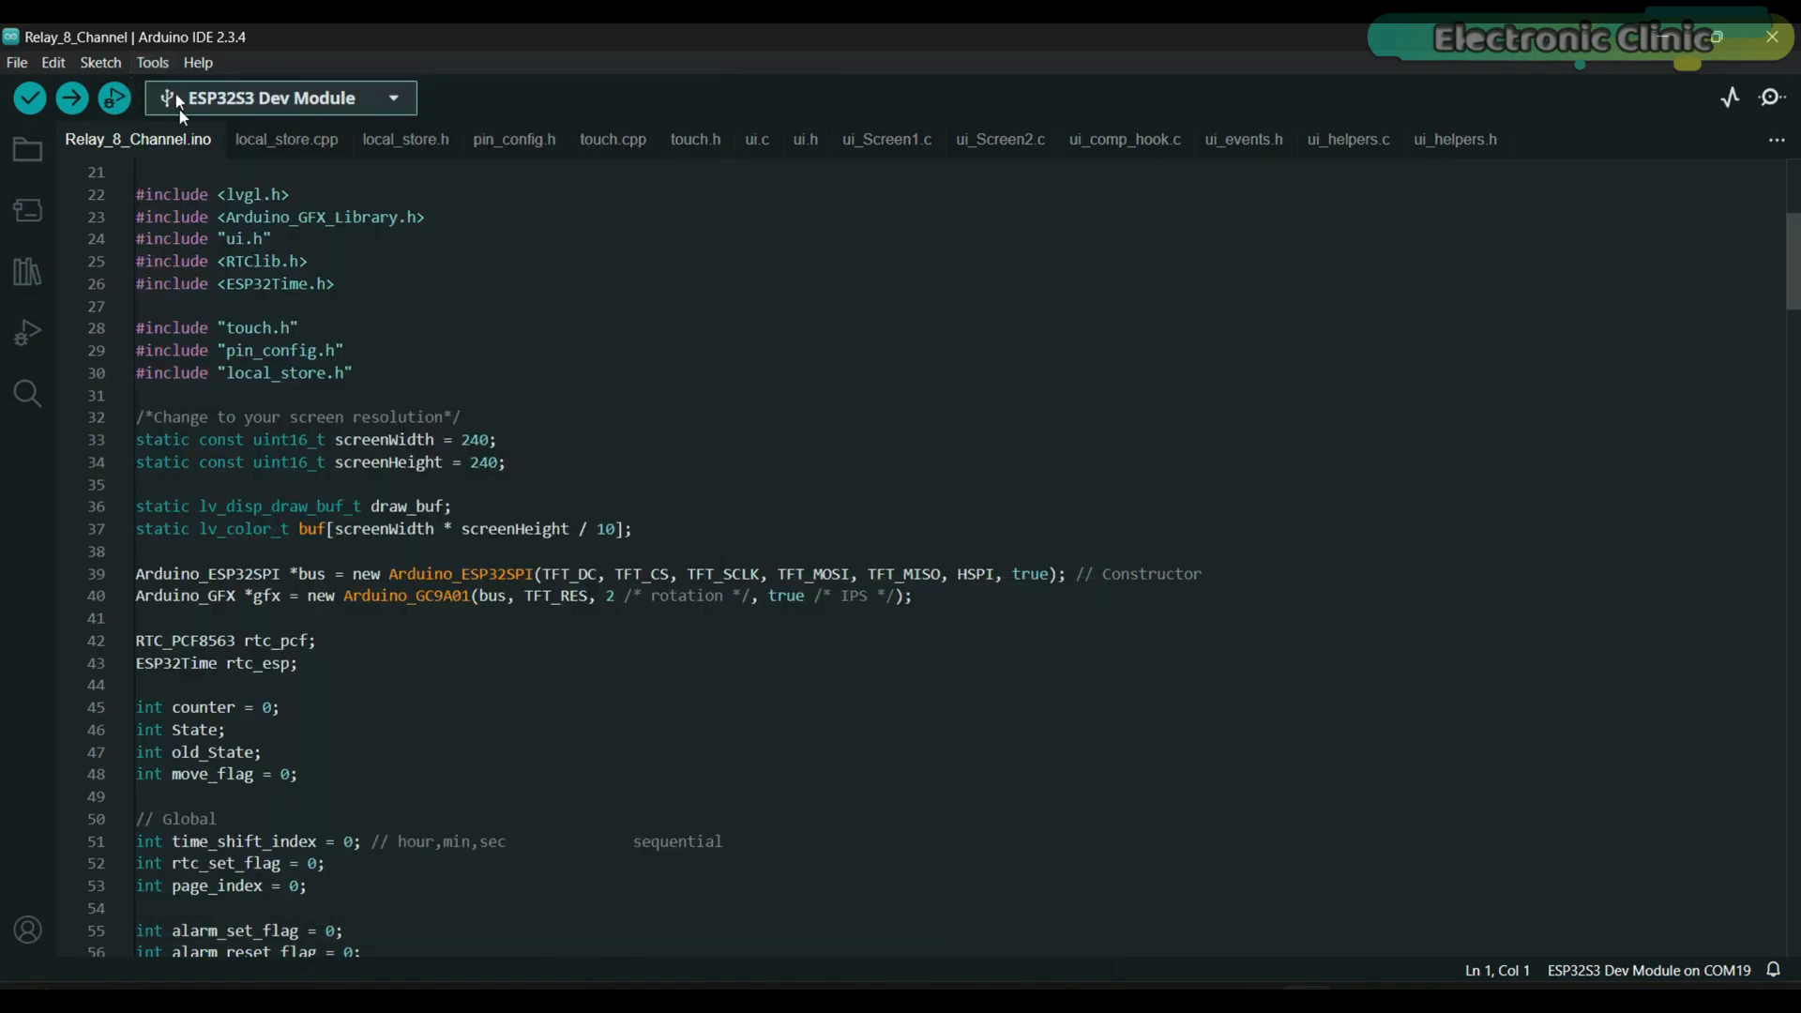
click(152, 62)
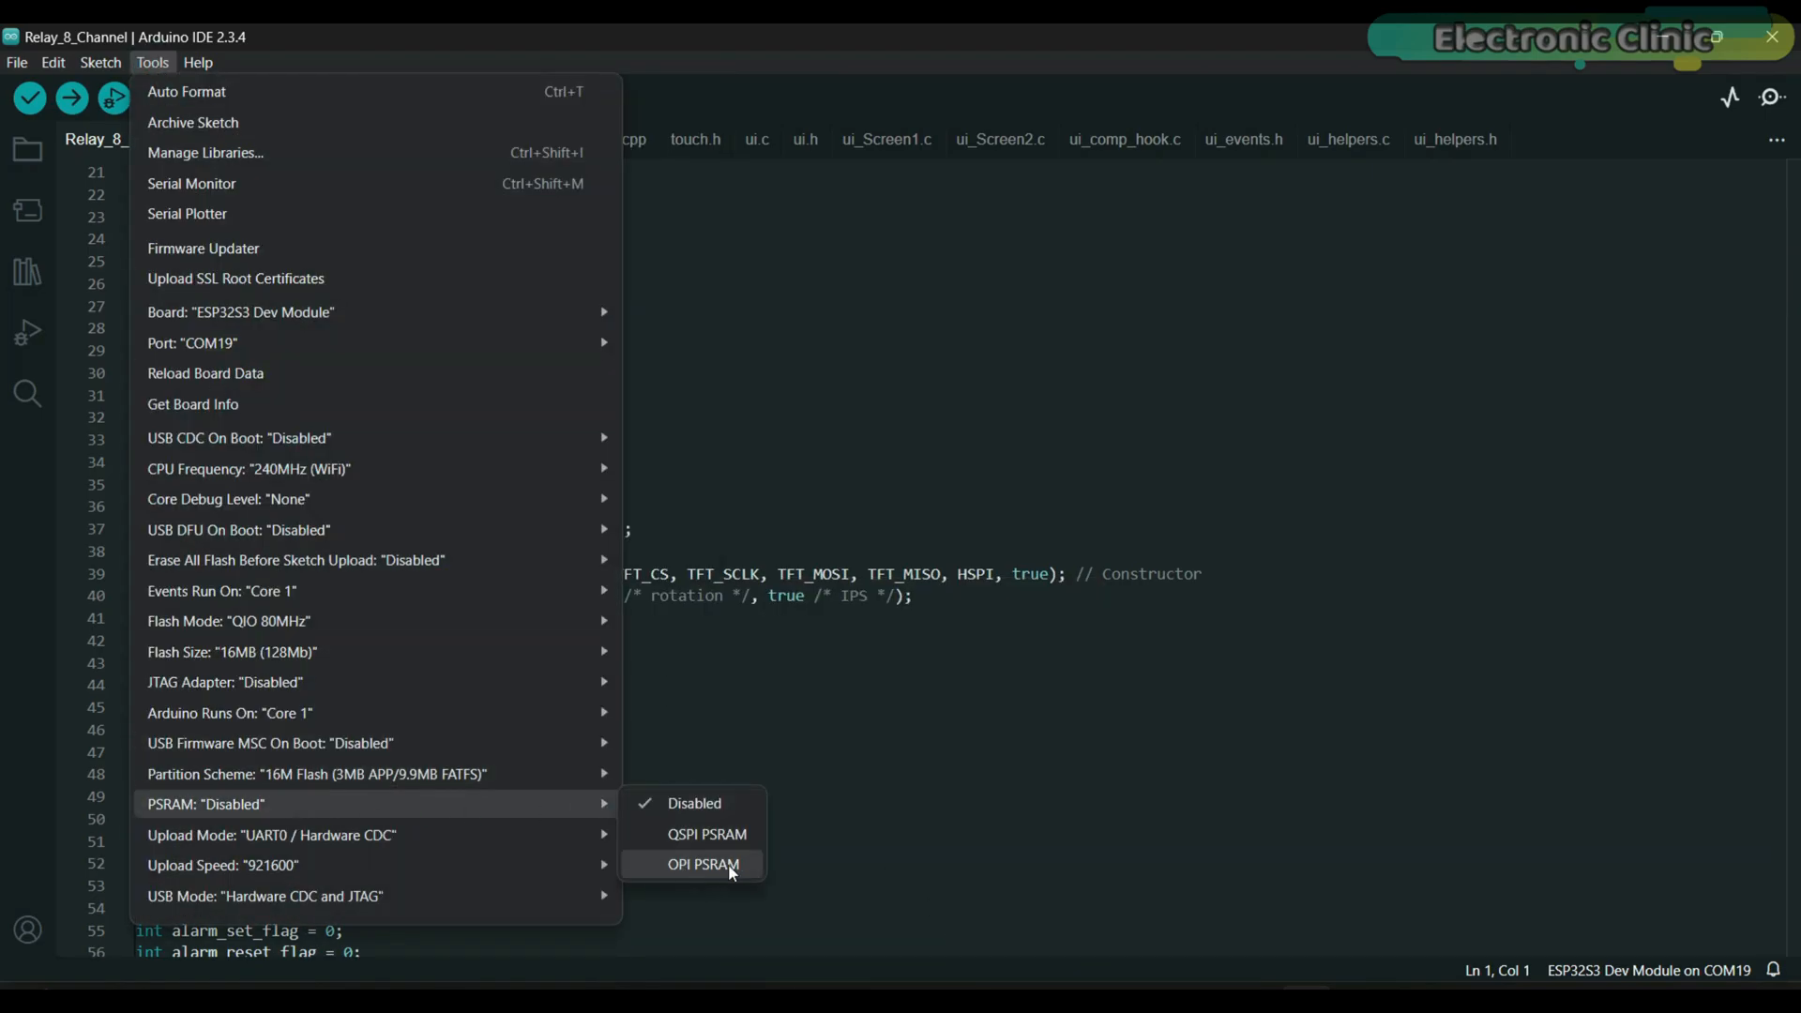
click(702, 864)
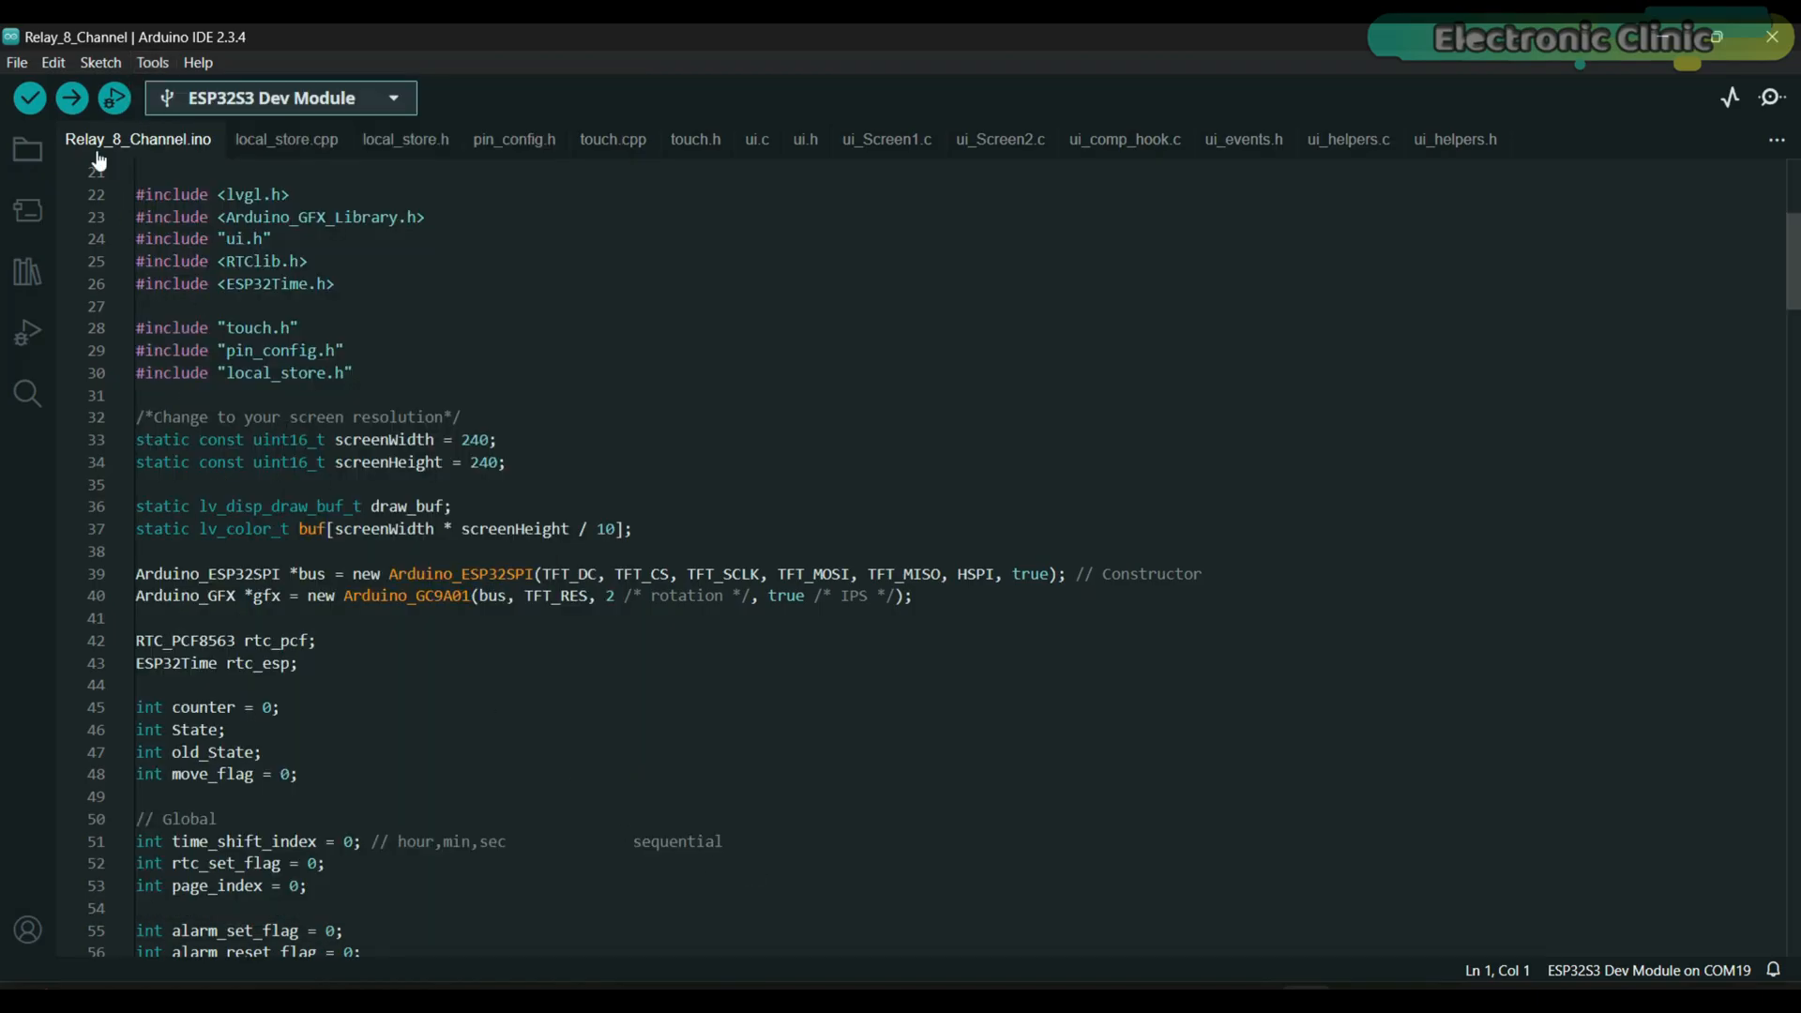
click(71, 97)
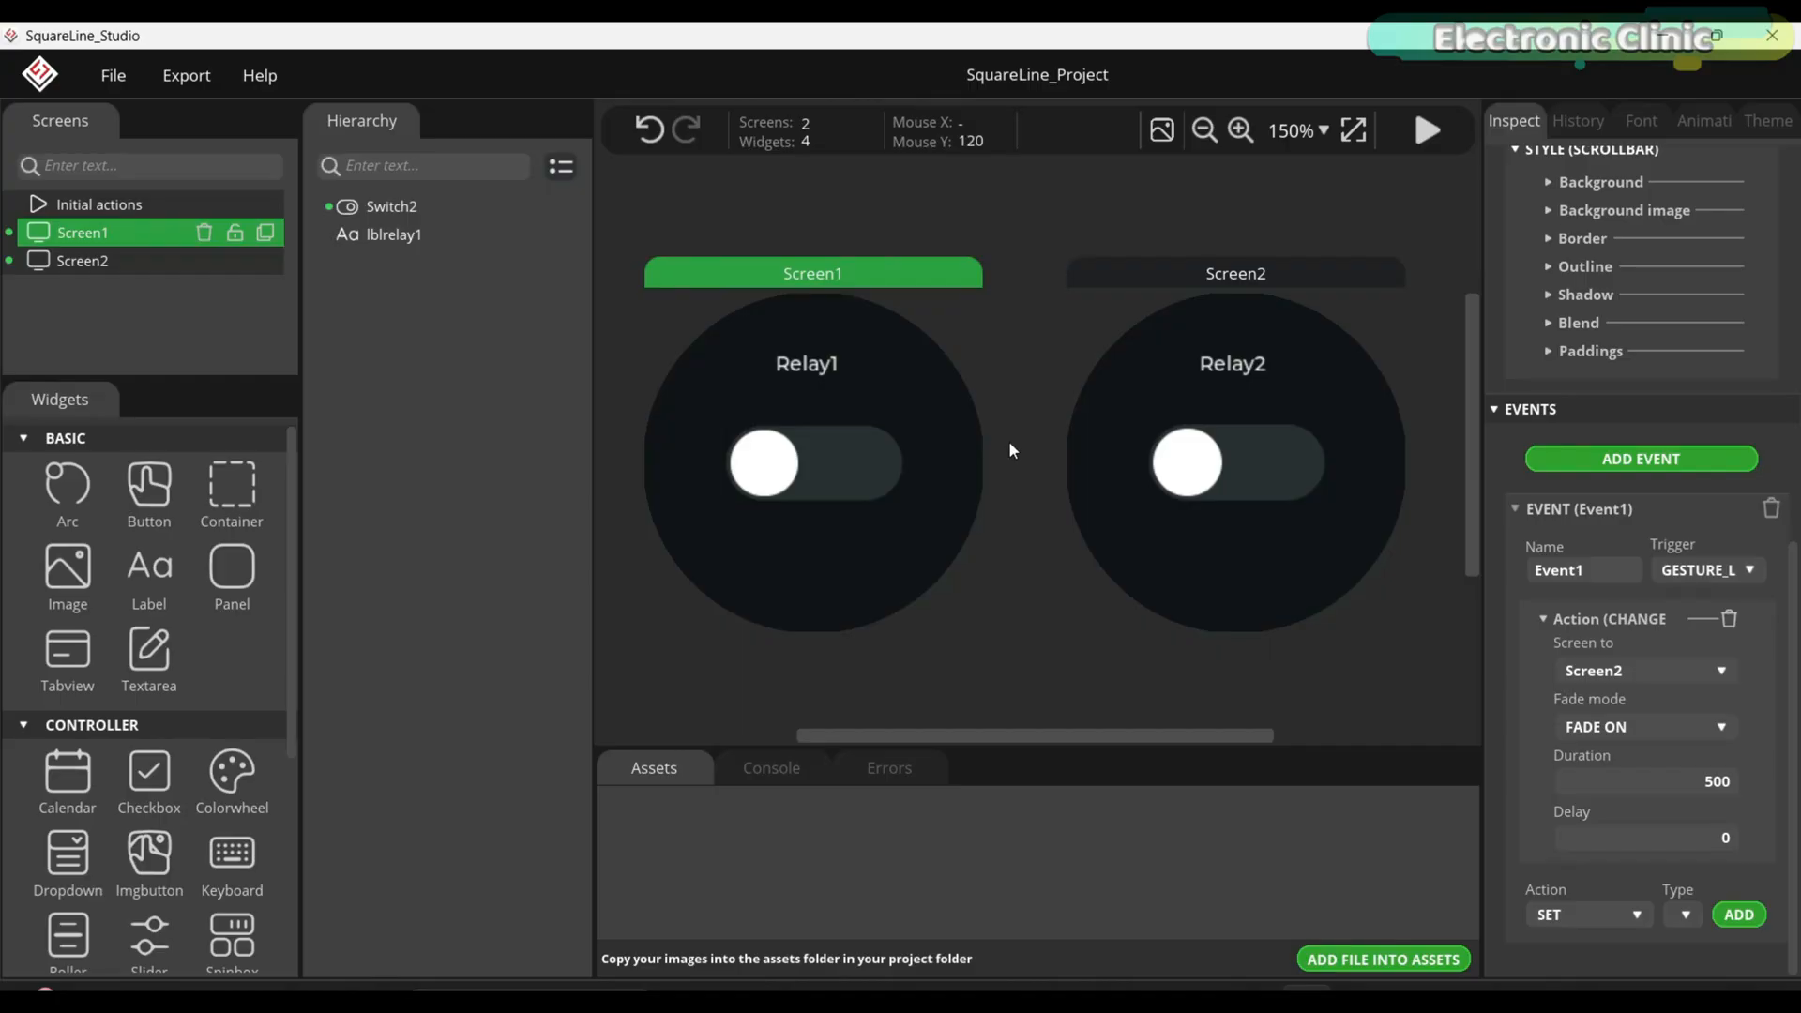
mouse_move(1028, 529)
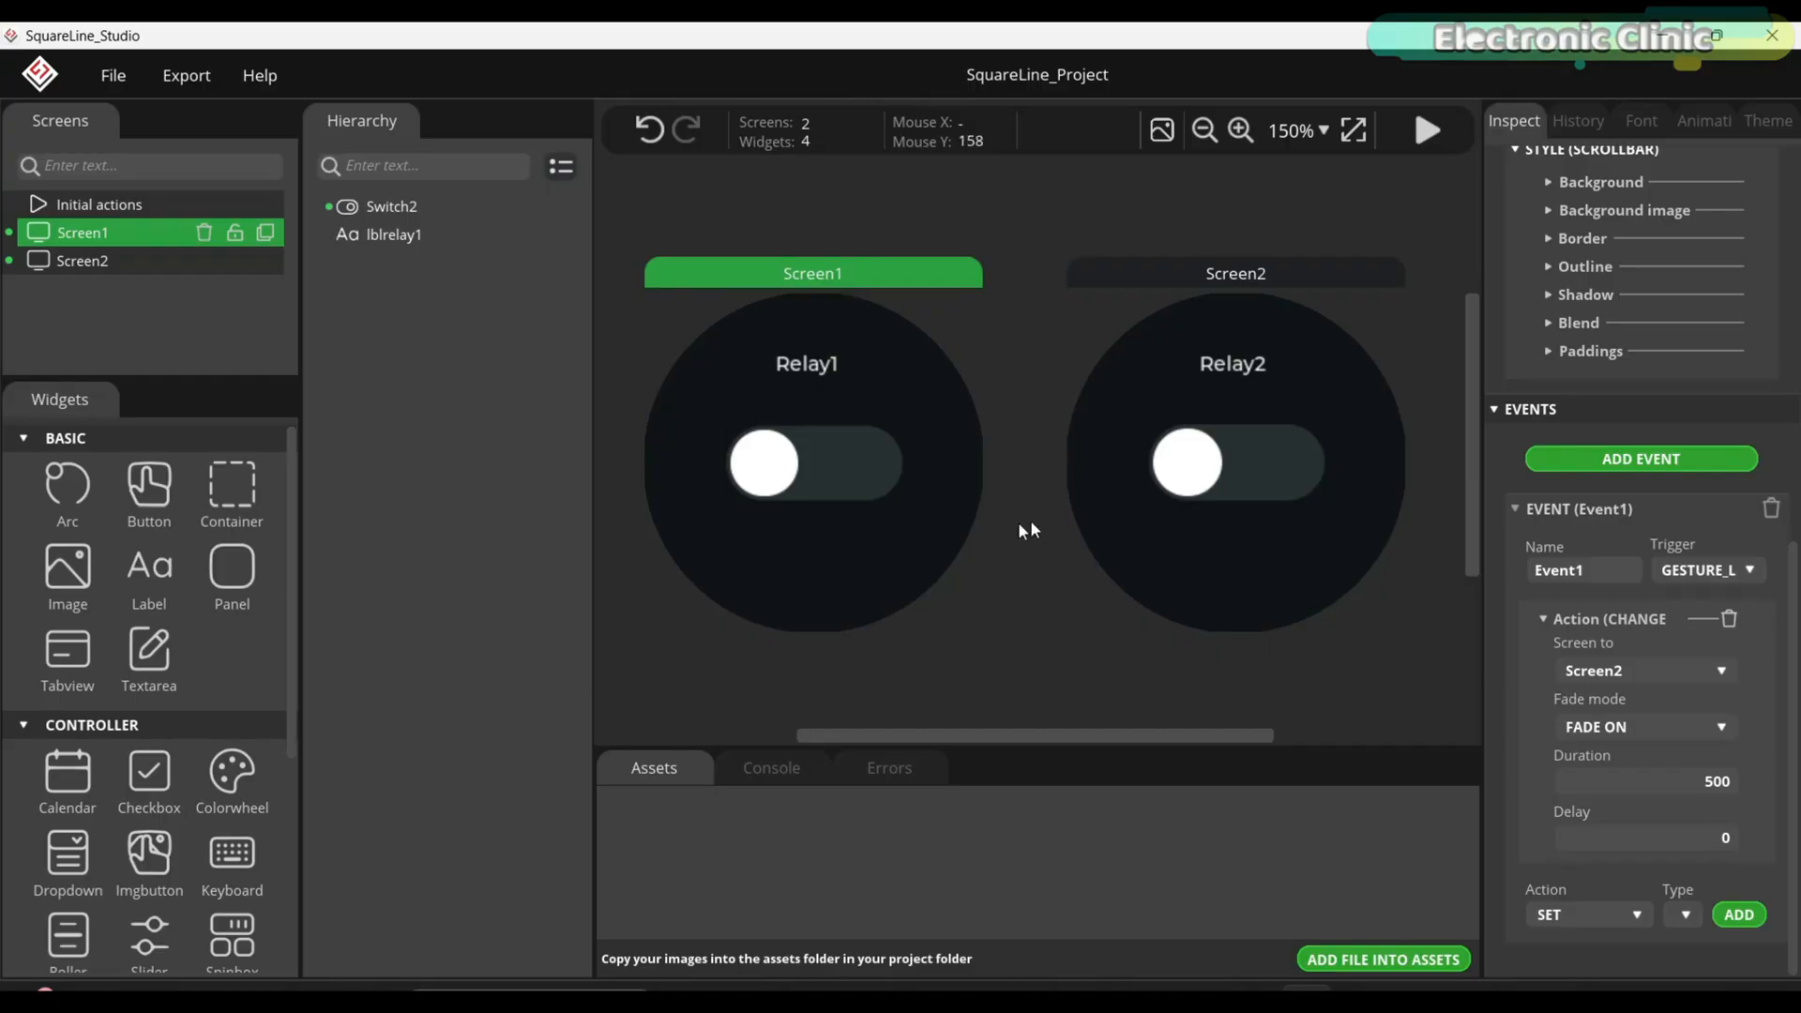
mouse_move(977, 506)
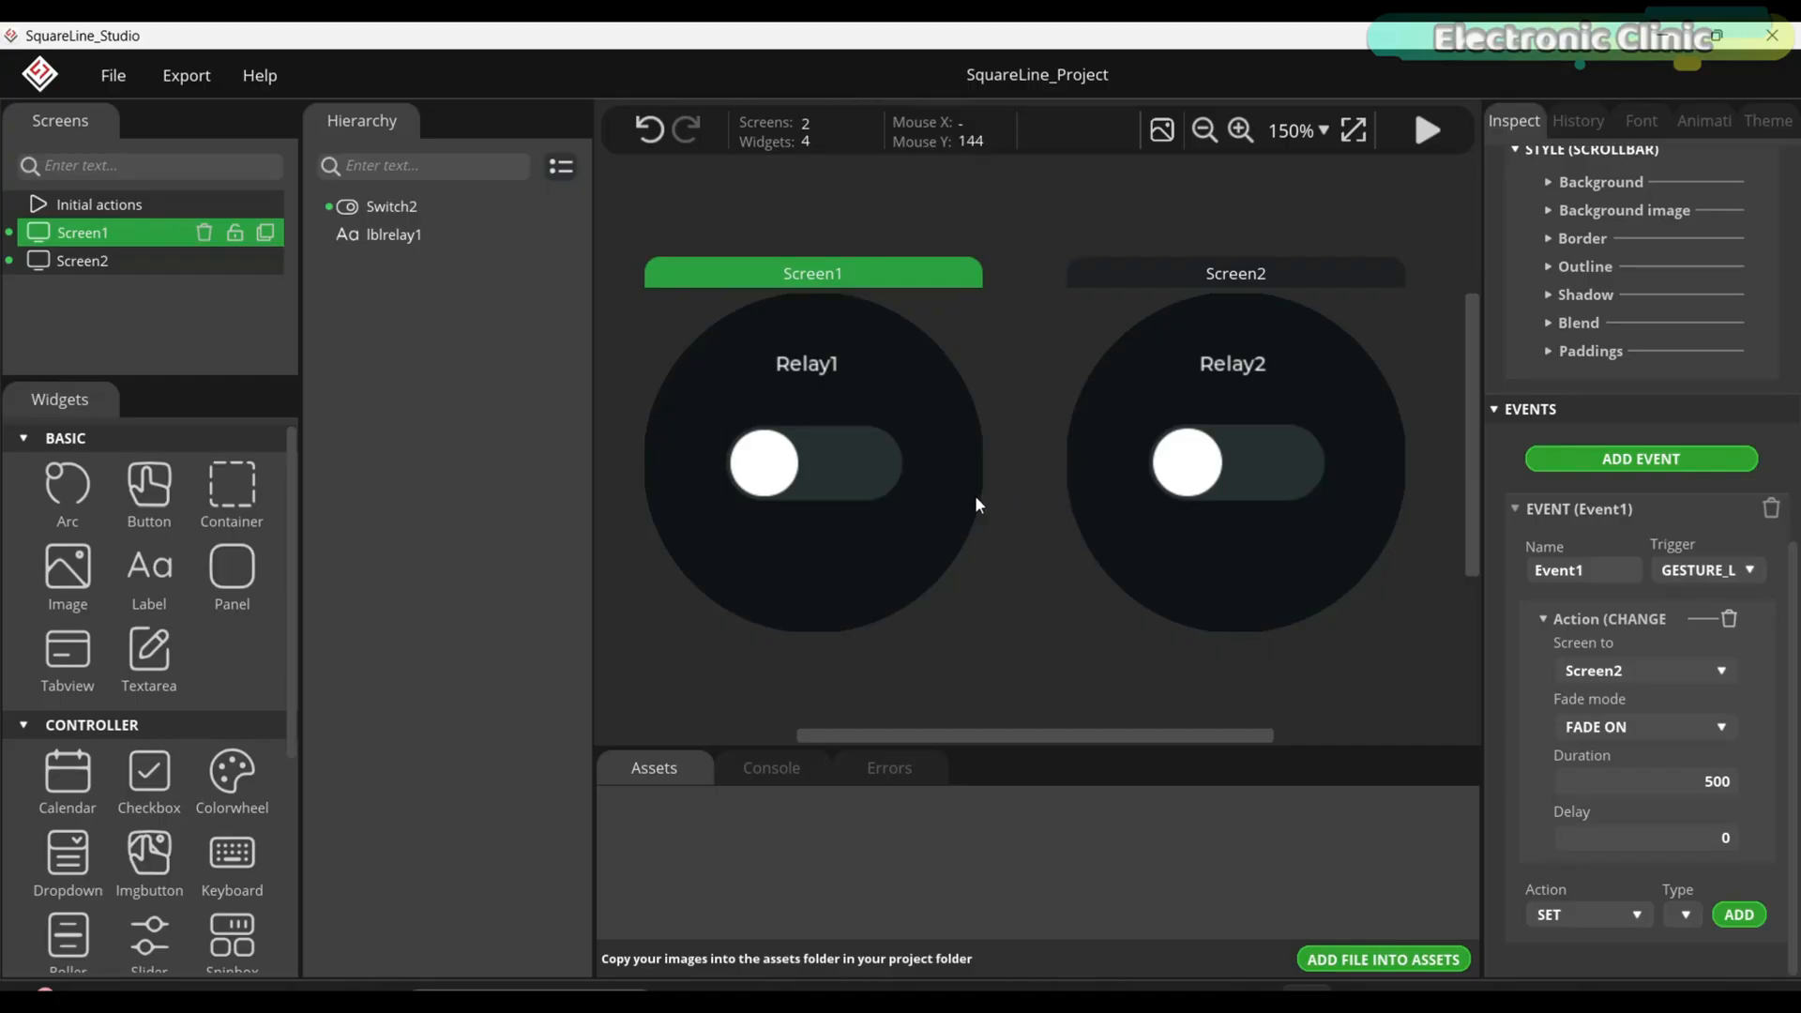
mouse_move(833, 465)
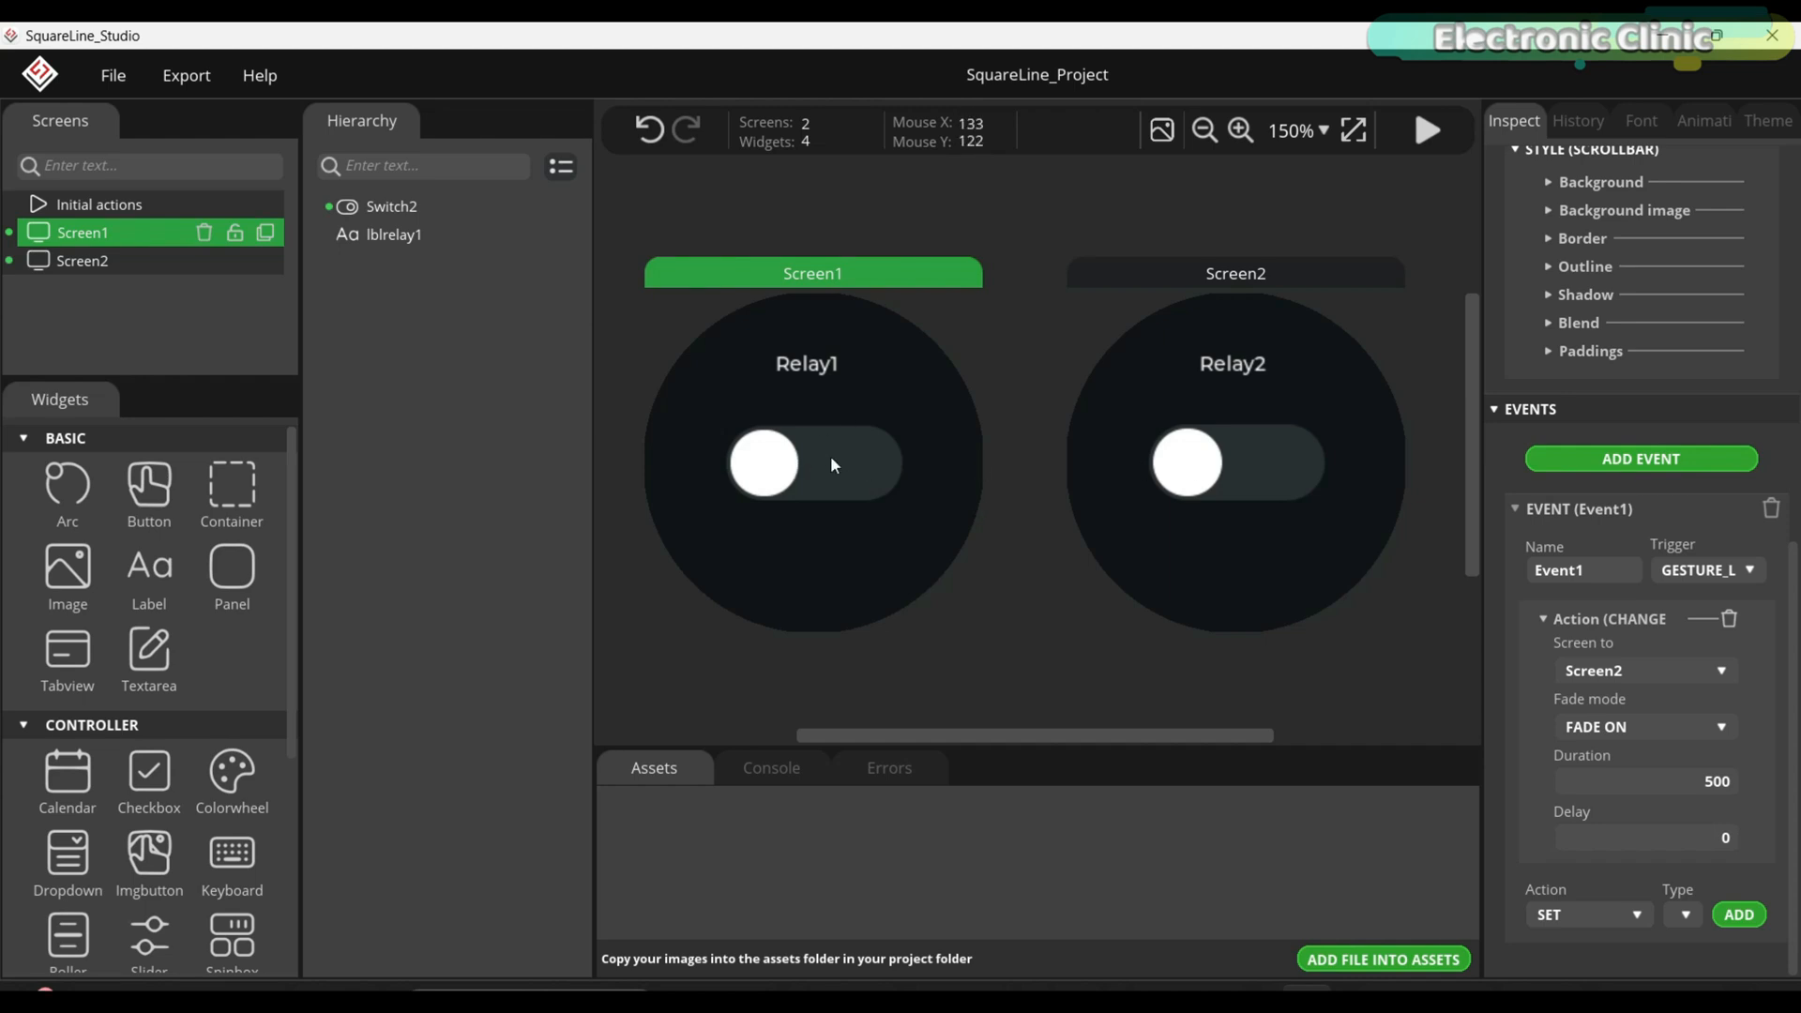
click(813, 462)
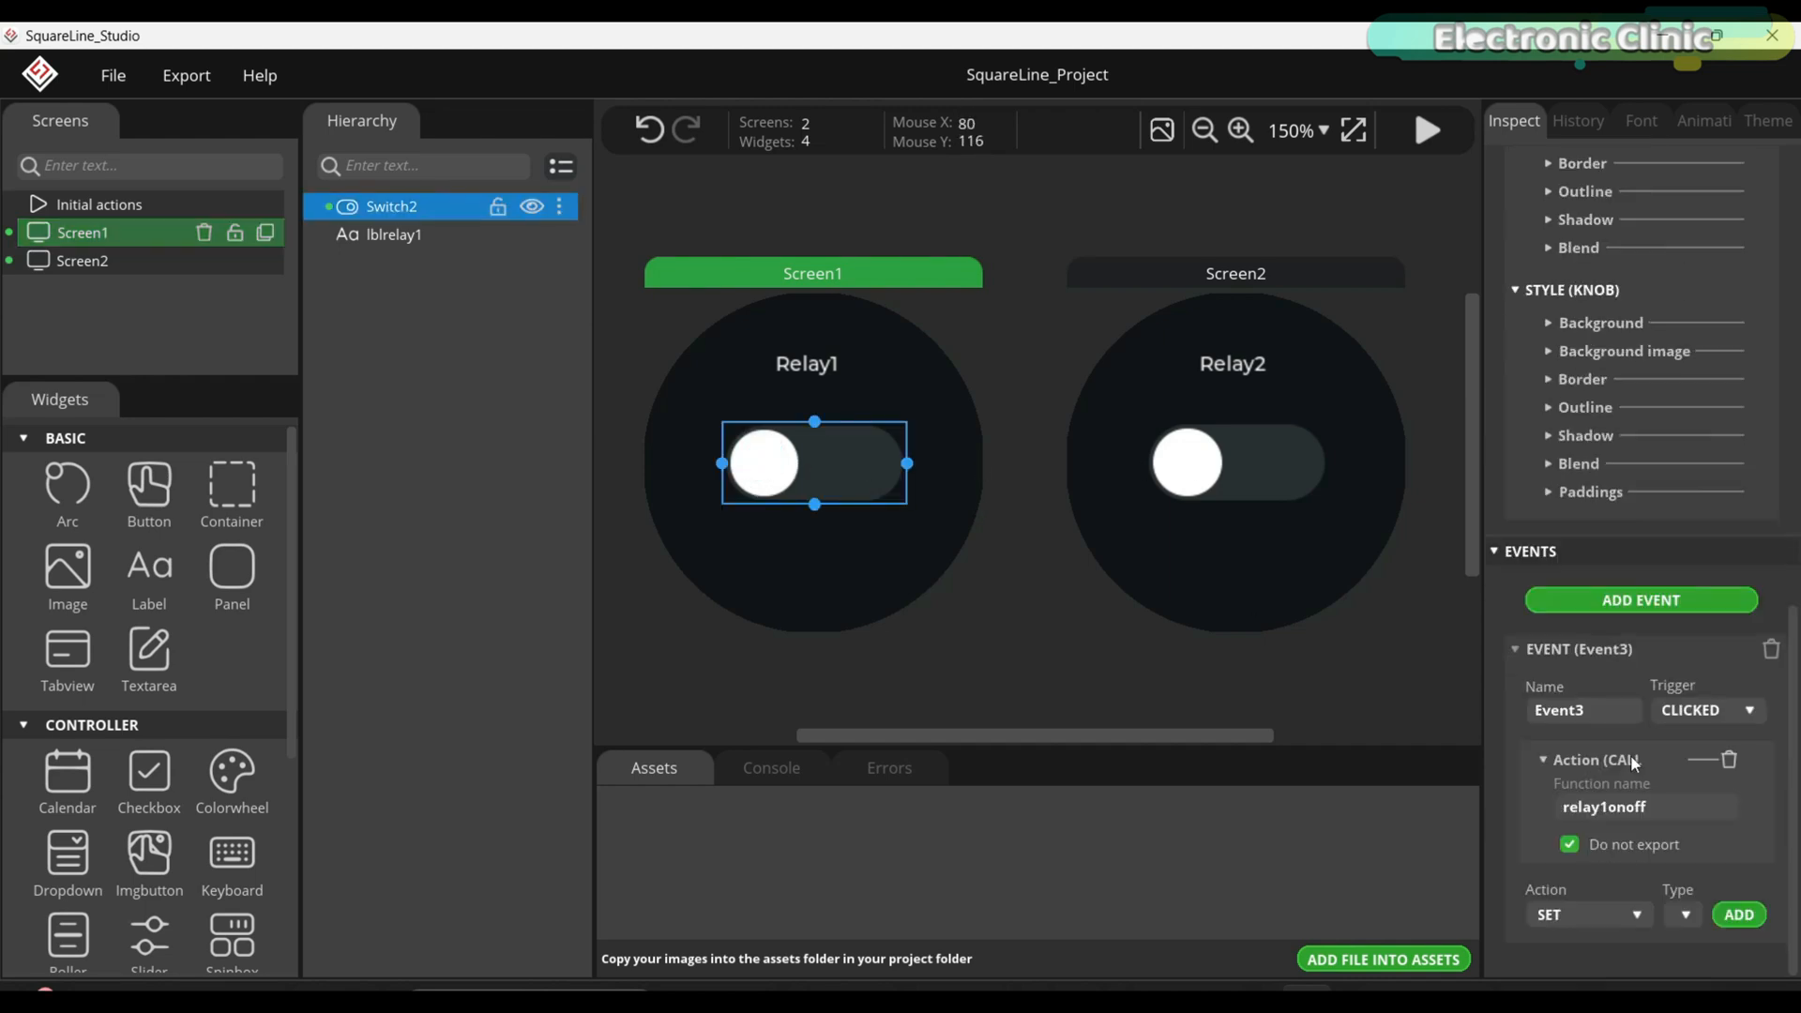
click(82, 261)
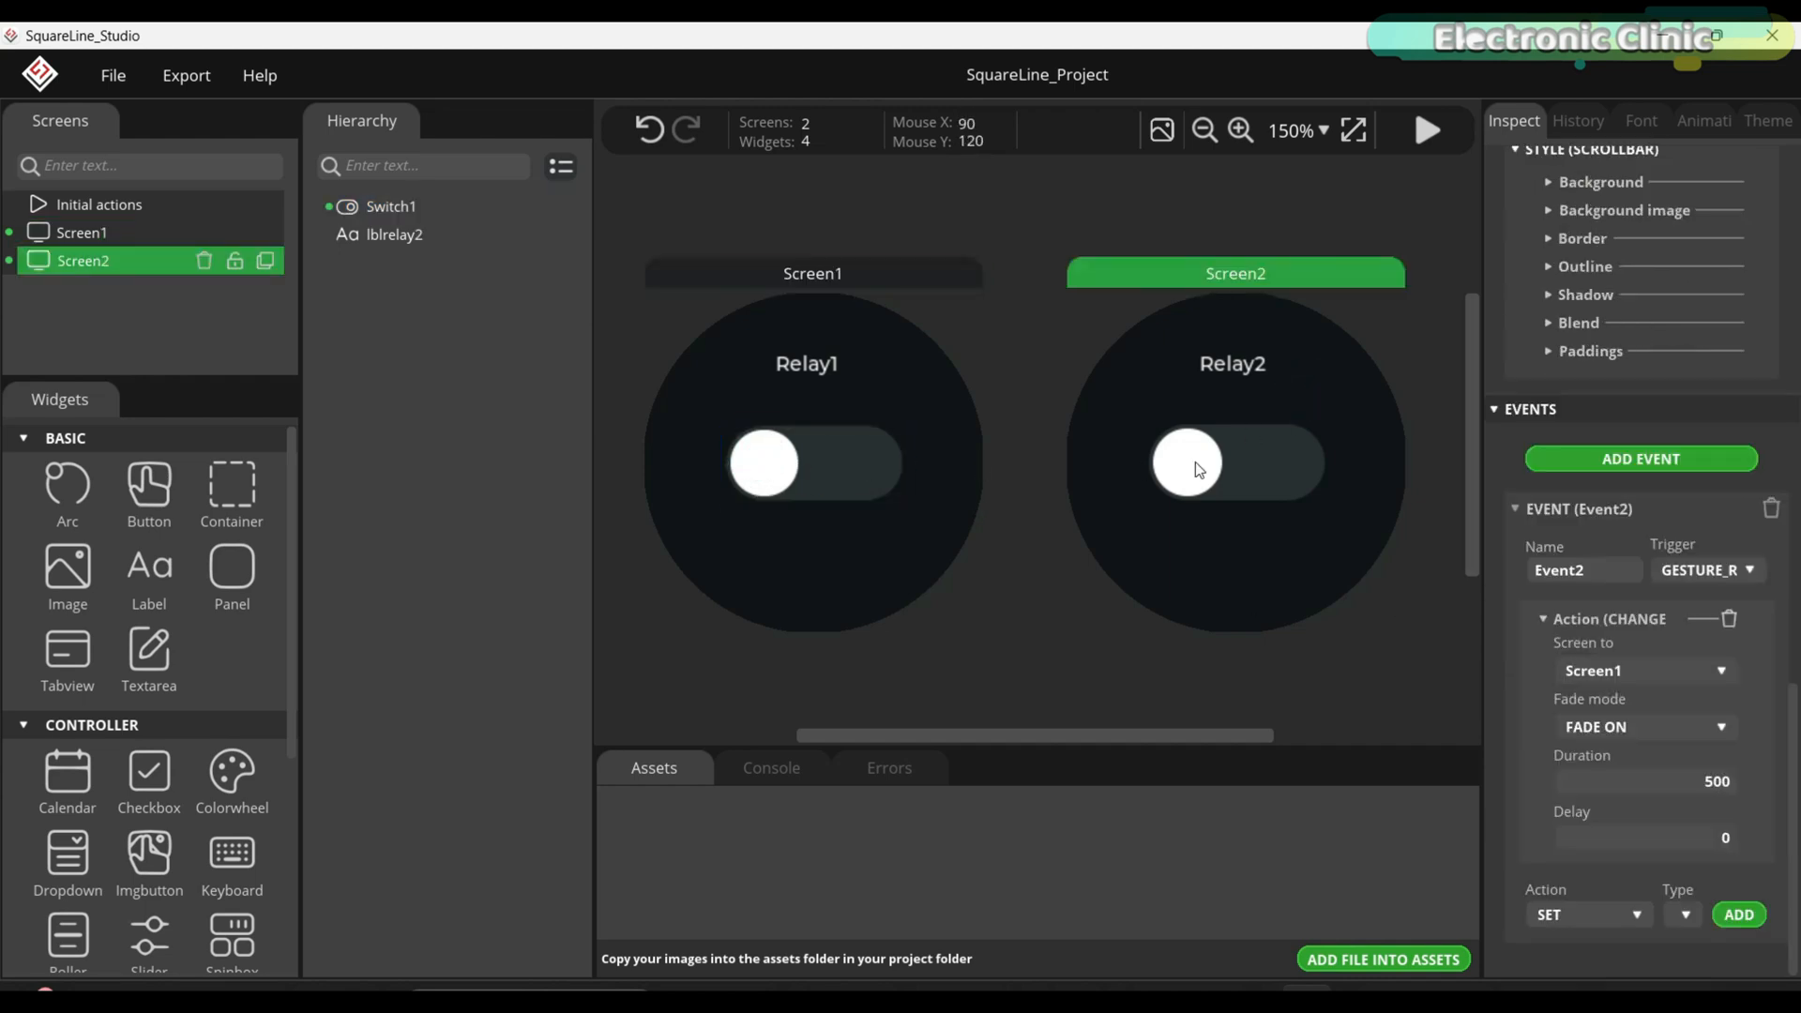
click(1189, 462)
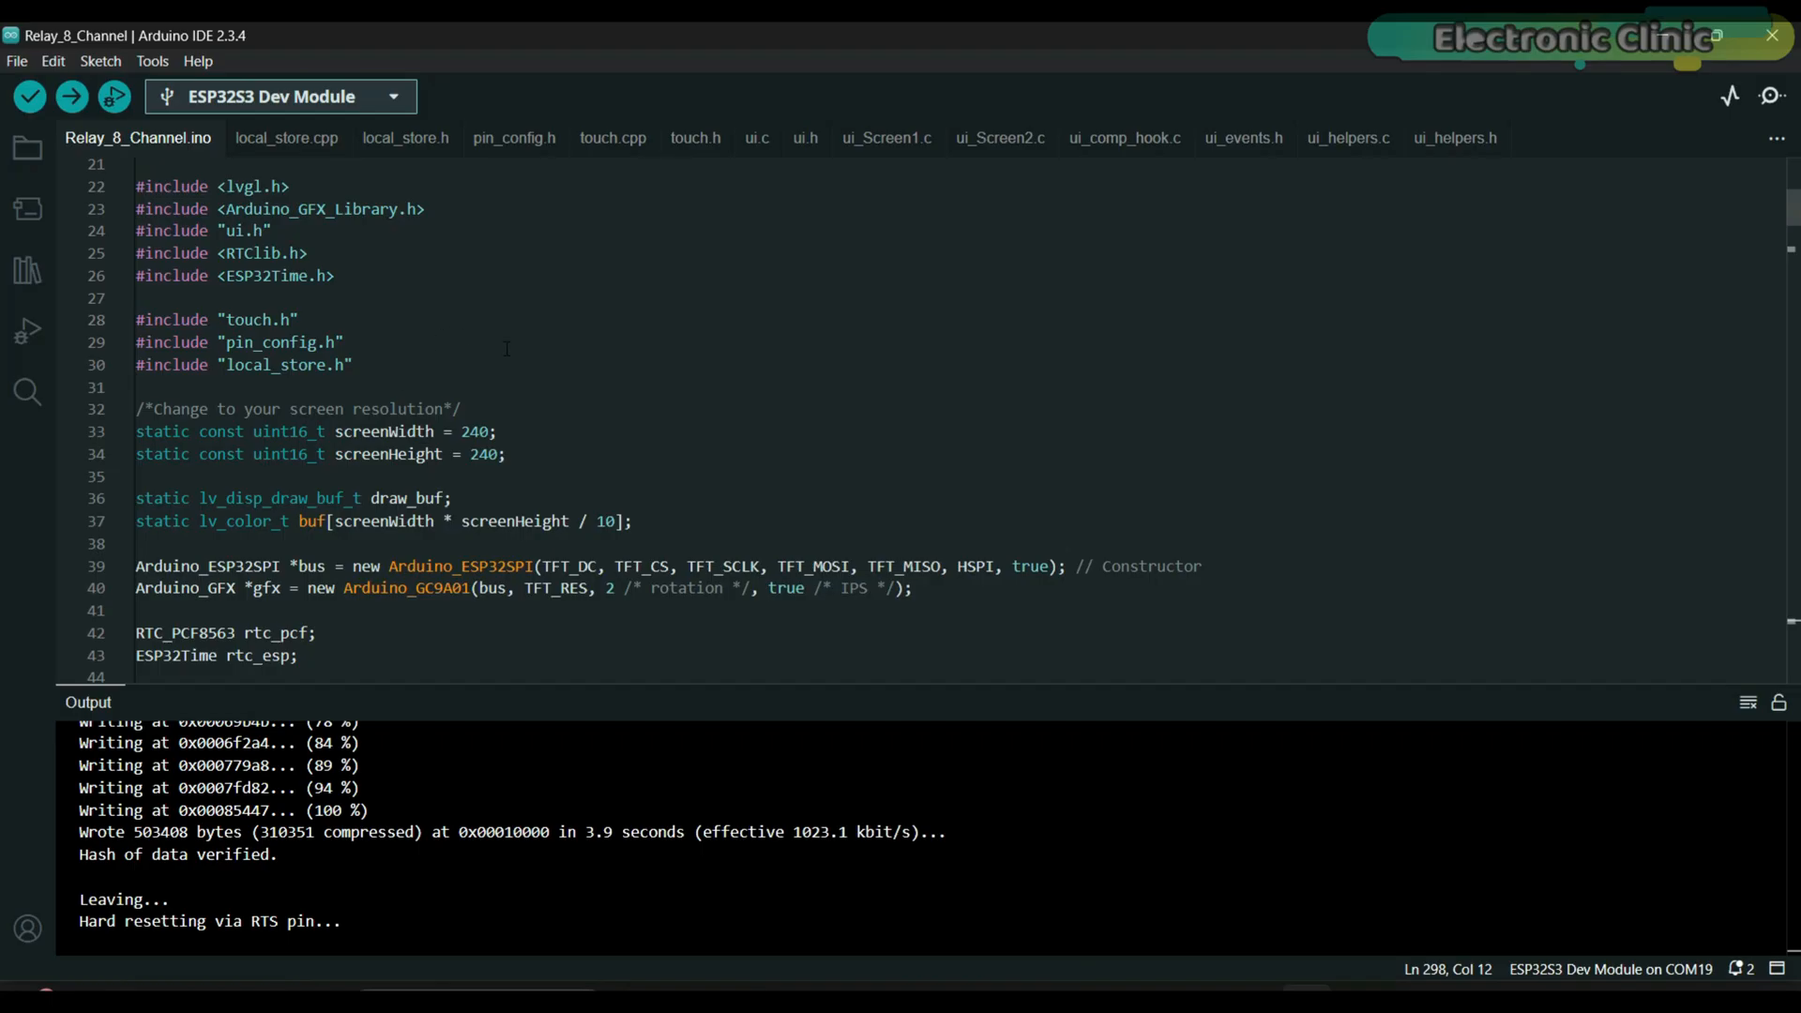
click(513, 137)
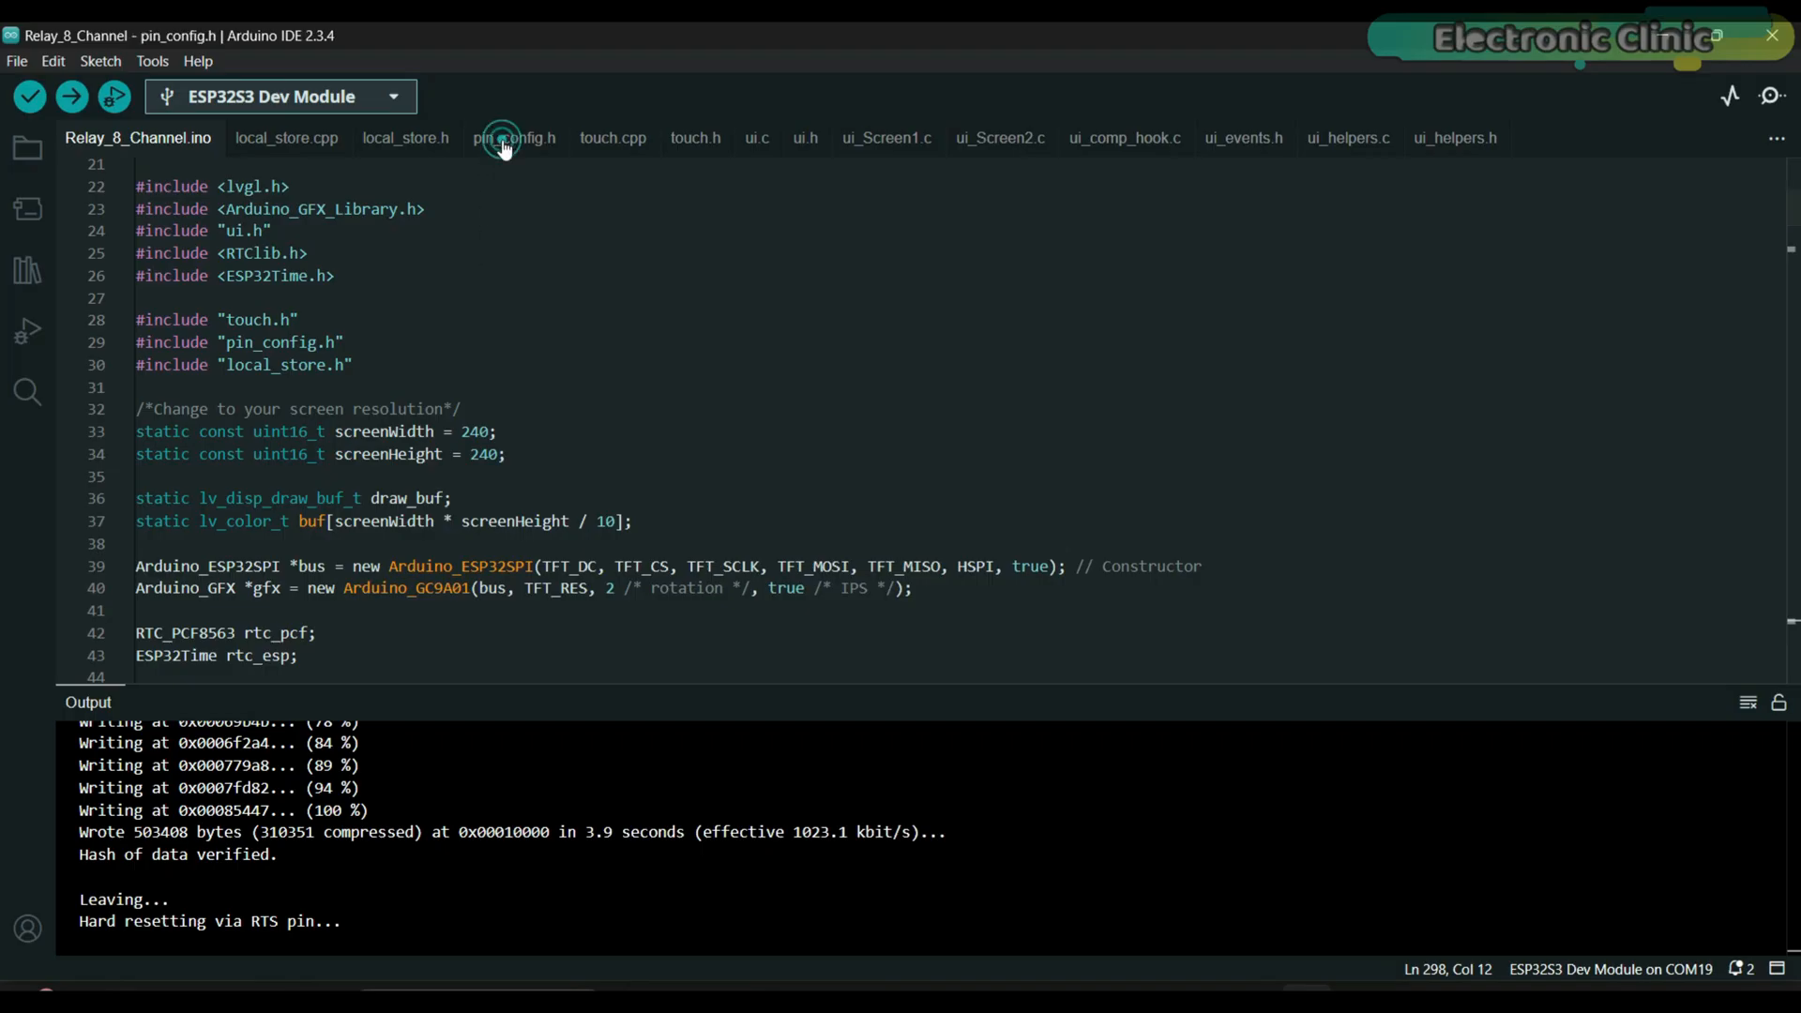
click(513, 138)
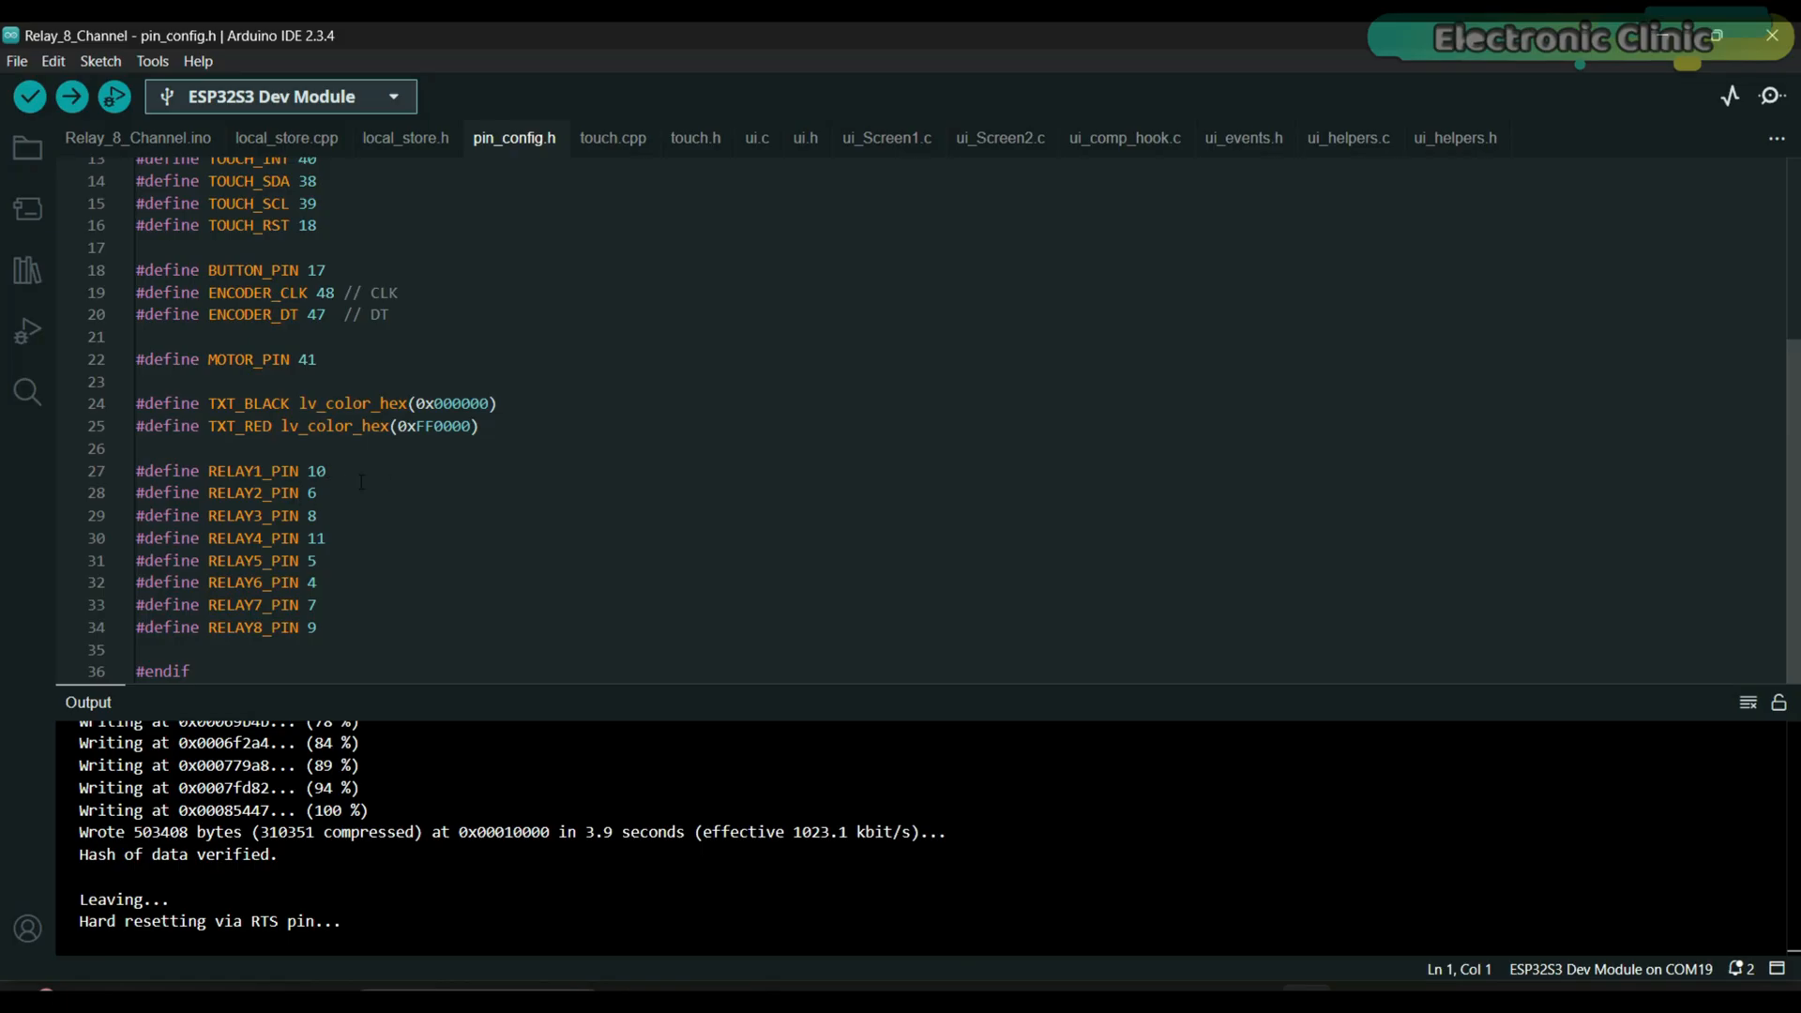
click(1242, 138)
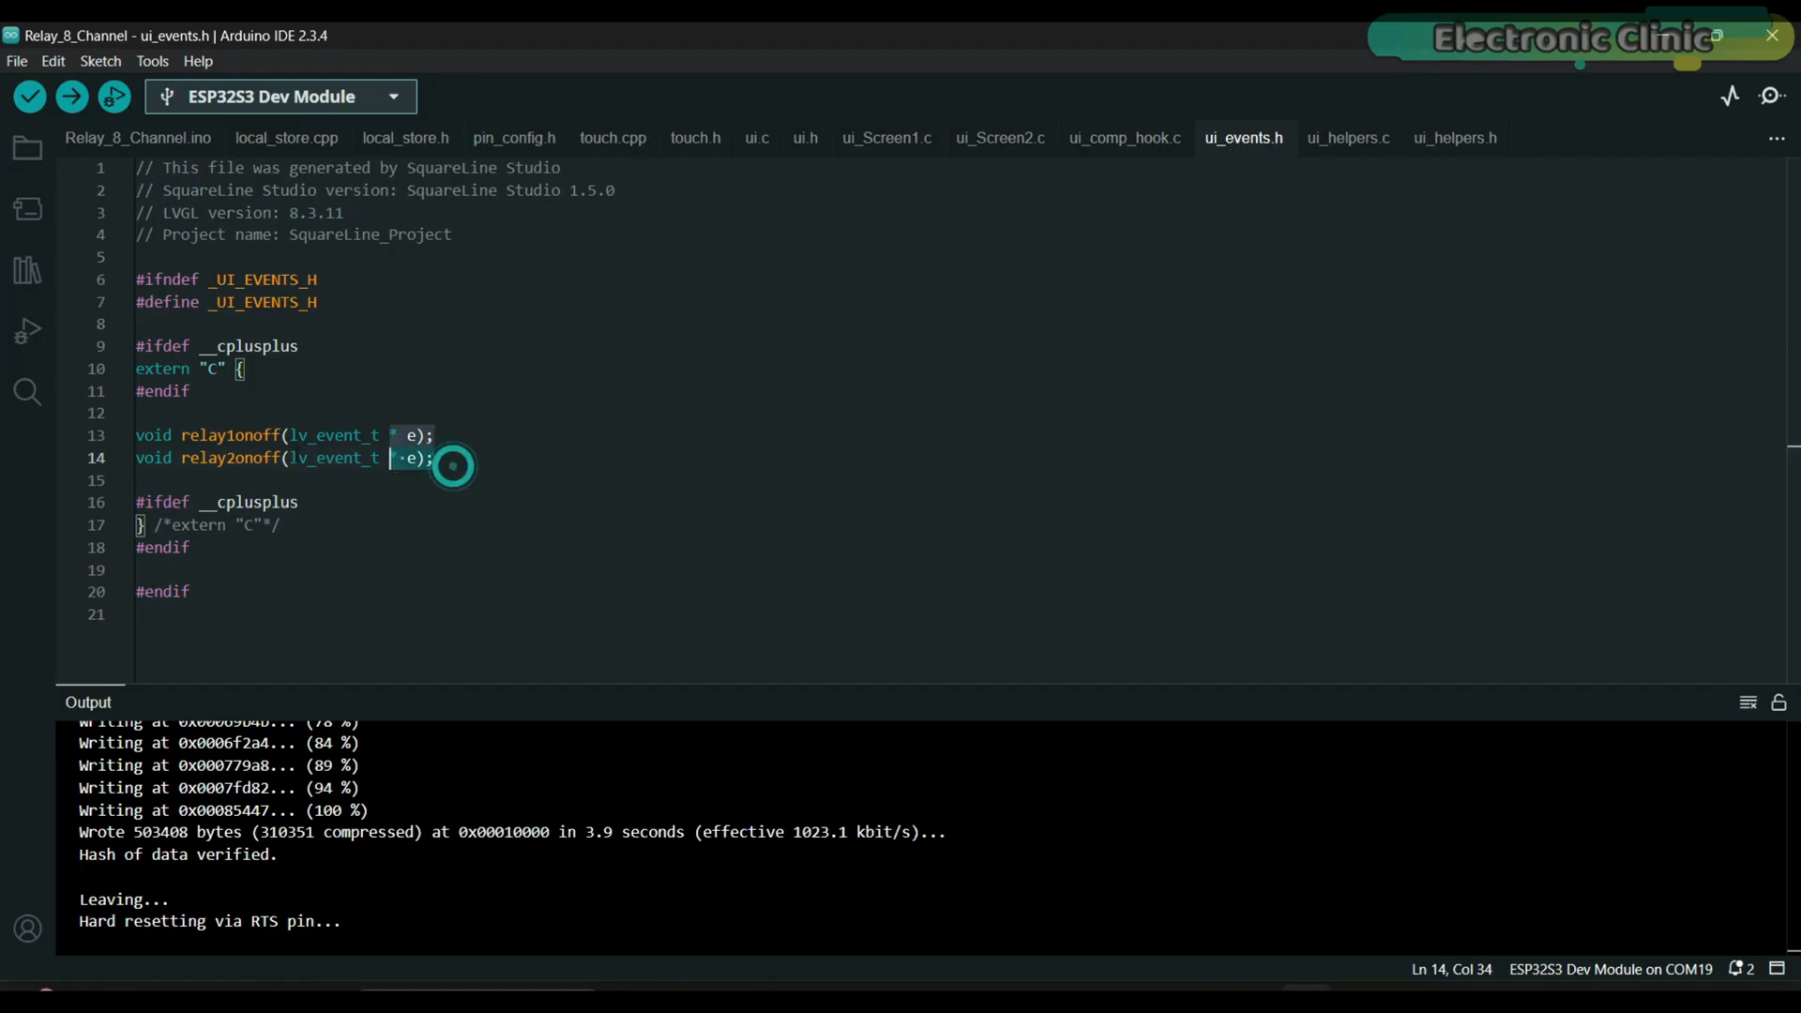
click(138, 138)
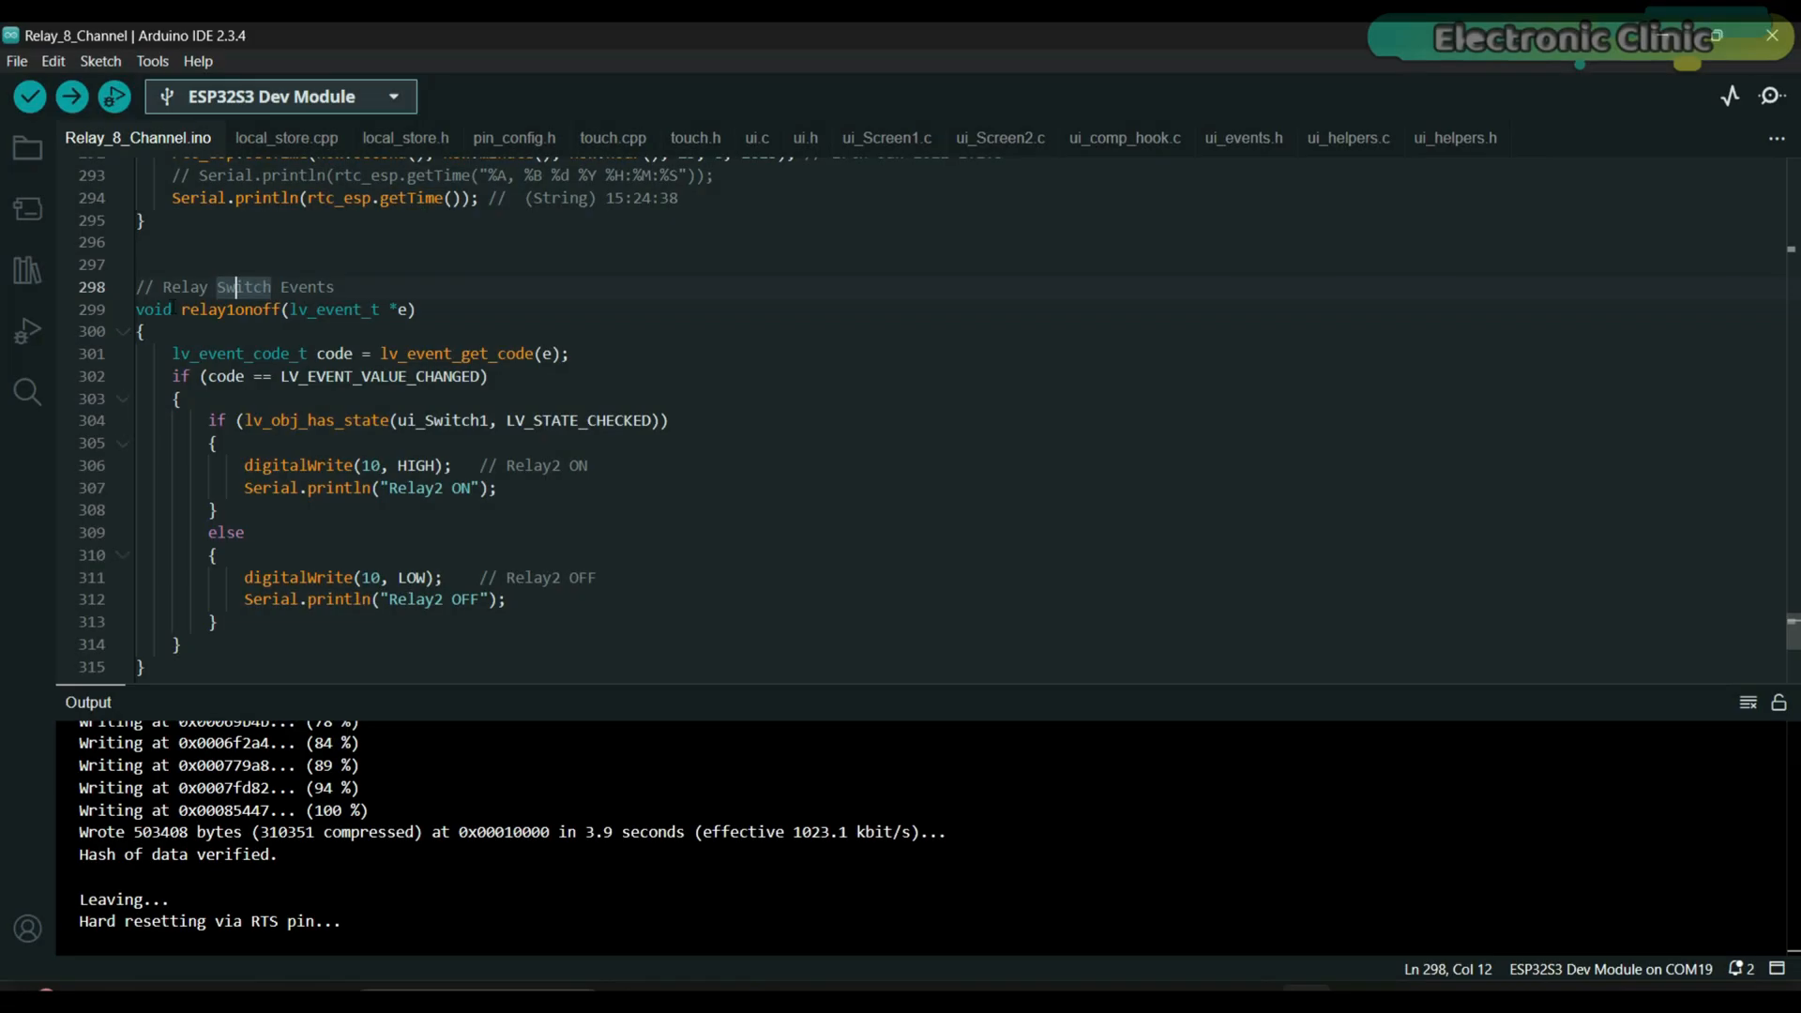
double_click(225, 309)
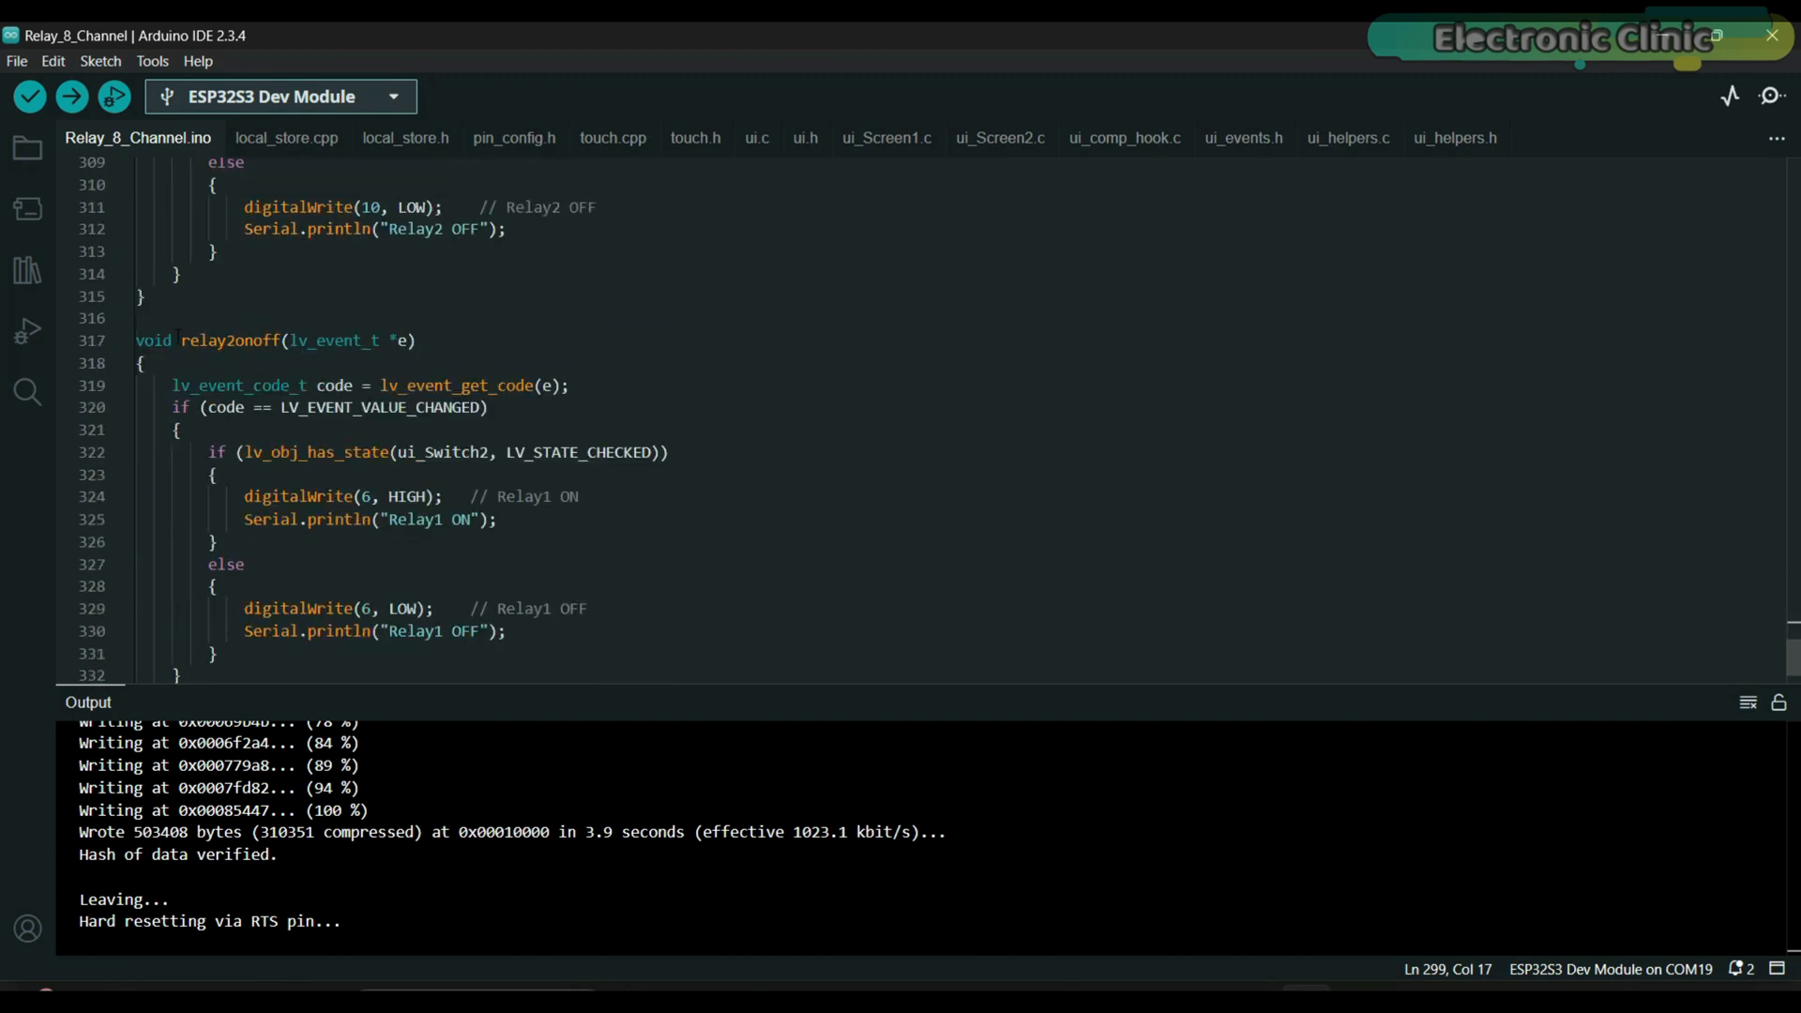
double_click(229, 341)
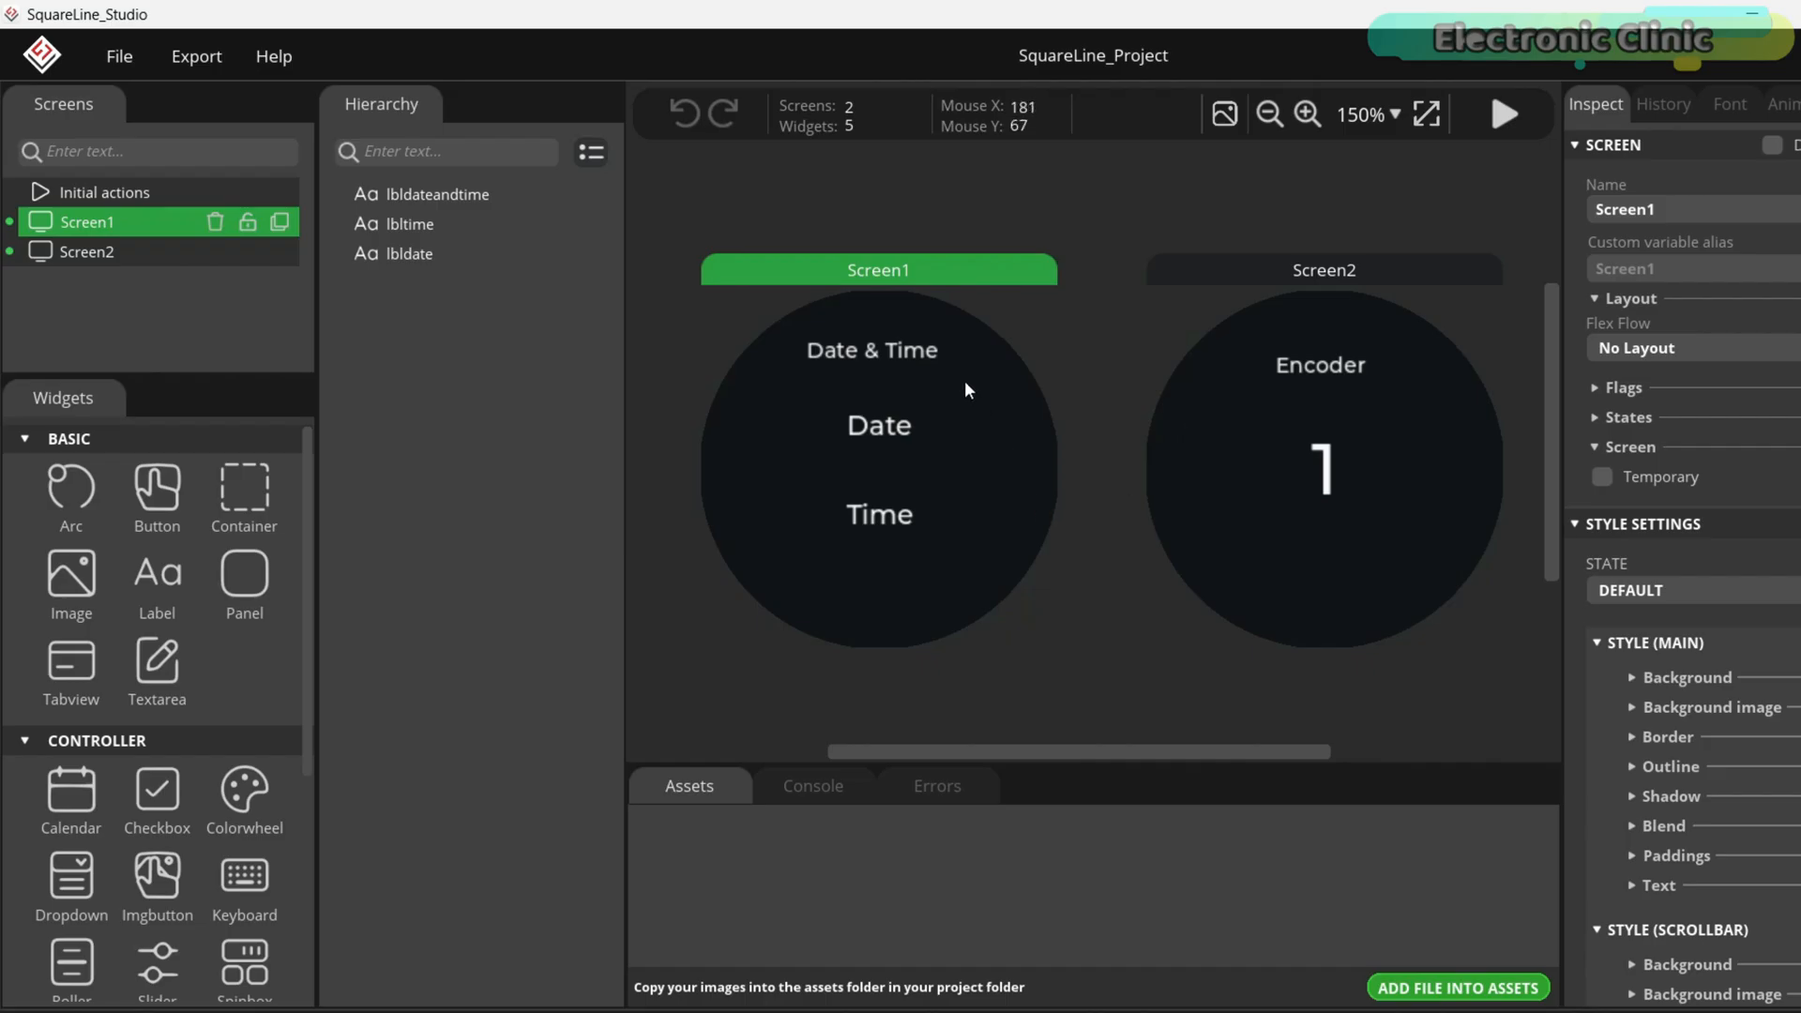
mouse_move(920, 402)
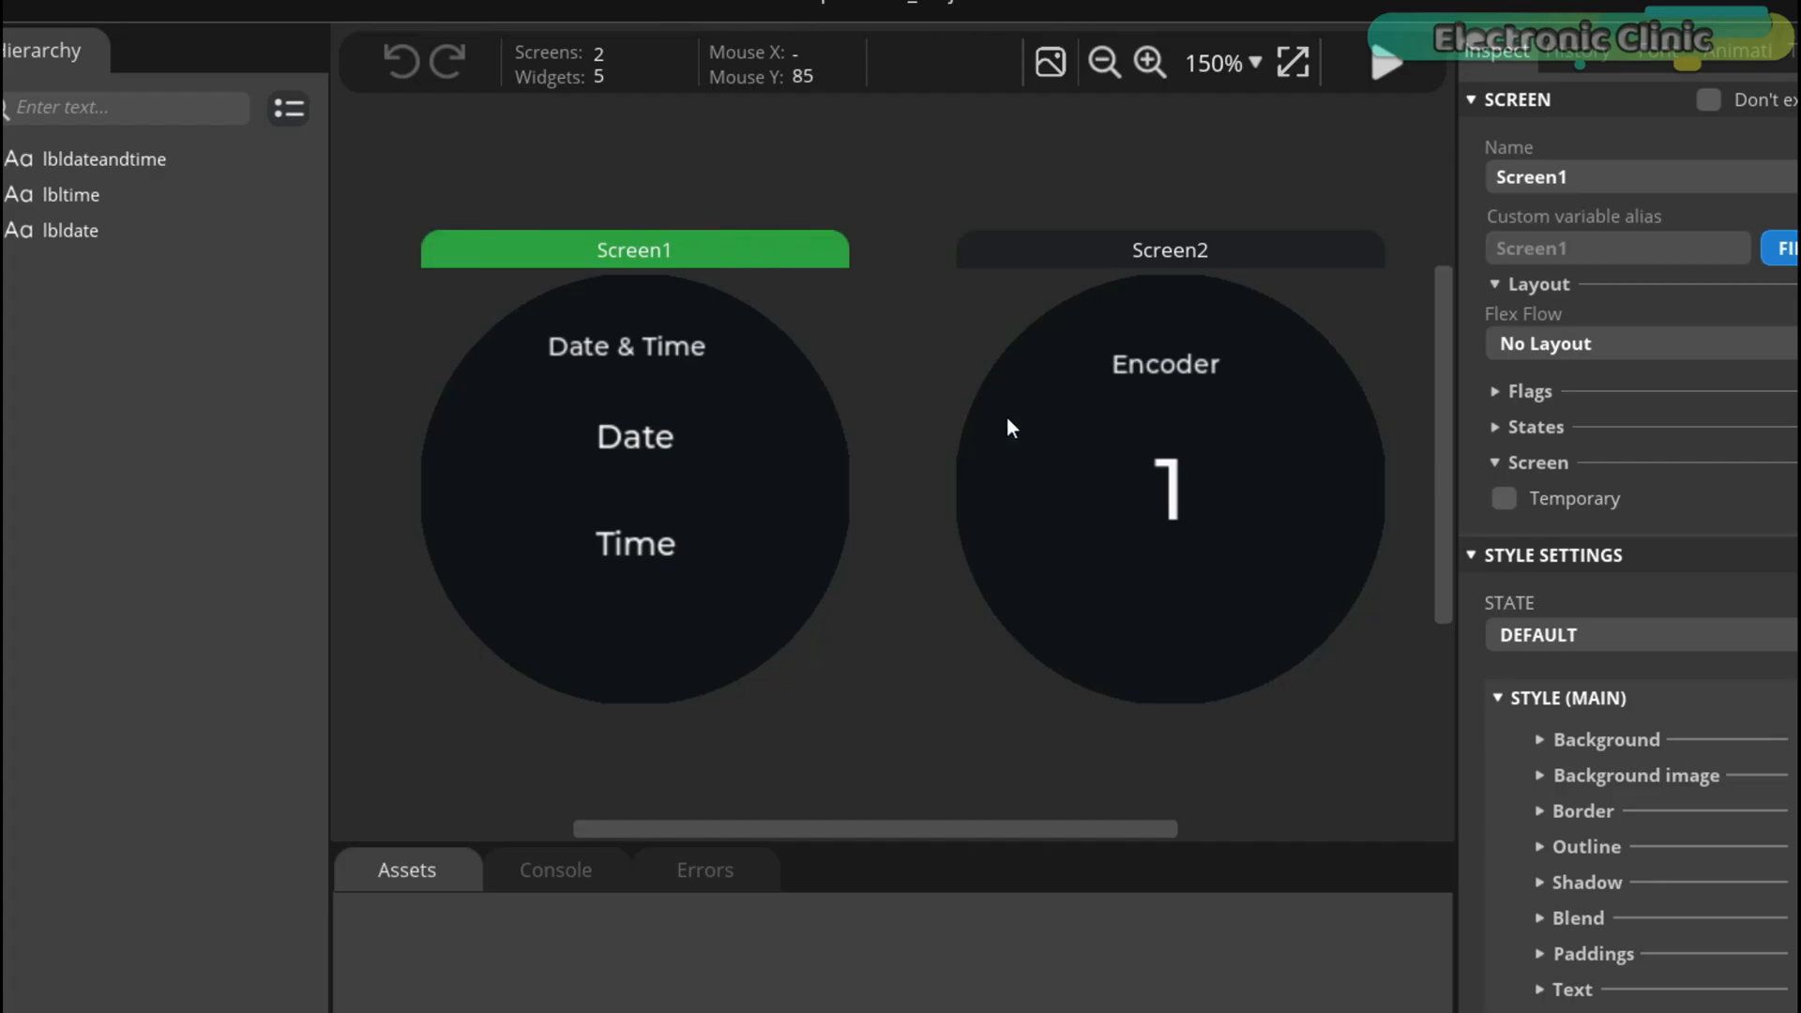
mouse_move(1146, 563)
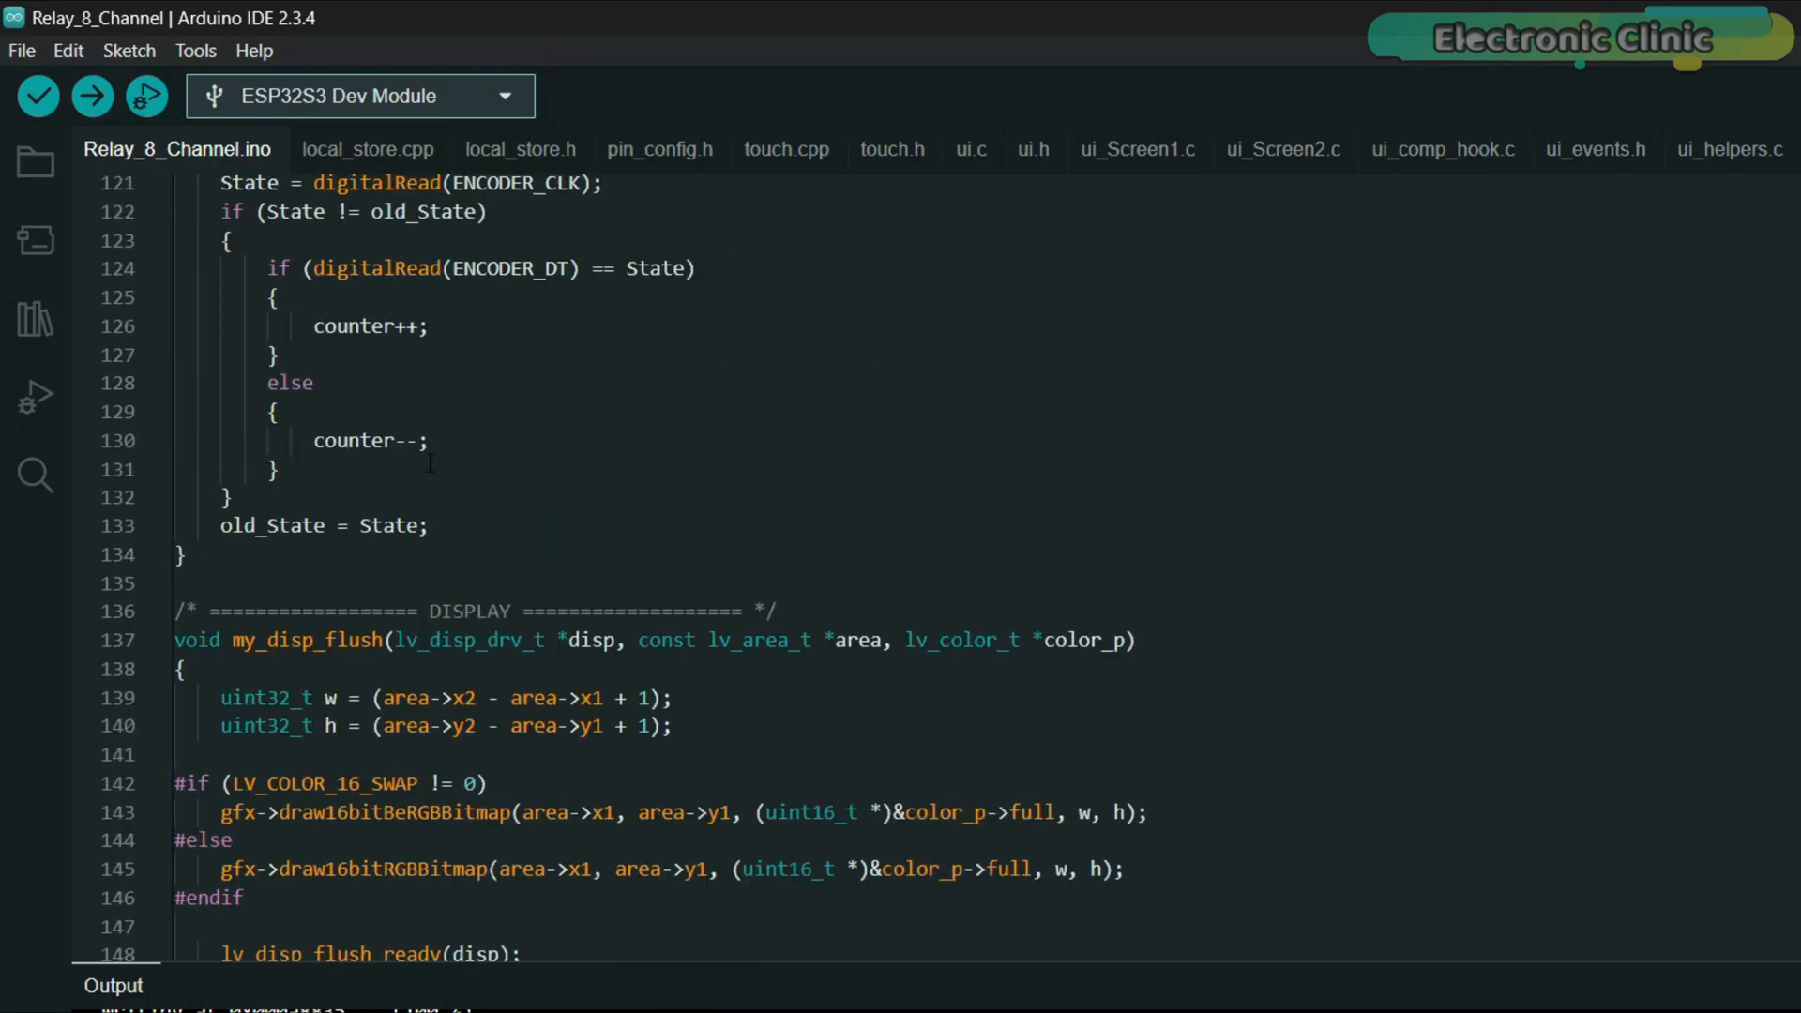
- Scroll the sketch down to the encoder counting routine and my_disp_flush function
scroll(down, 3)
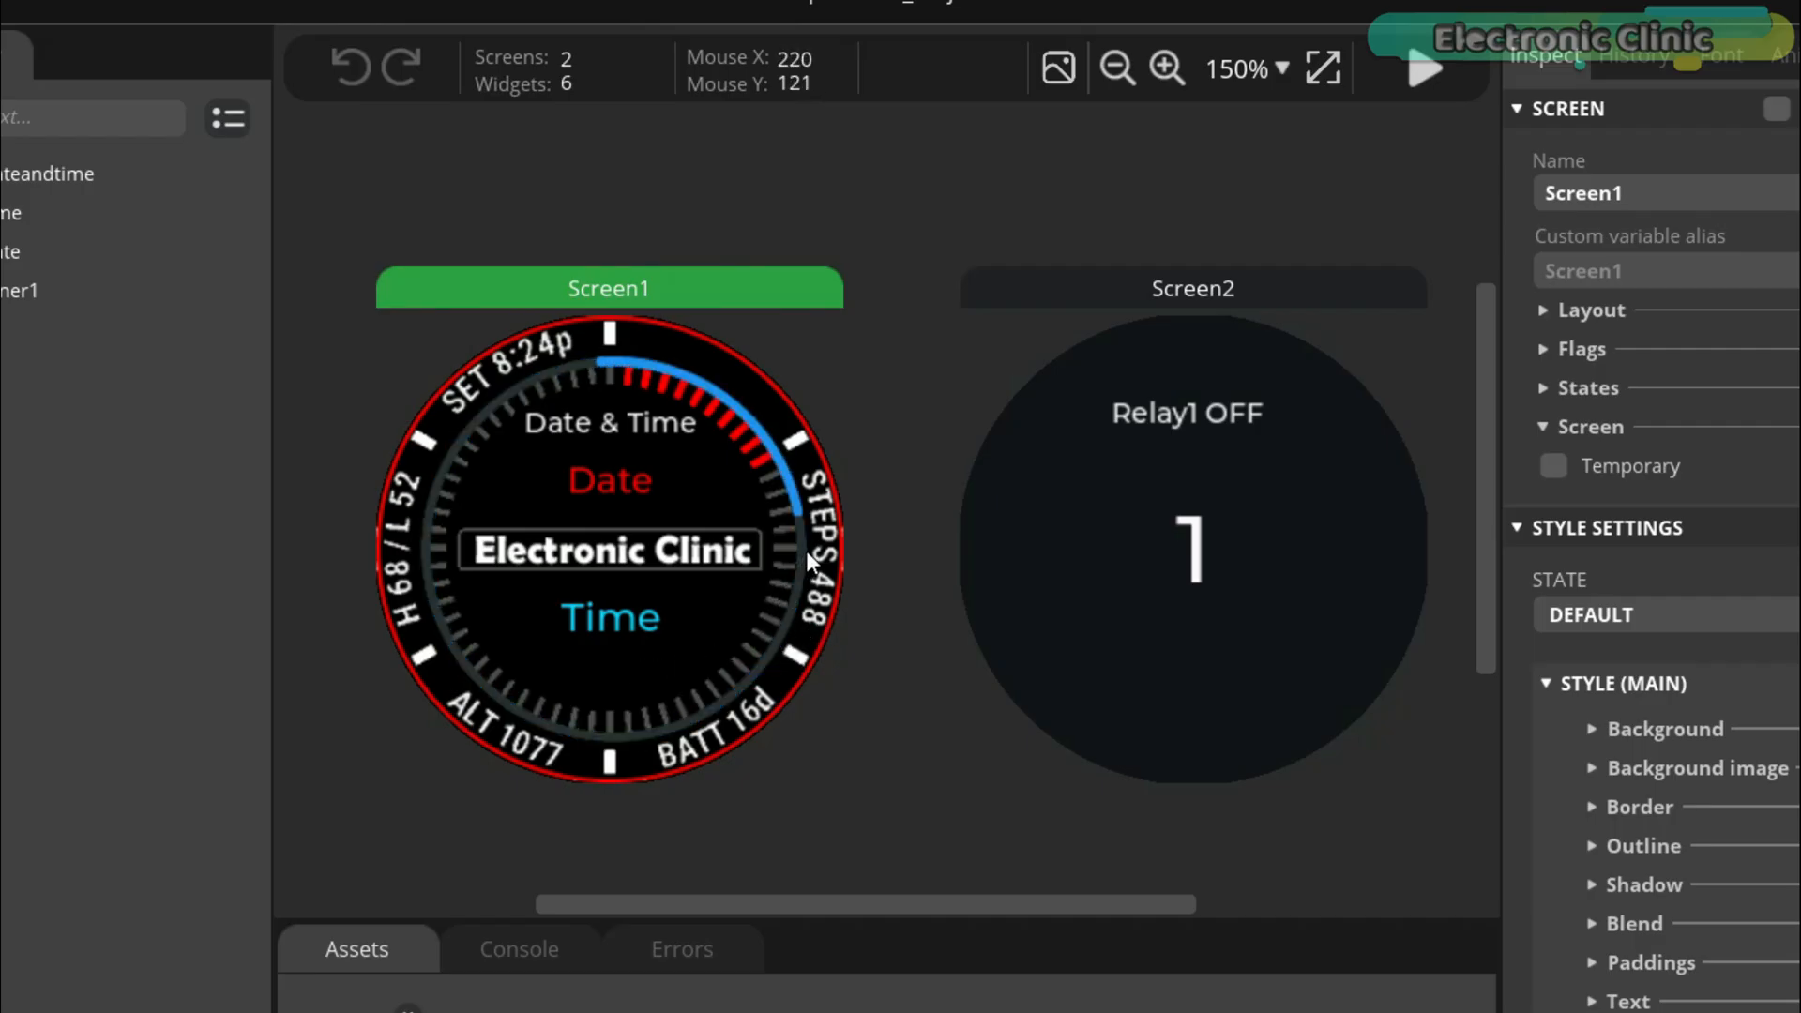
- Zoom the watch-face Date & Time screen to 250% on the canvas
click(1168, 69)
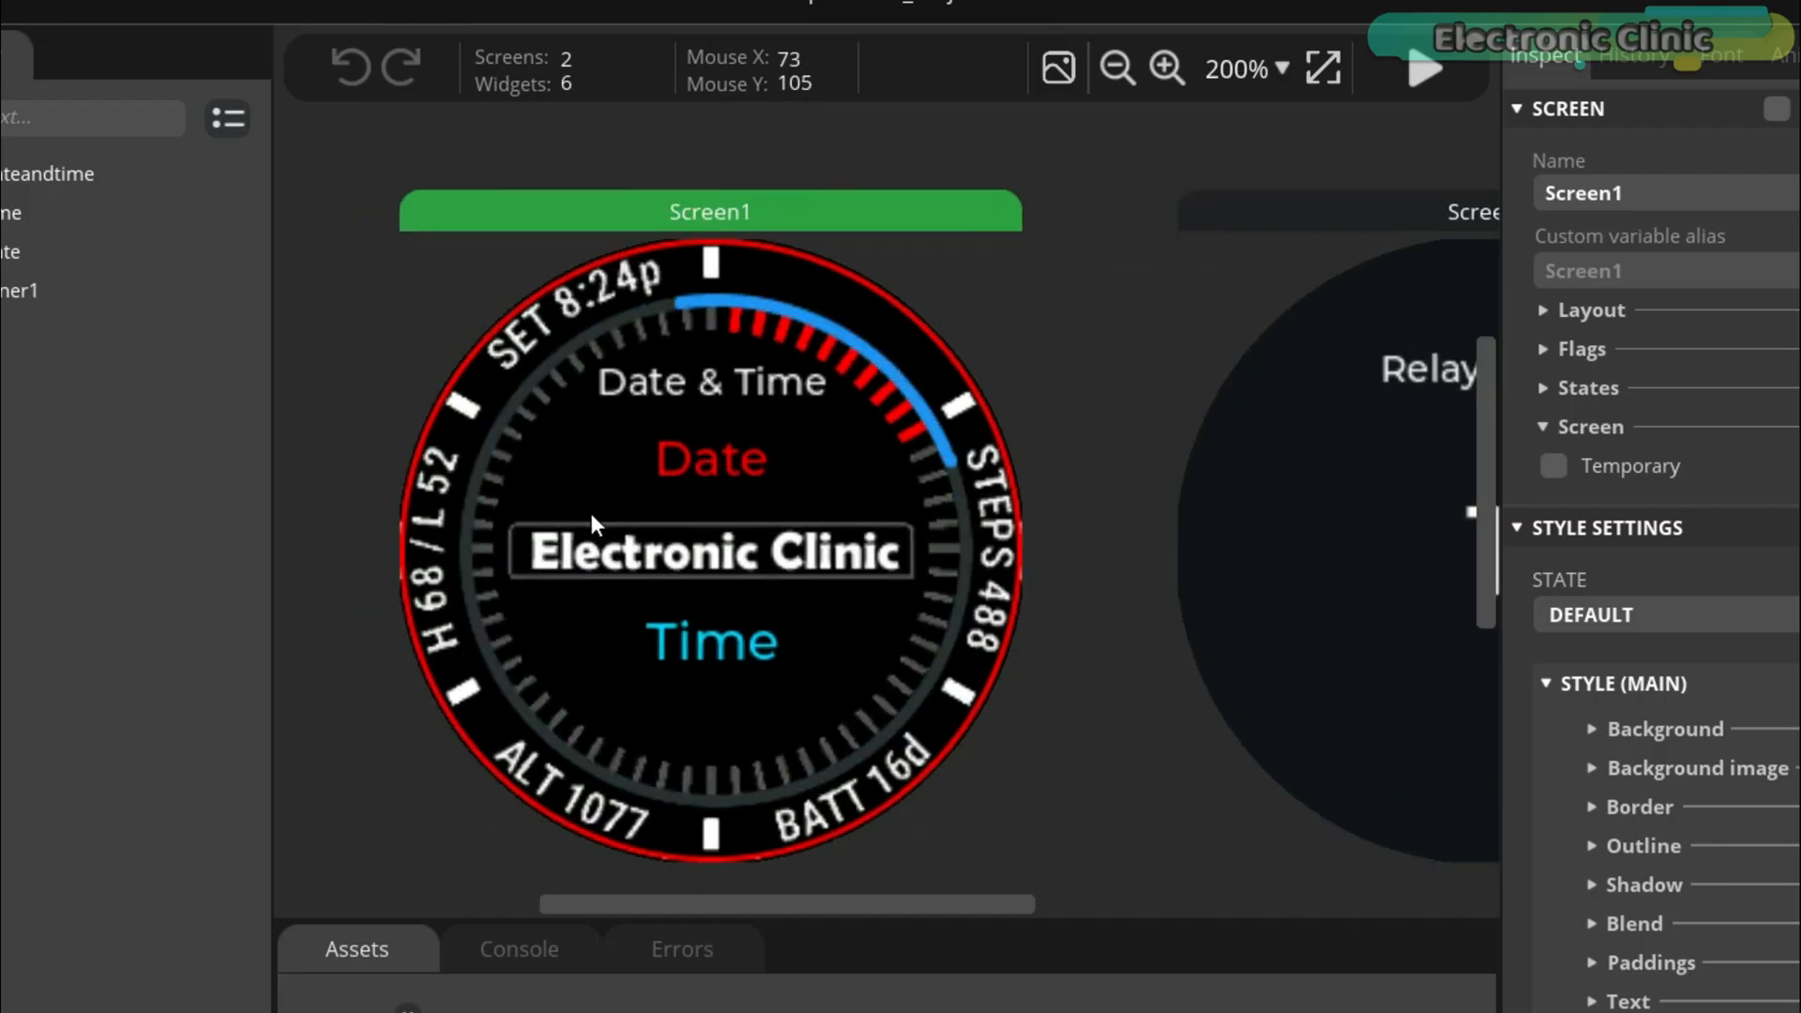
click(1168, 68)
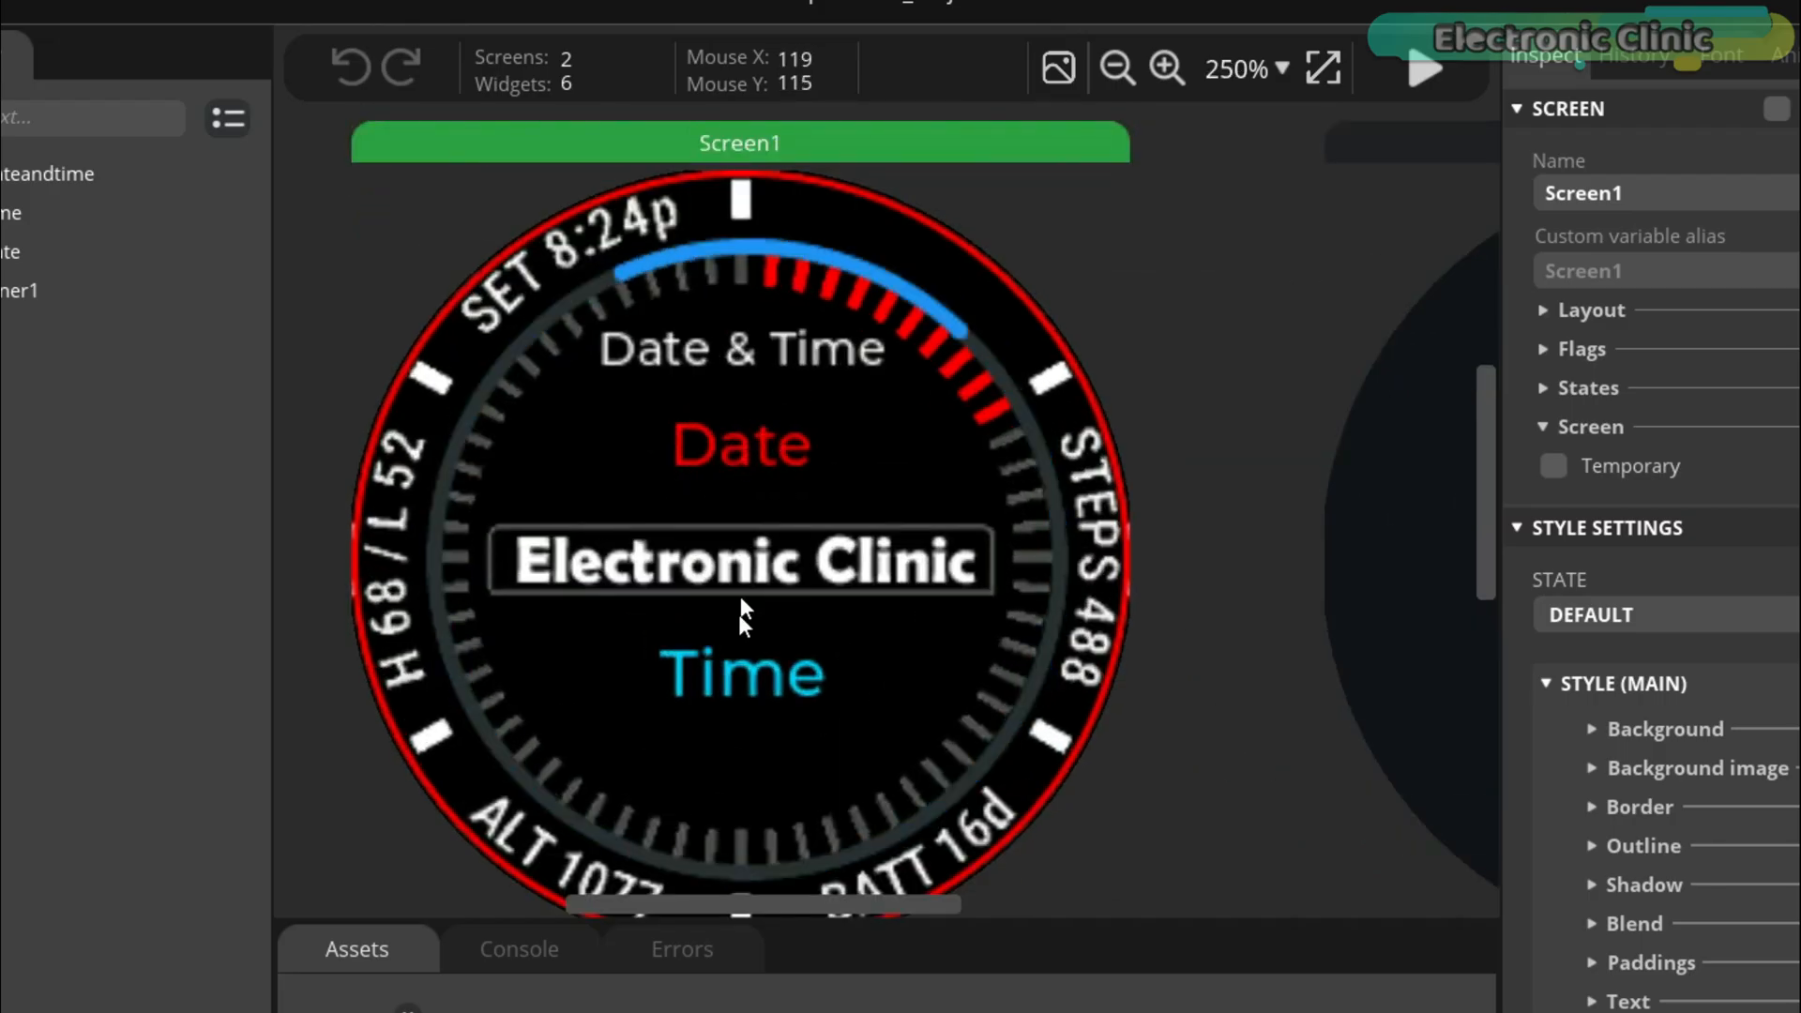
click(1115, 68)
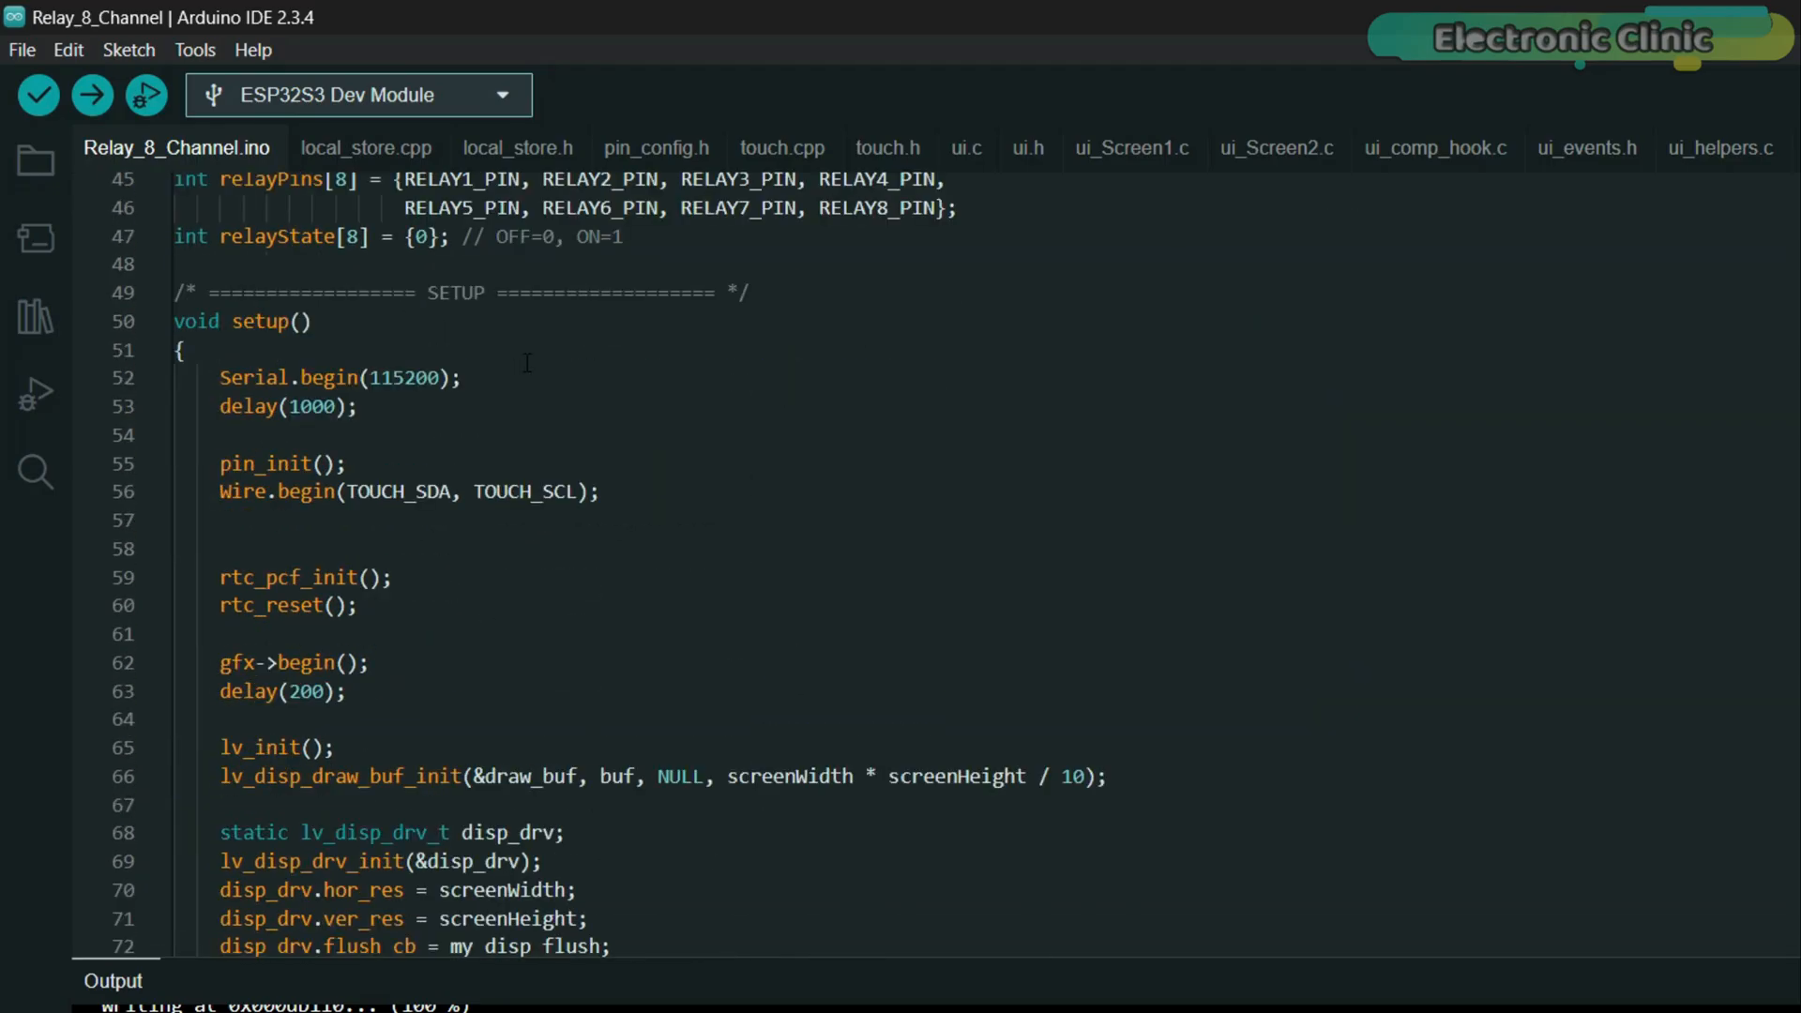
- Scroll the Relay_8_Channel sketch through setup(), loop() and pin_init()
scroll(down, 3)
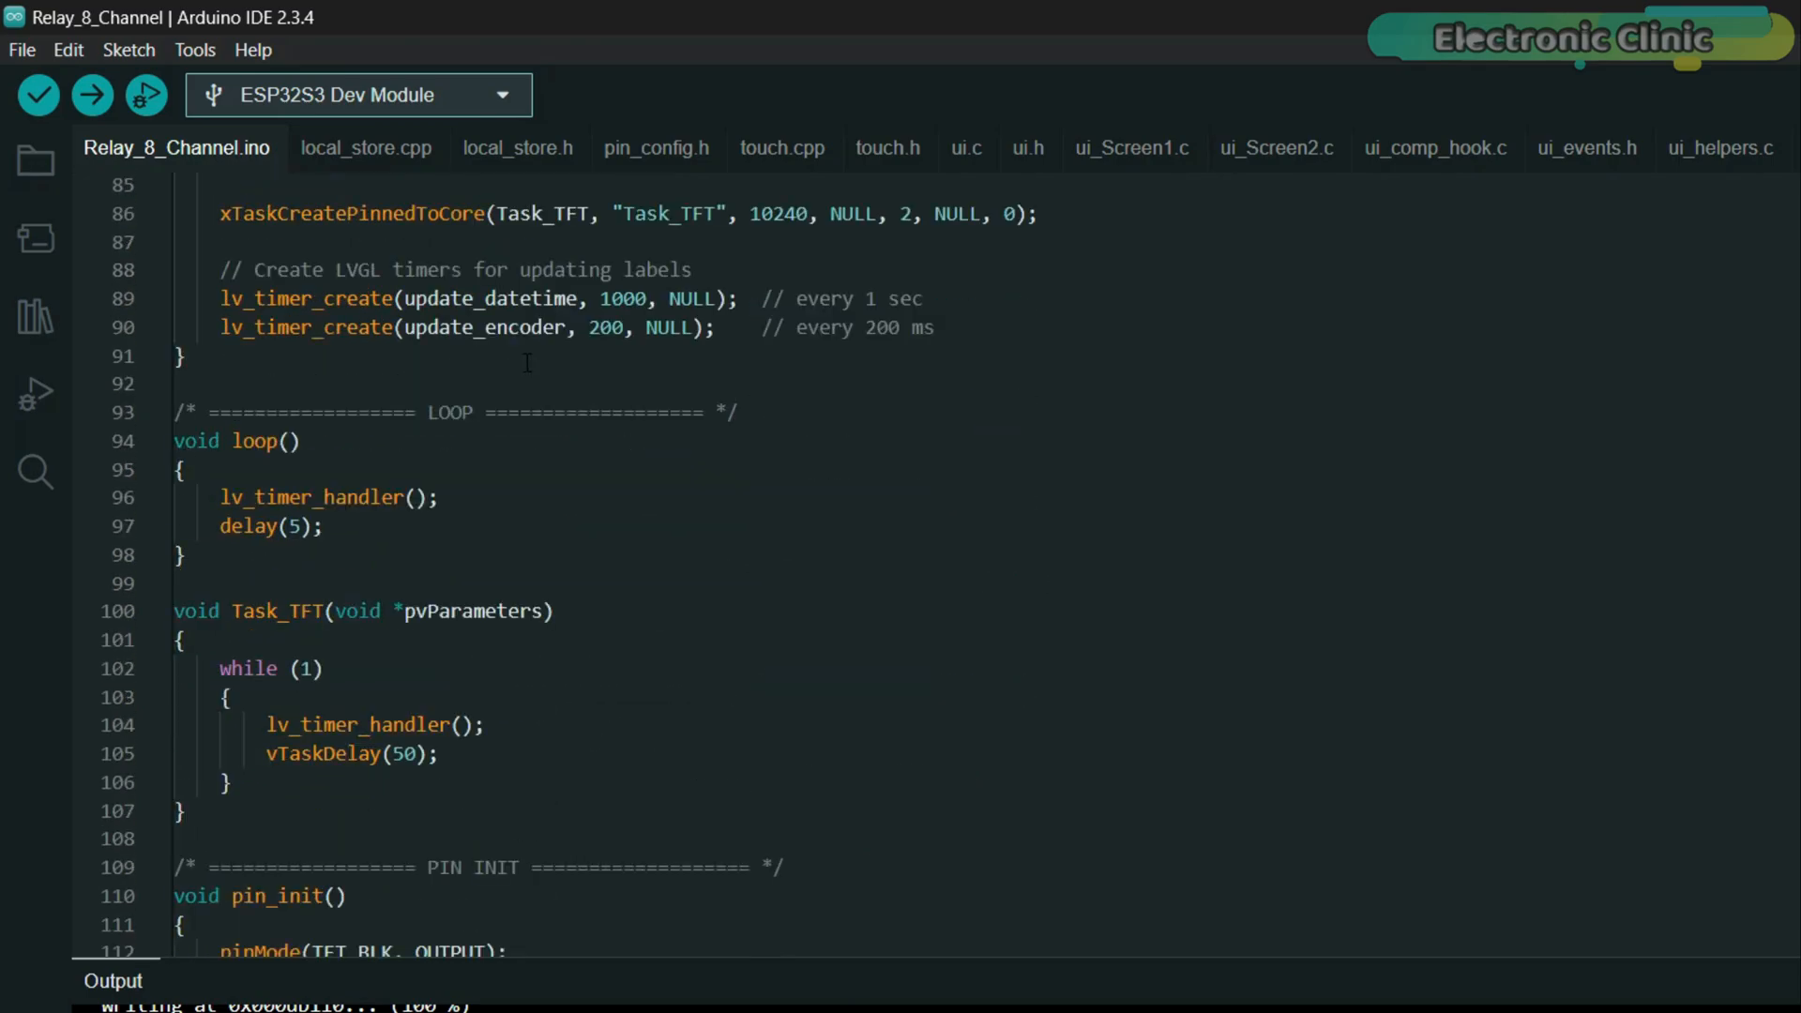
scroll(down, 3)
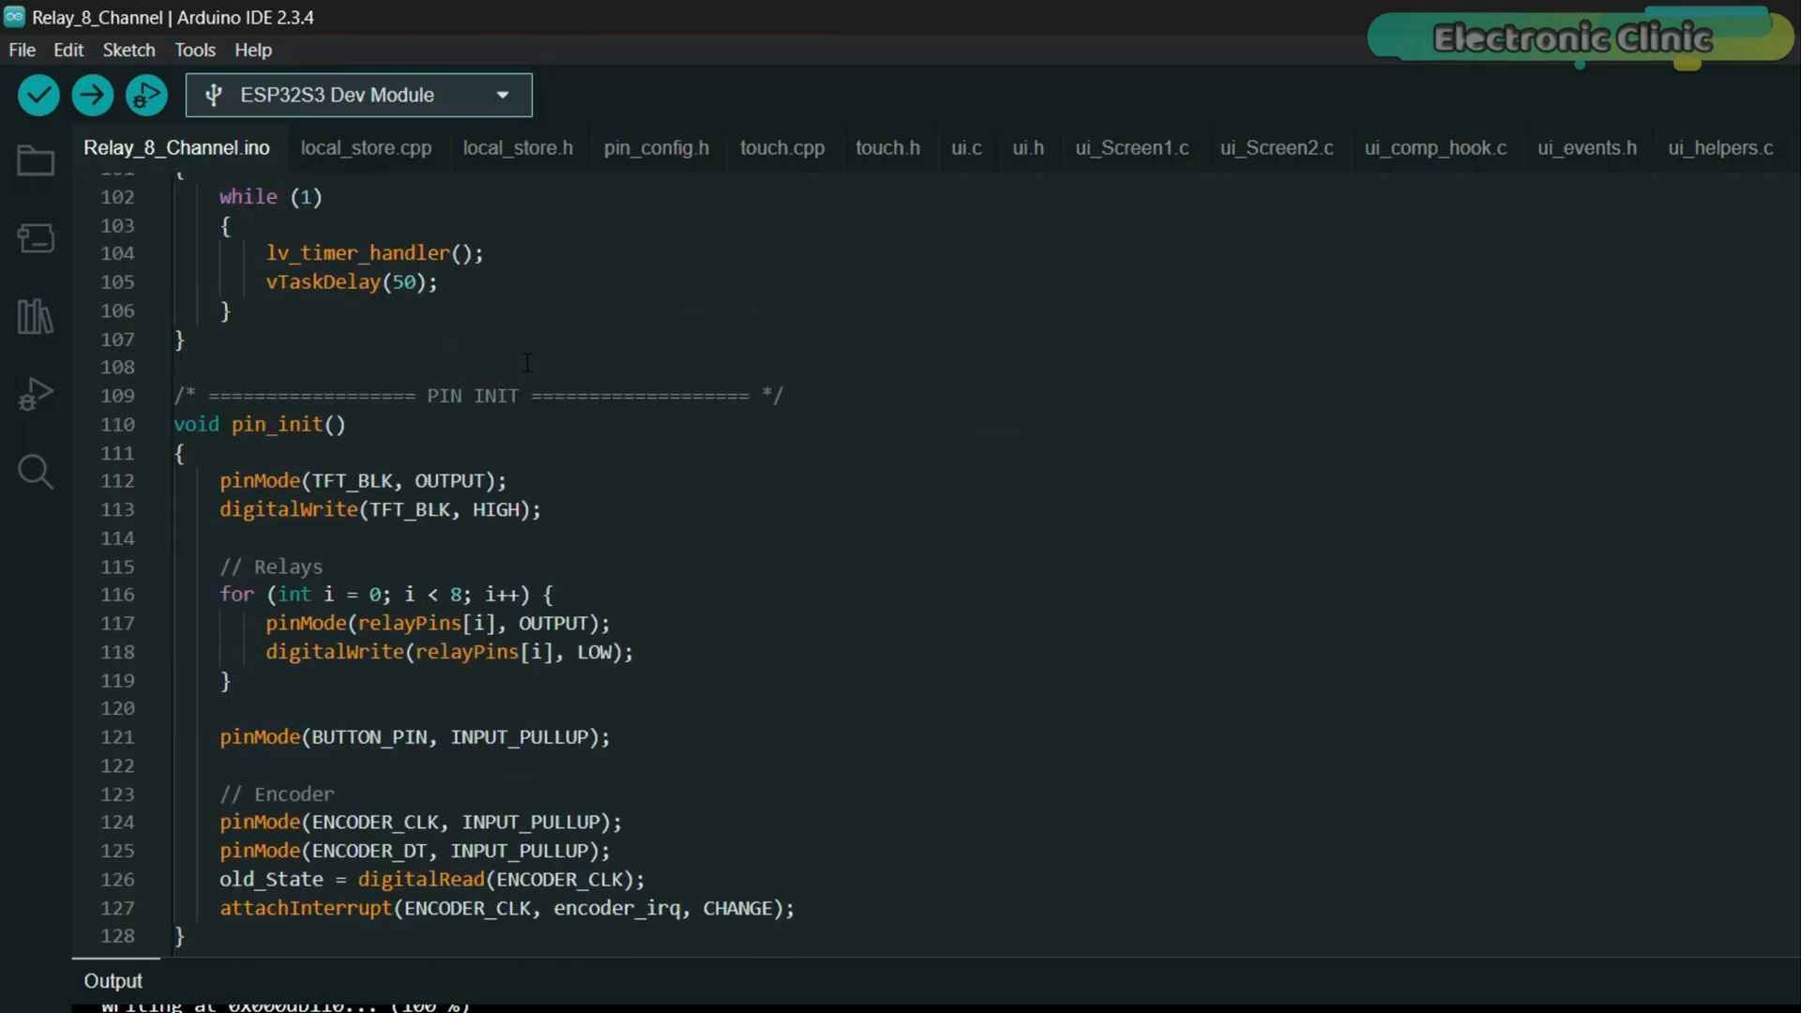